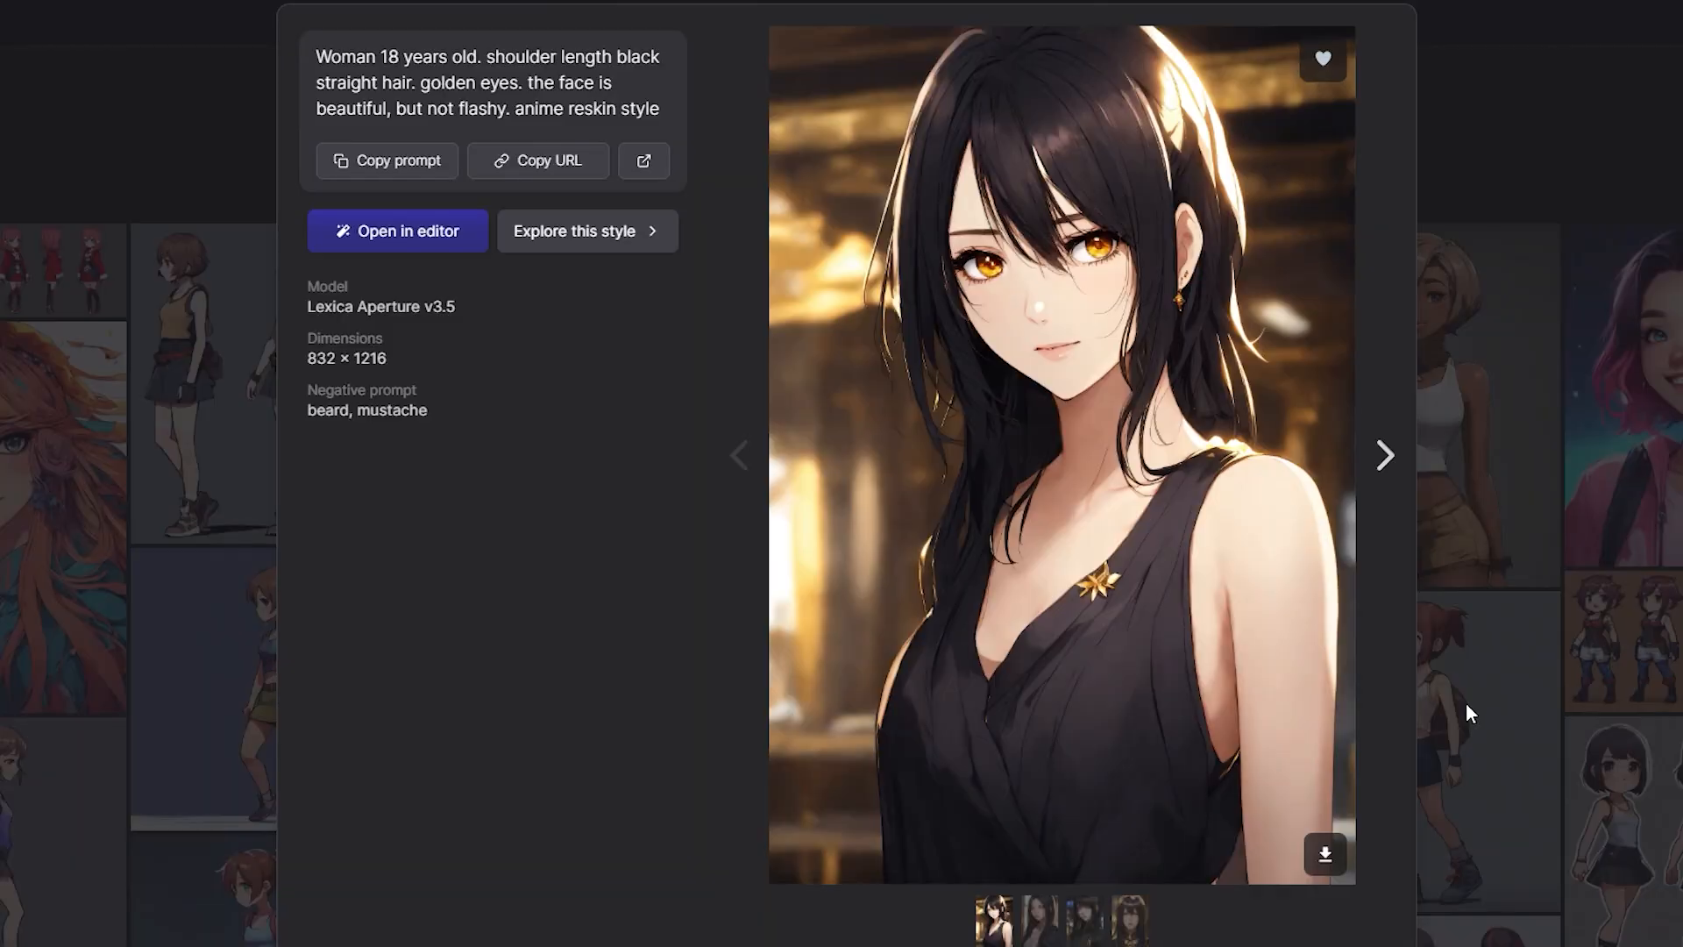
- Switch to the CapCut project showing the anime girl over the studio scene
left_click(1385, 456)
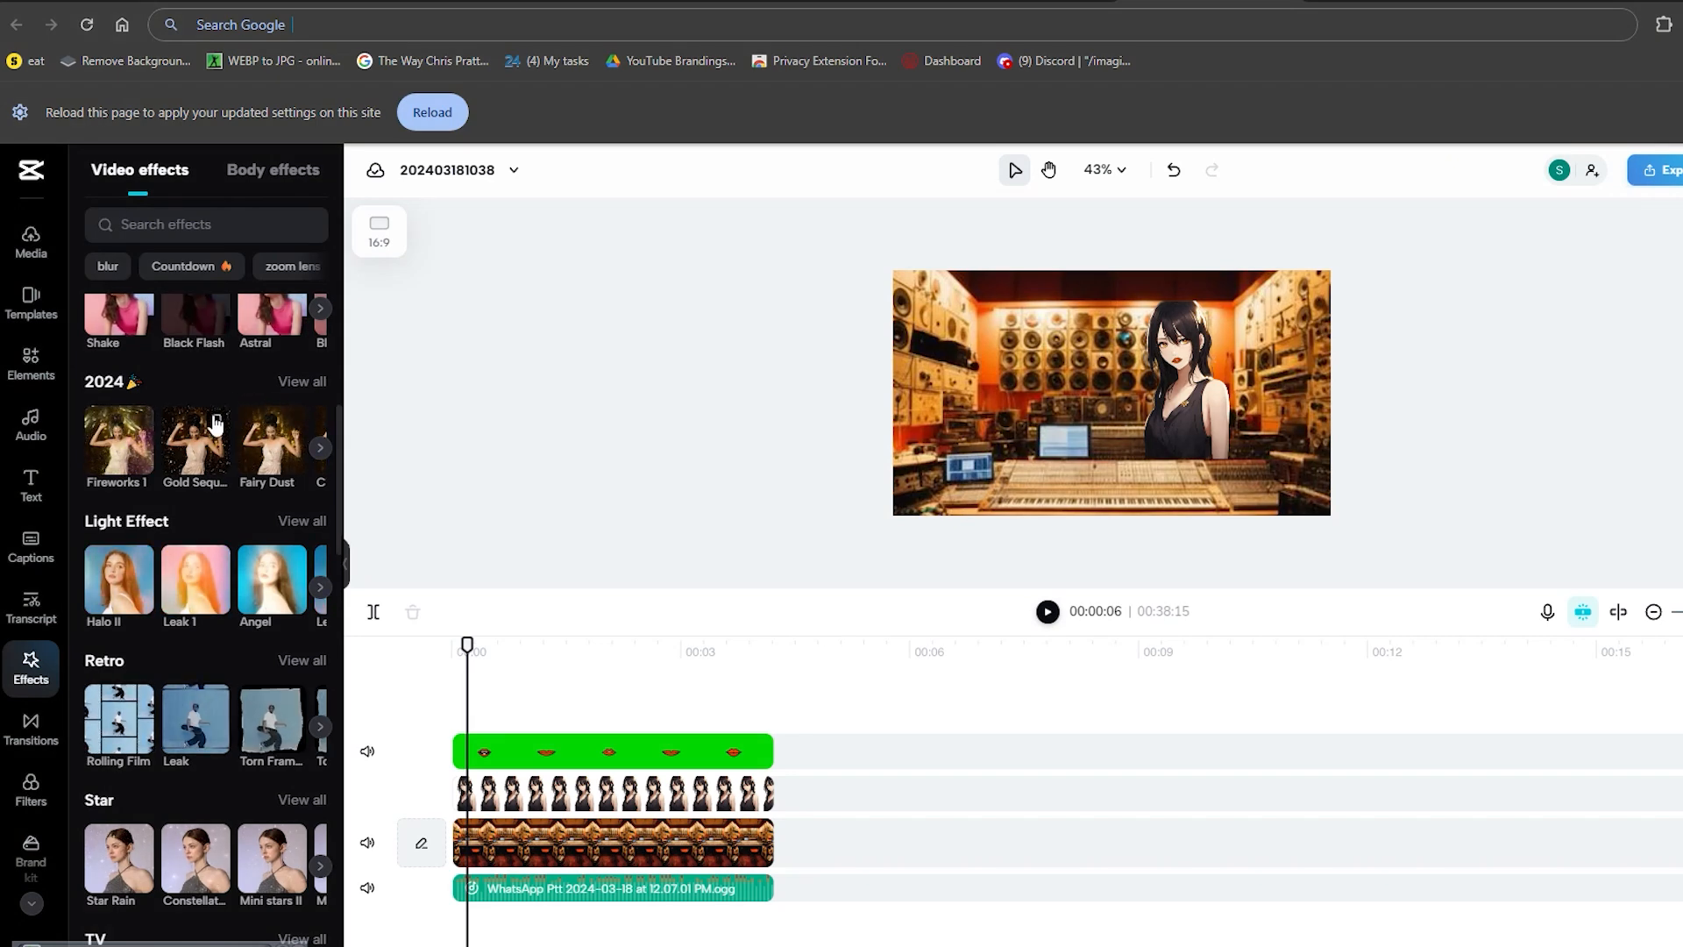
left_click(1047, 610)
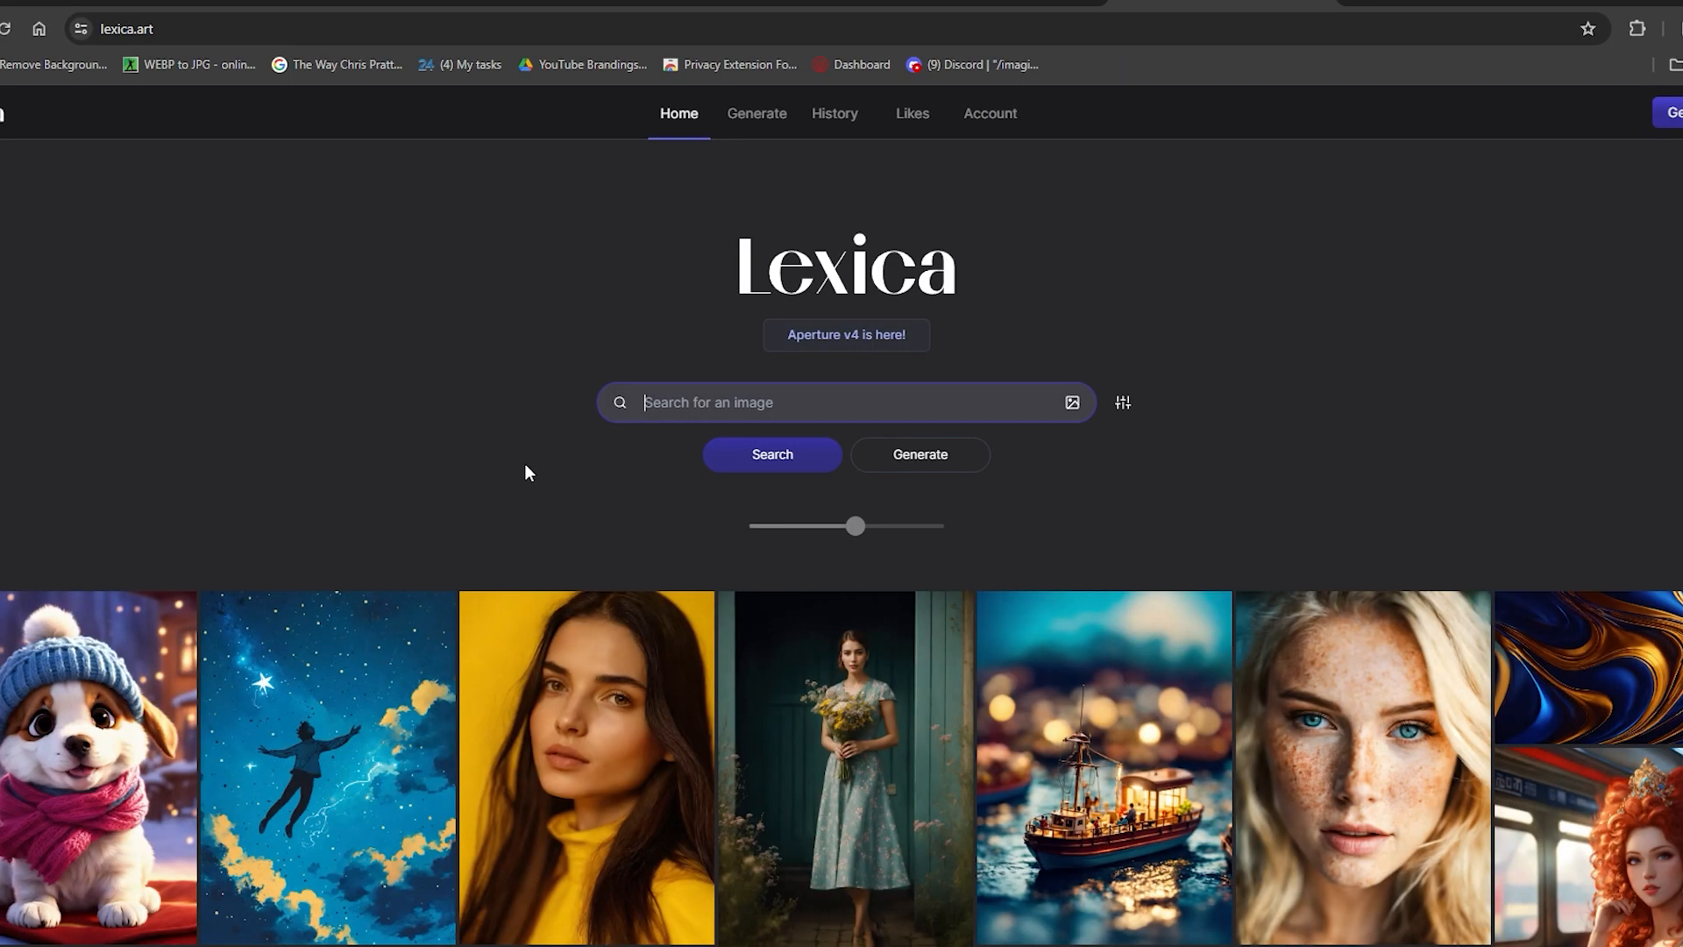
- Search Lexica for 'anime' and 'robotic' to find the black-haired golden-eyed woman
left_click(706, 403)
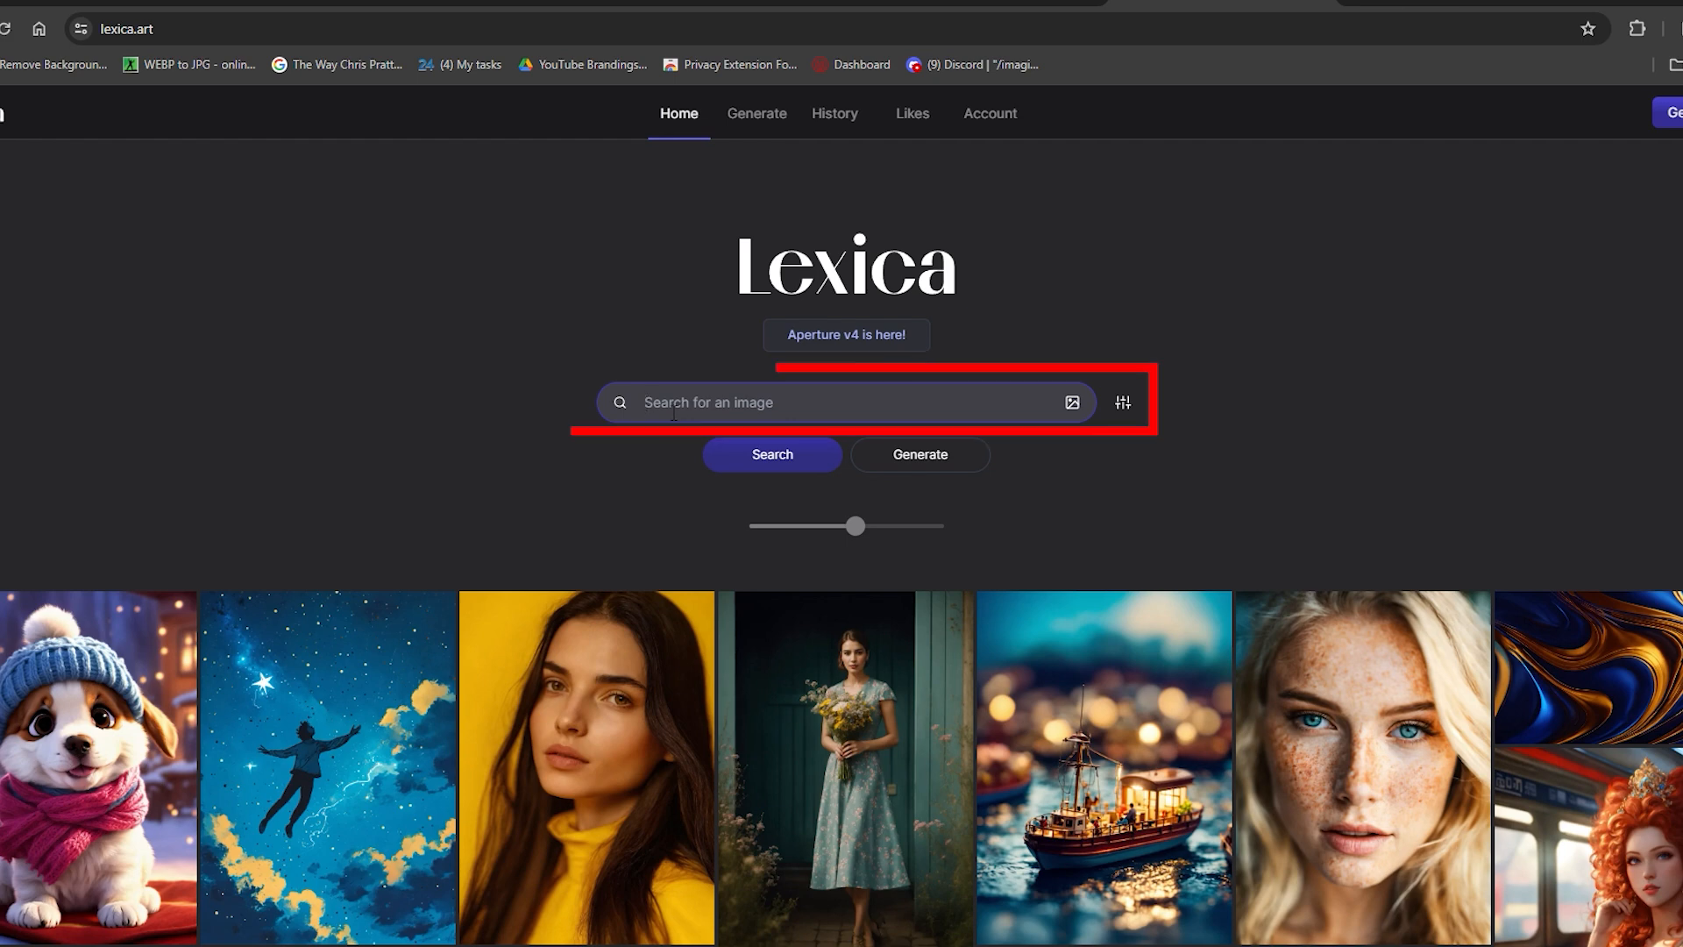
type("anime")
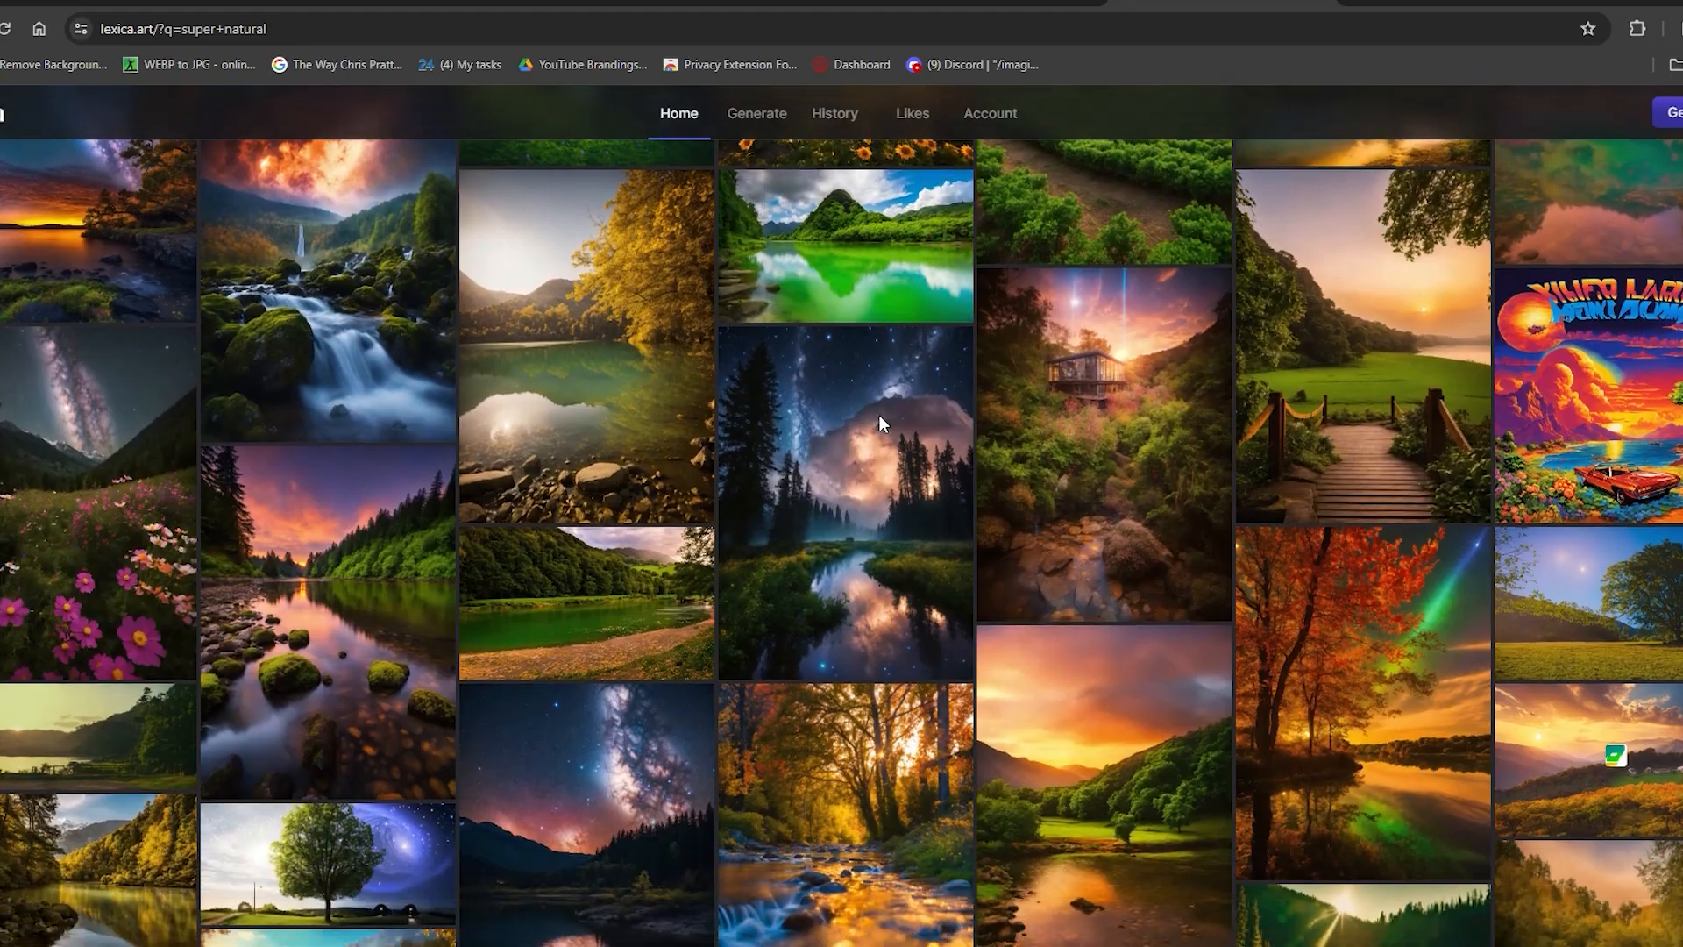
type("robotic")
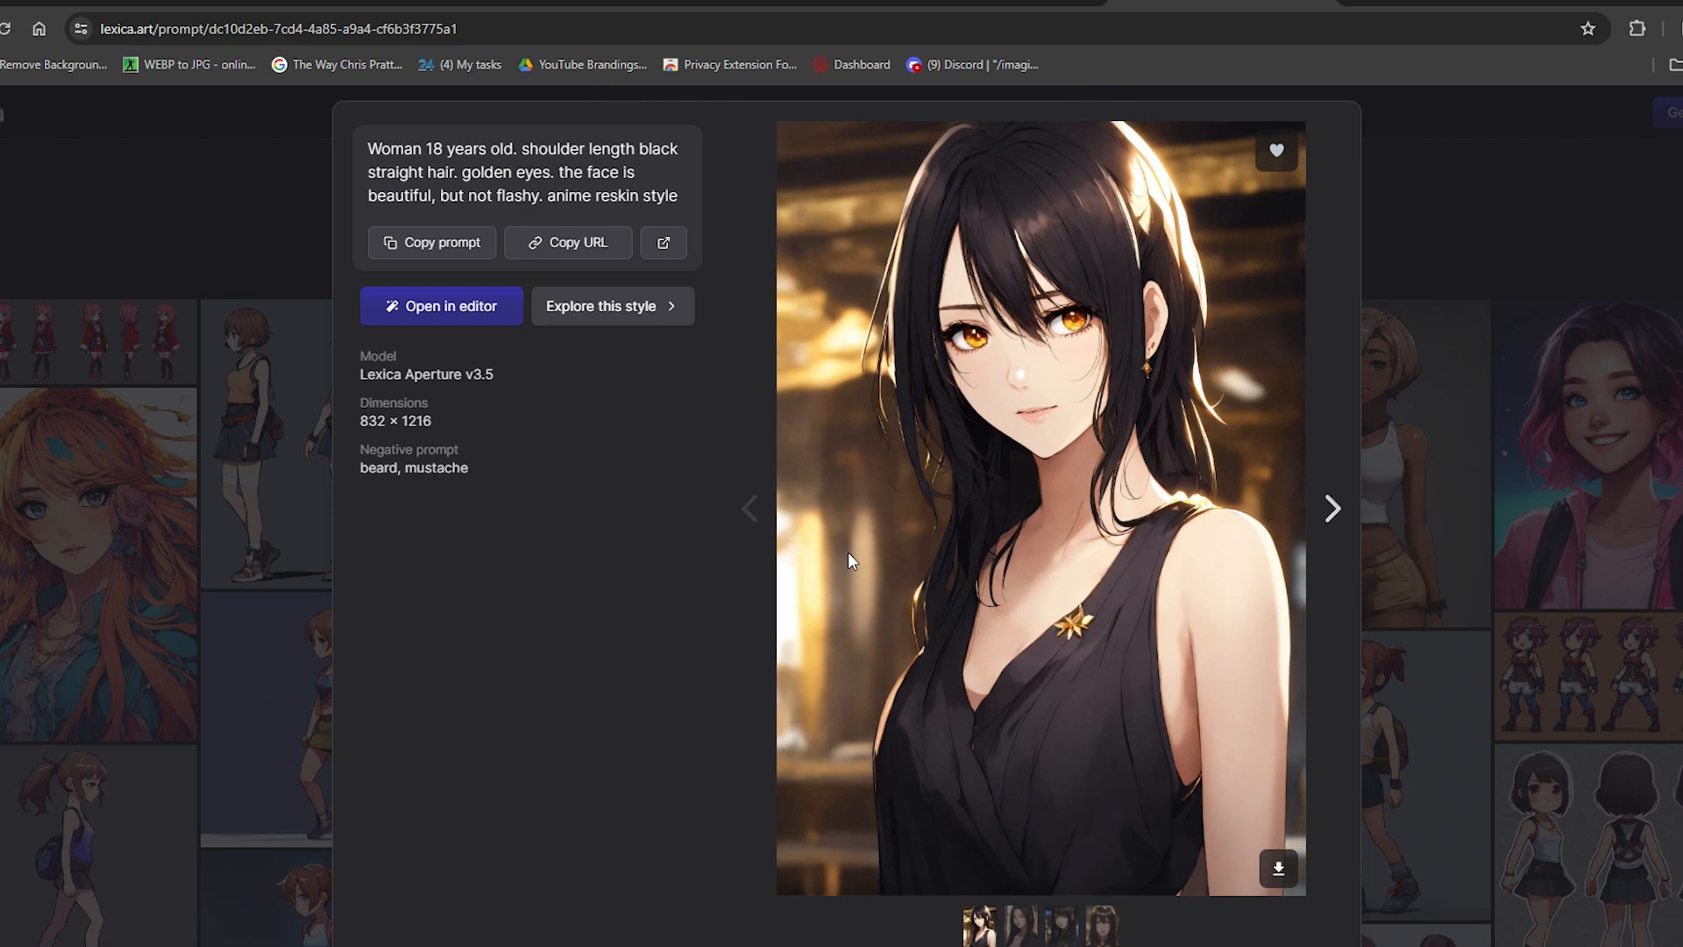
mouse_move(1407, 744)
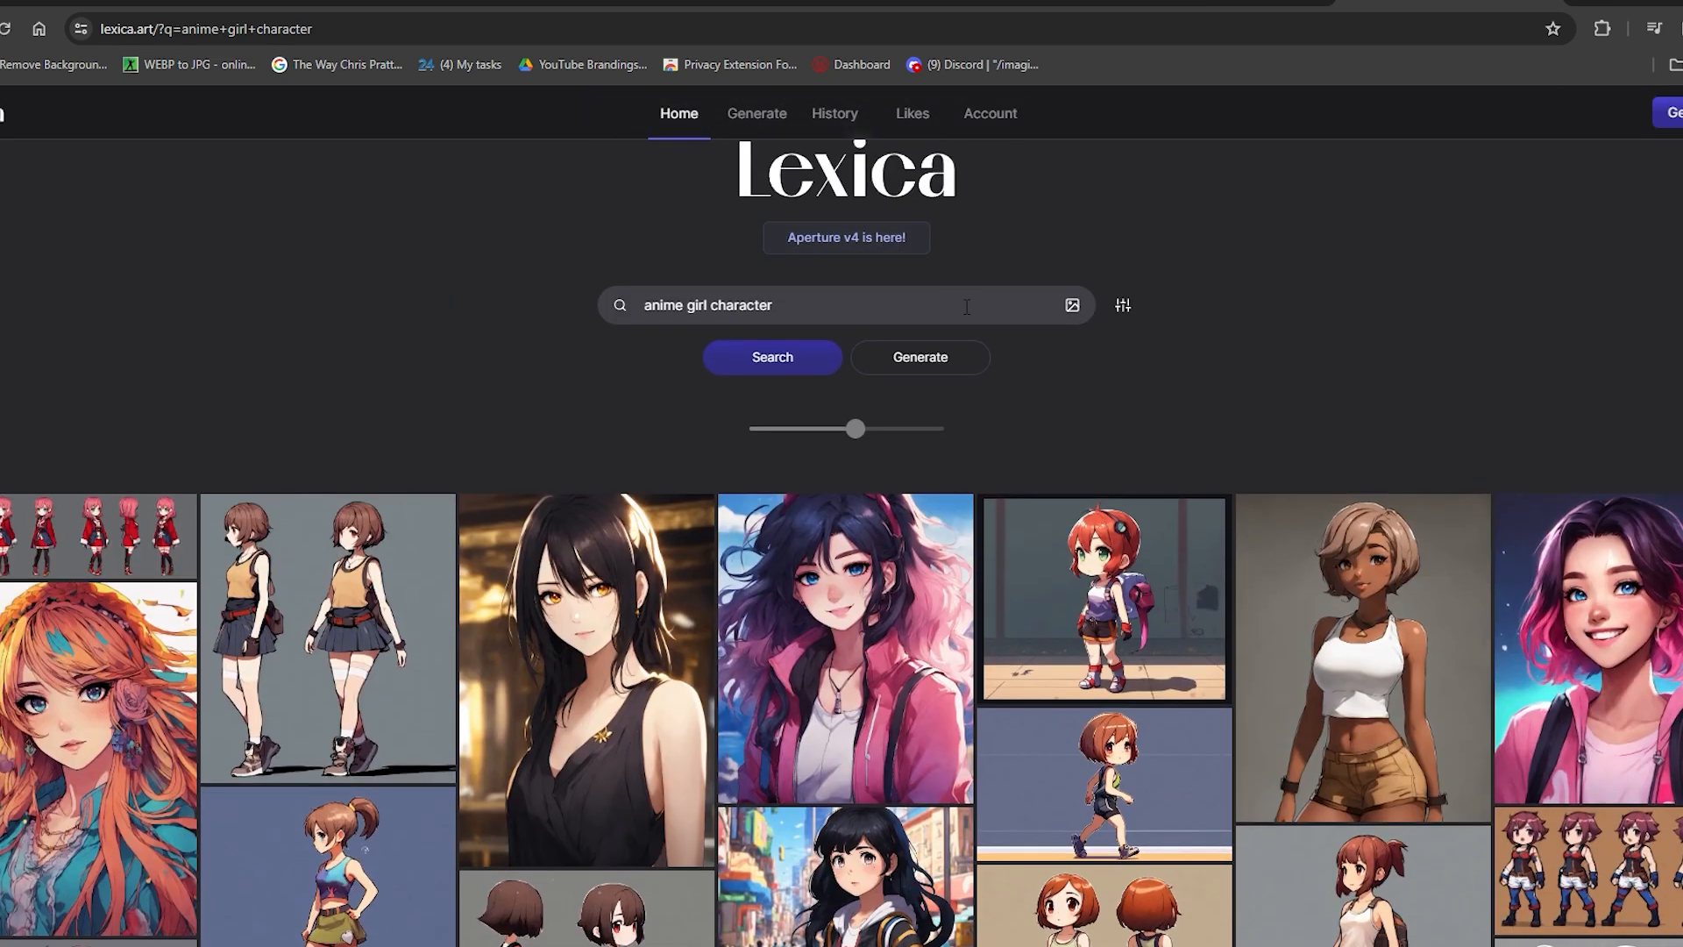
- Search Lexica for 'music studio' and open the close-up studio machines photograph
left_click(845, 305)
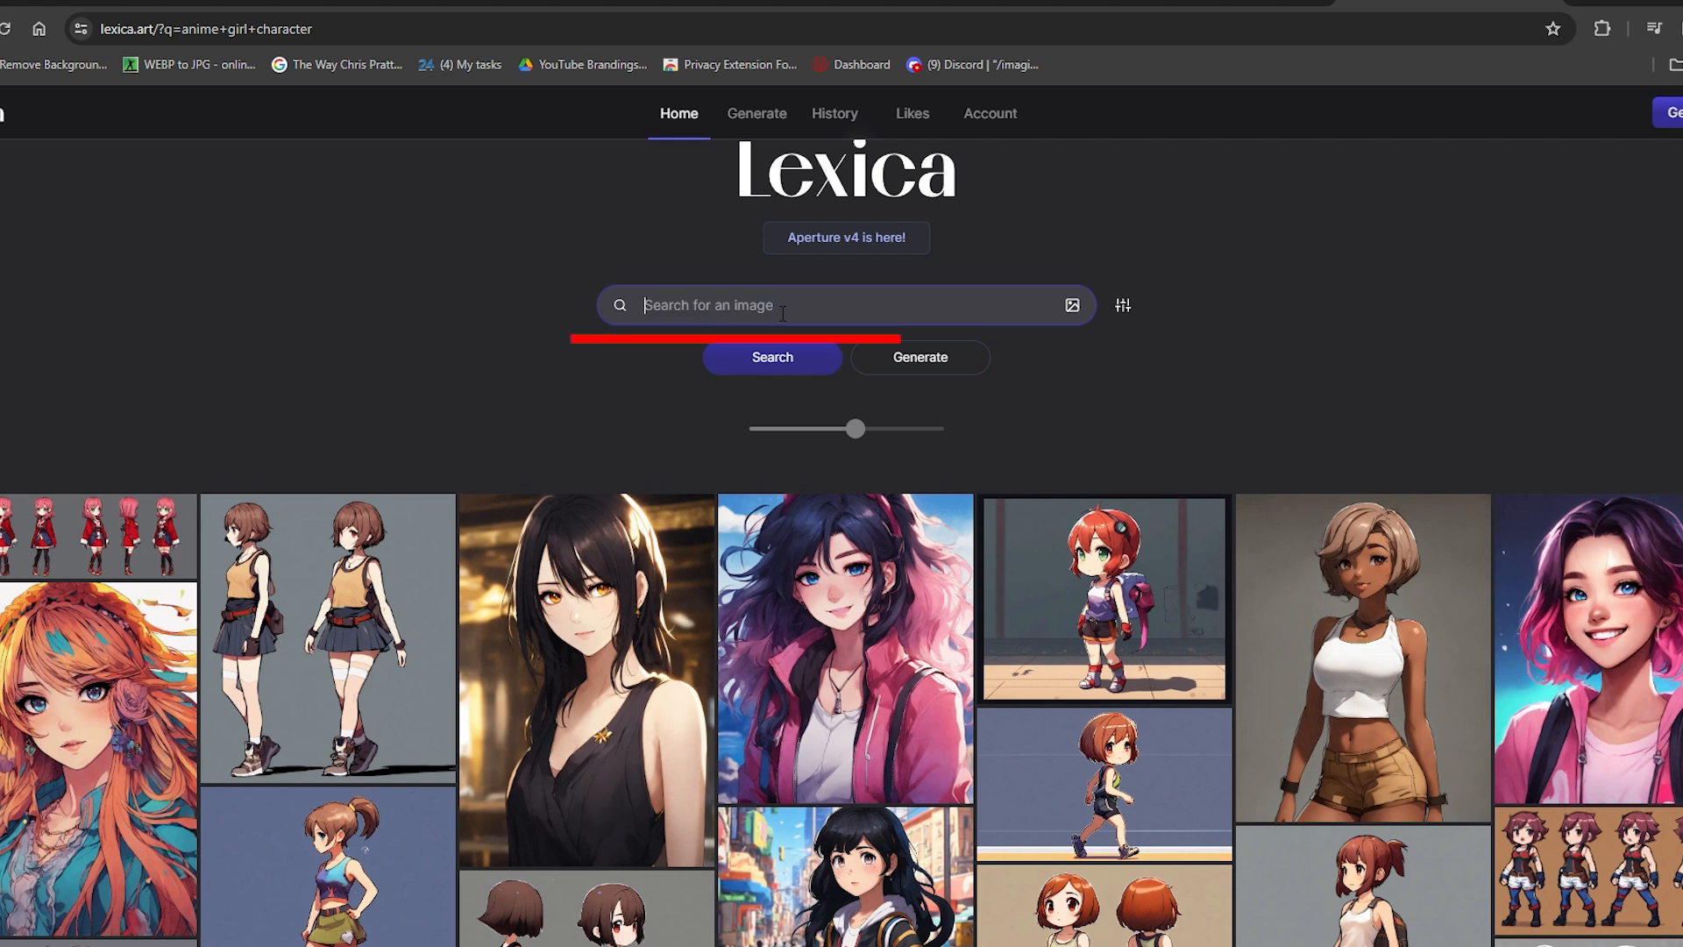
type("music studio")
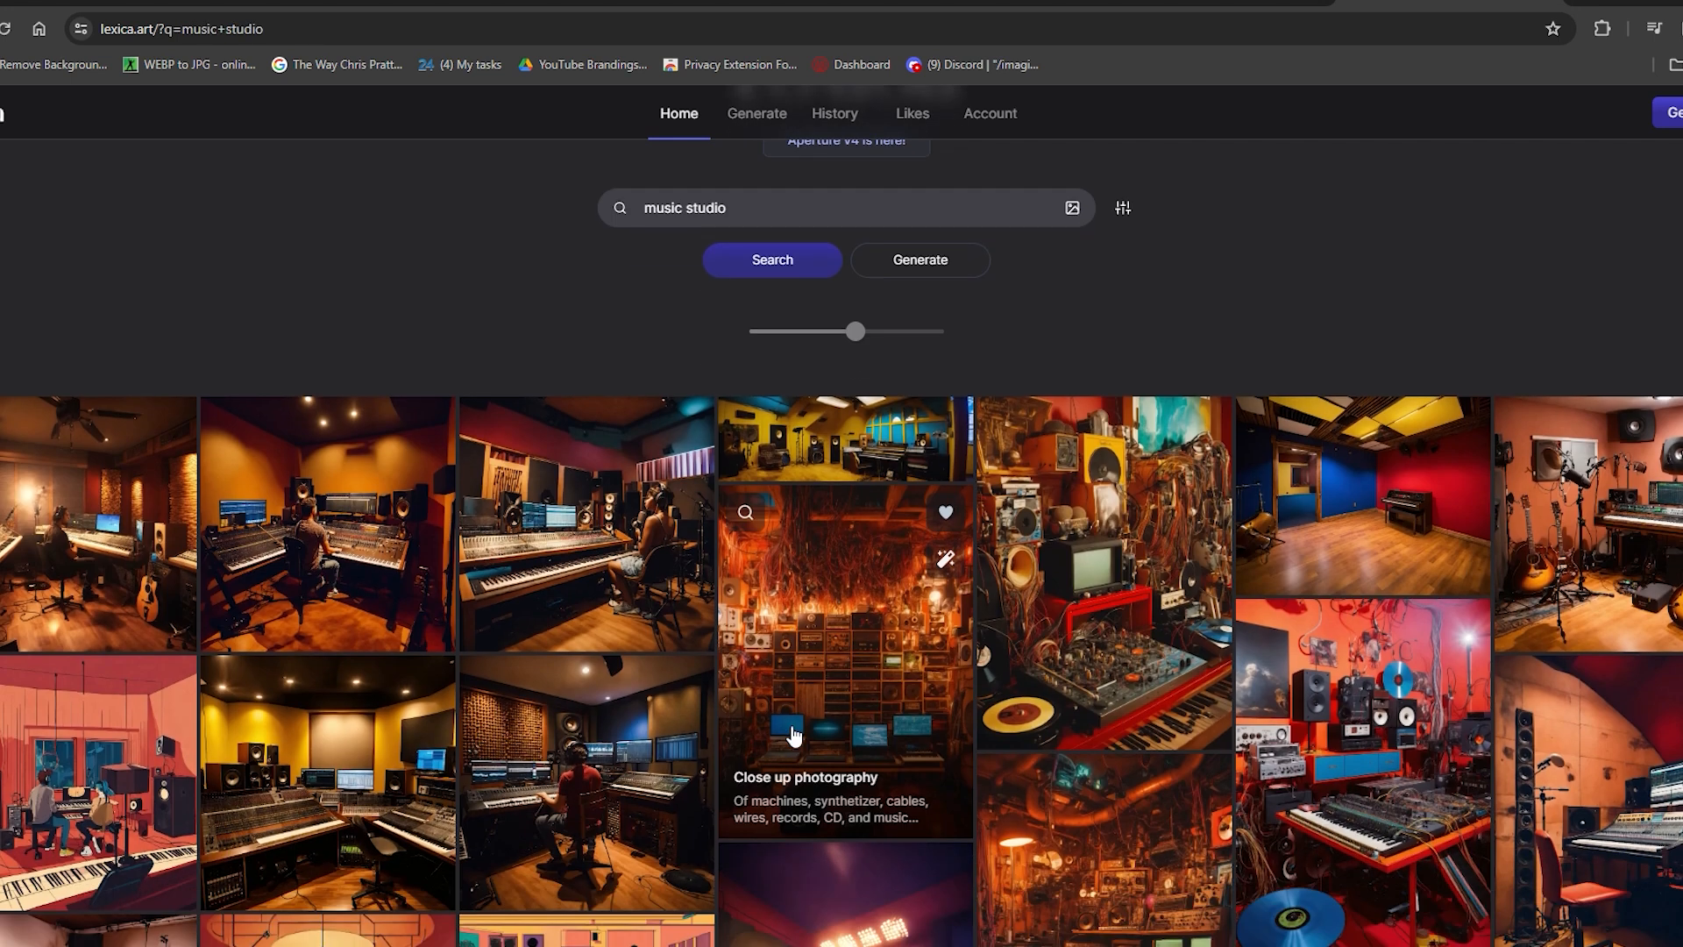
left_click(845, 654)
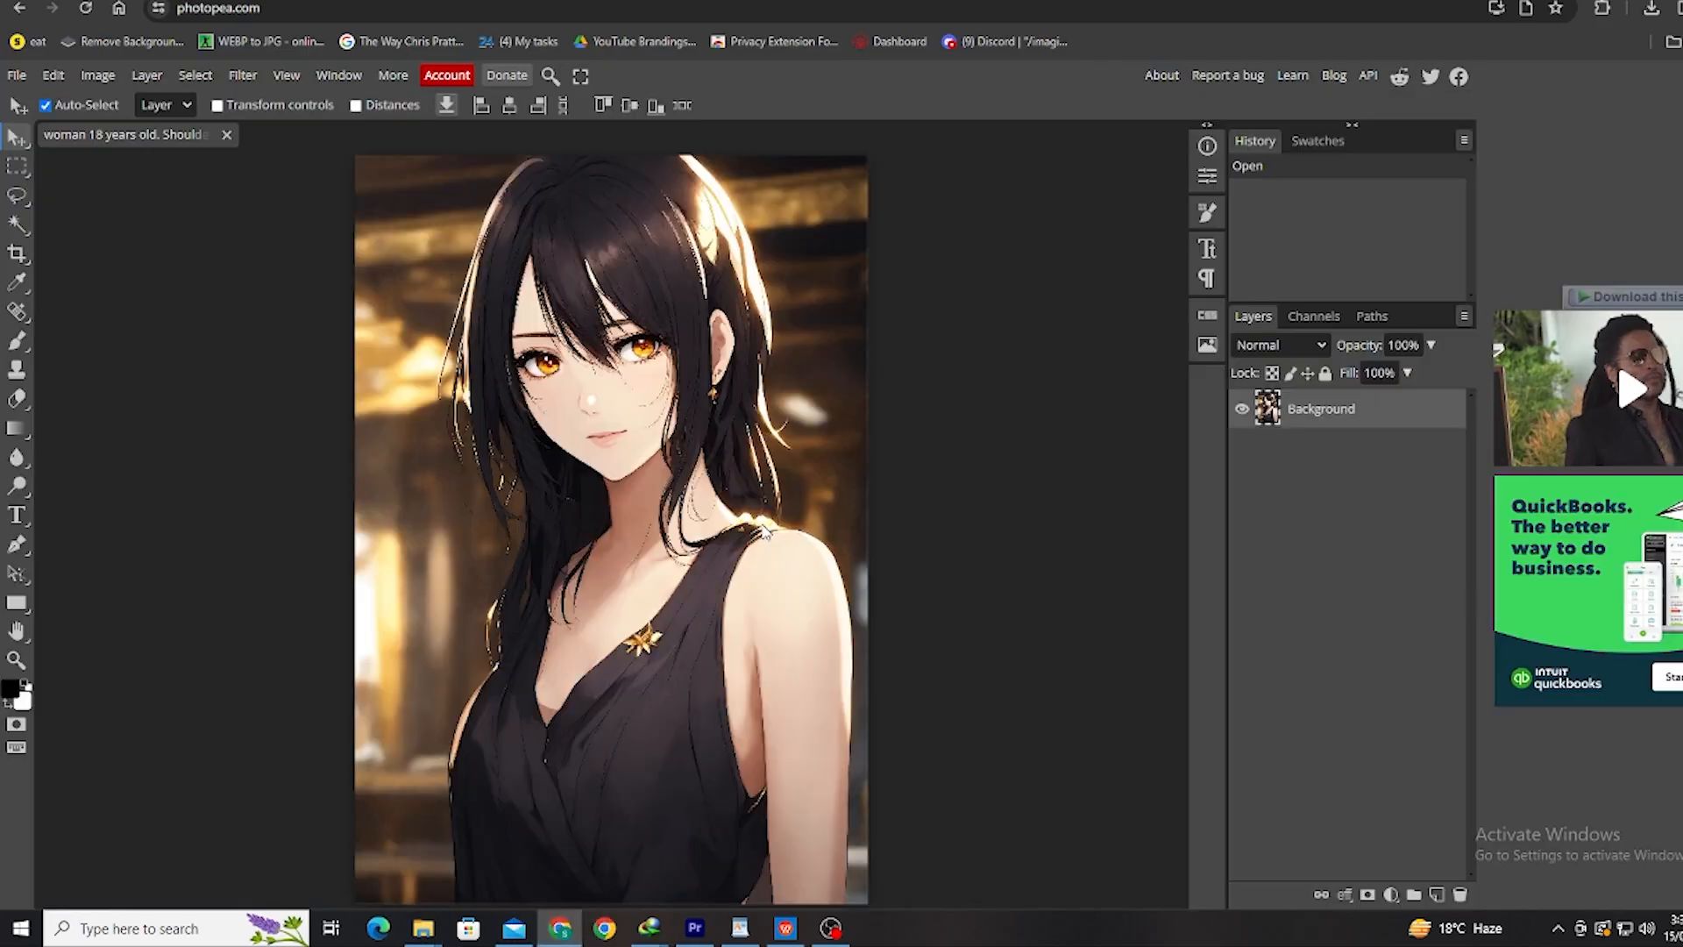
- Paint out the anime girl's mouth with the Spot Healing Brush
left_click(17, 312)
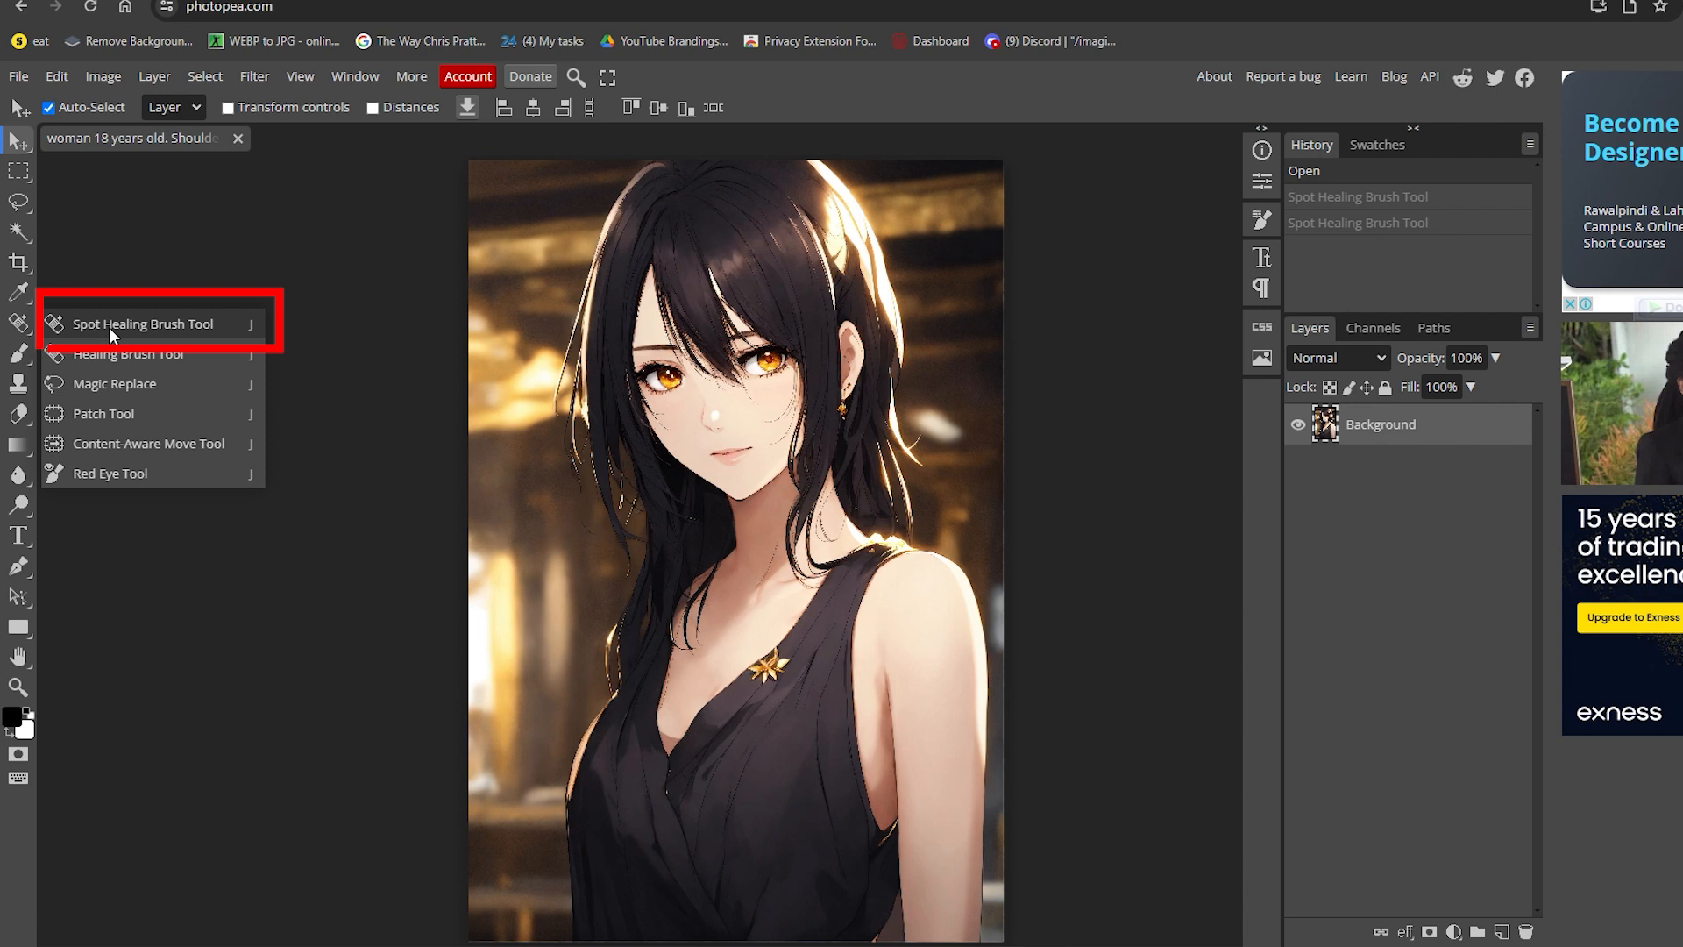
left_click(142, 323)
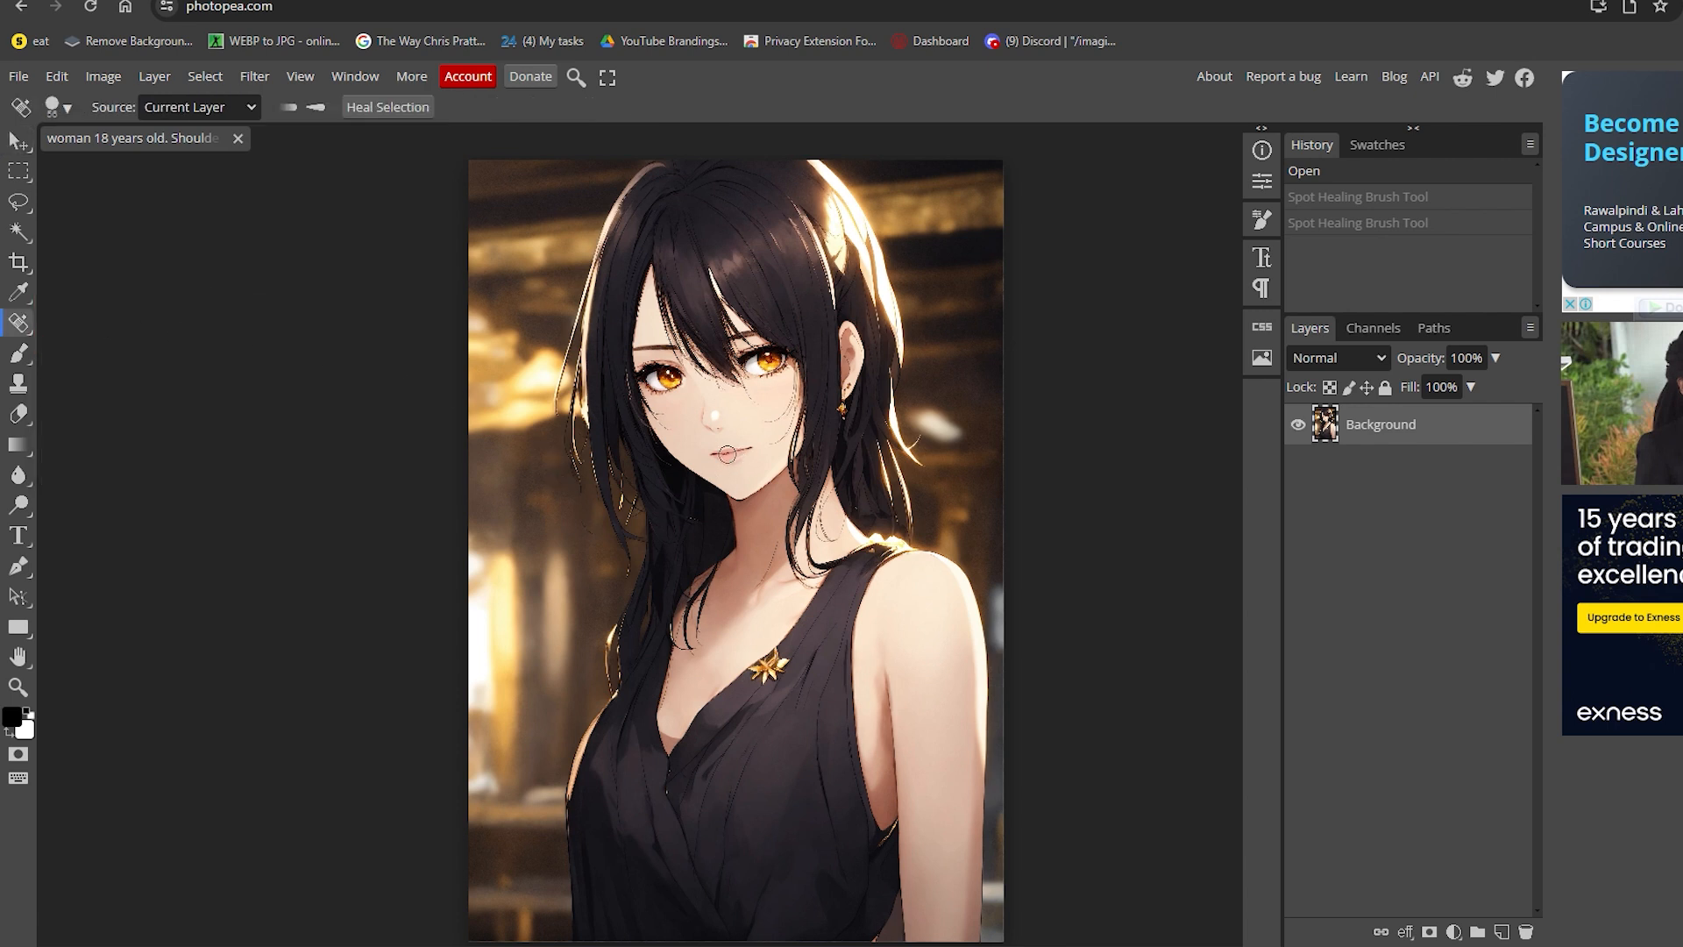
left_click(731, 452)
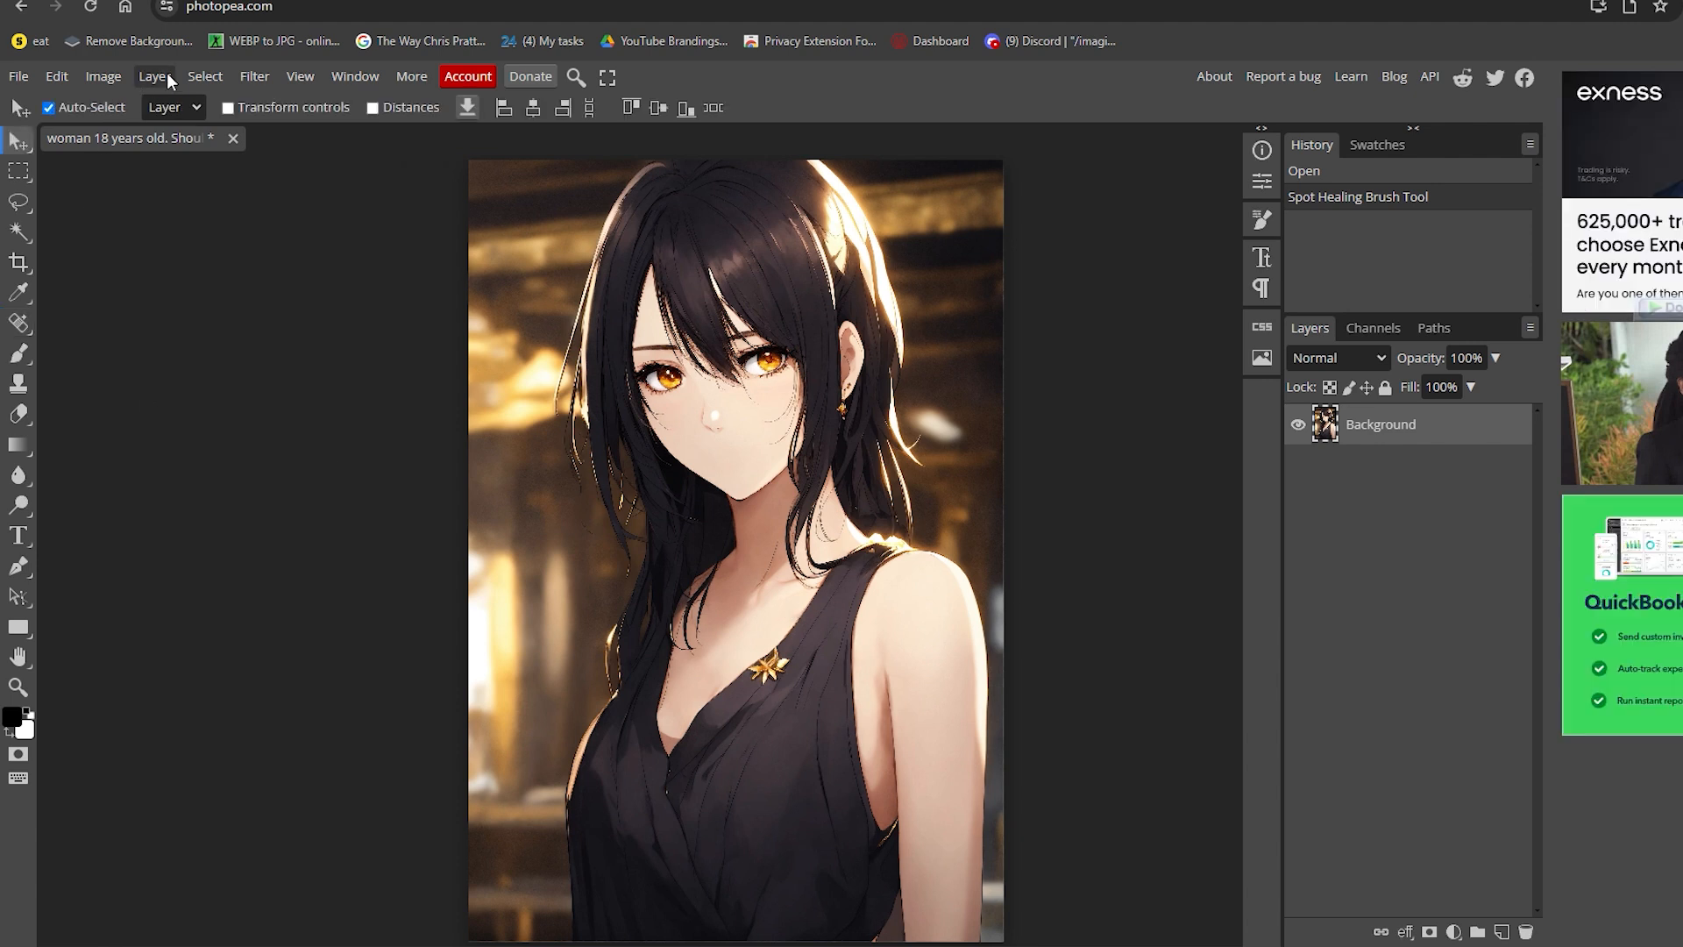
- Remove the background around the girl and save the cut-out image
left_click(204, 75)
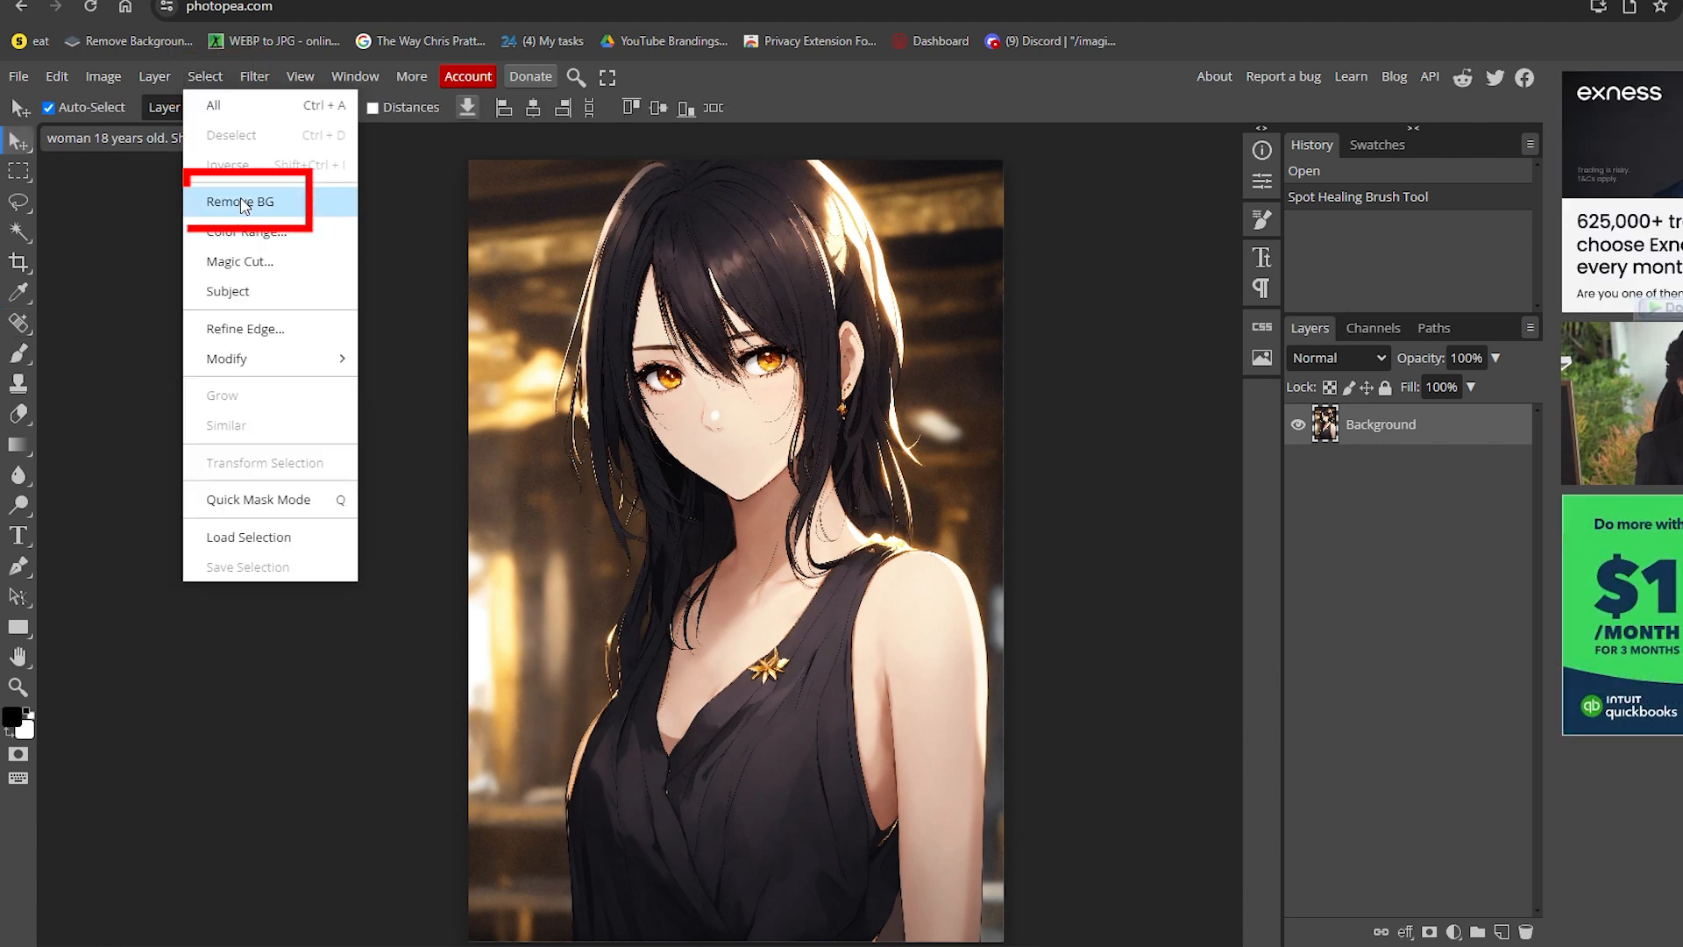
left_click(240, 200)
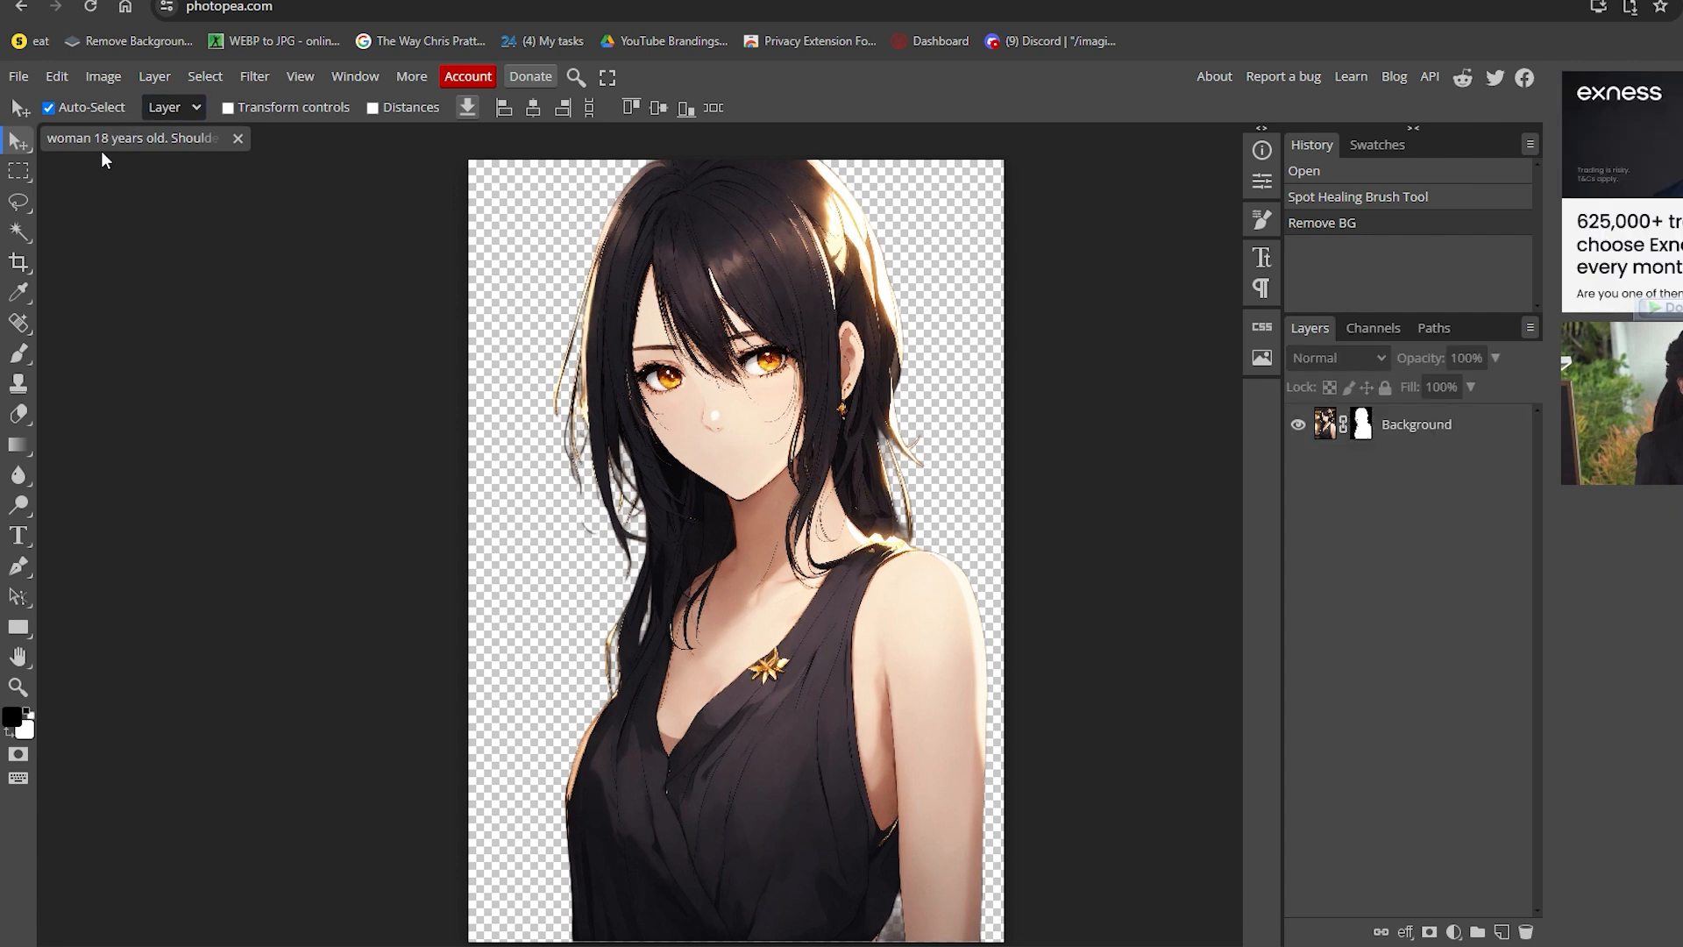
left_click(17, 76)
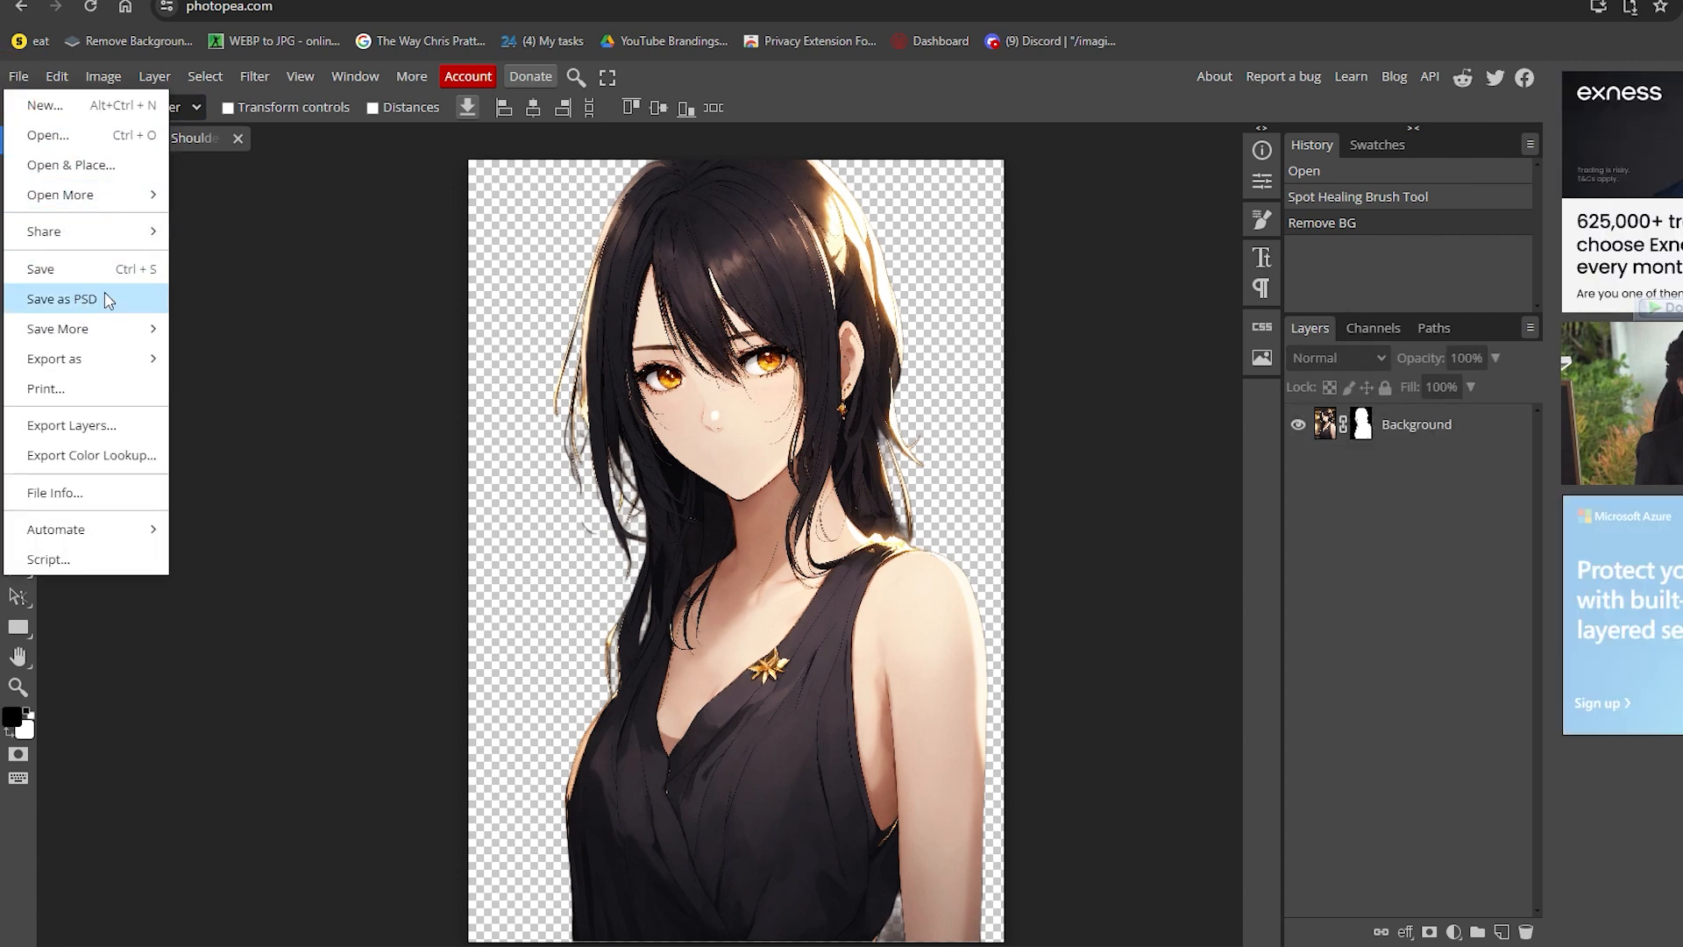
left_click(54, 357)
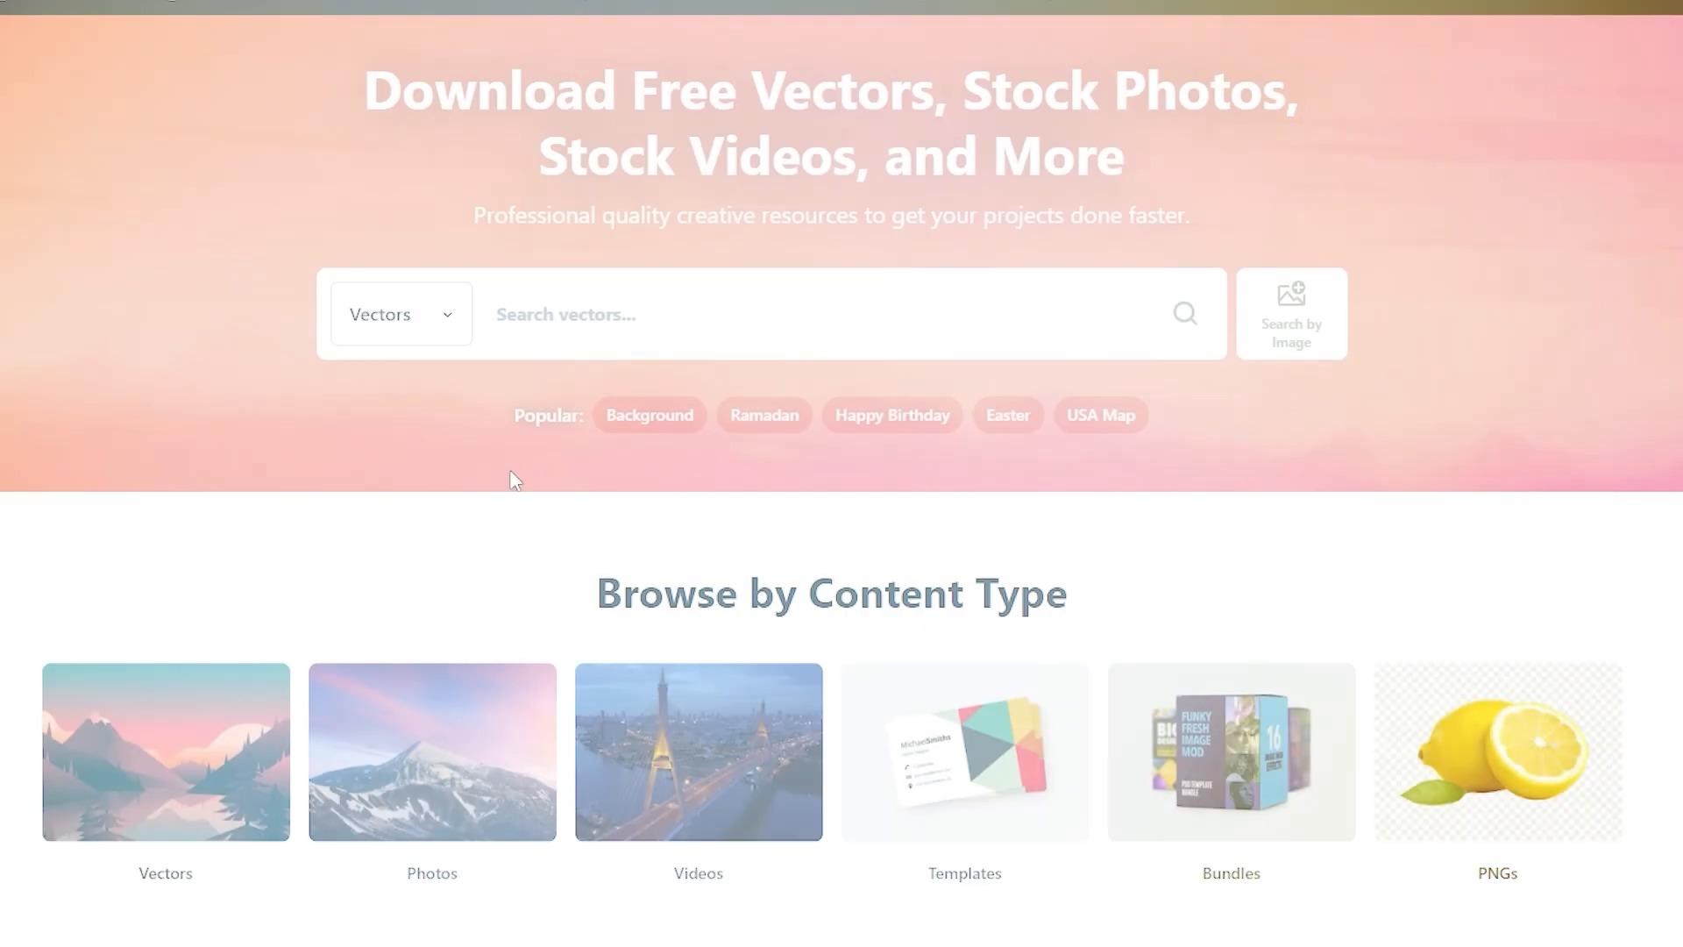
- Open Vecteezy from the Google results and search for lips vectors
scroll("down", 3)
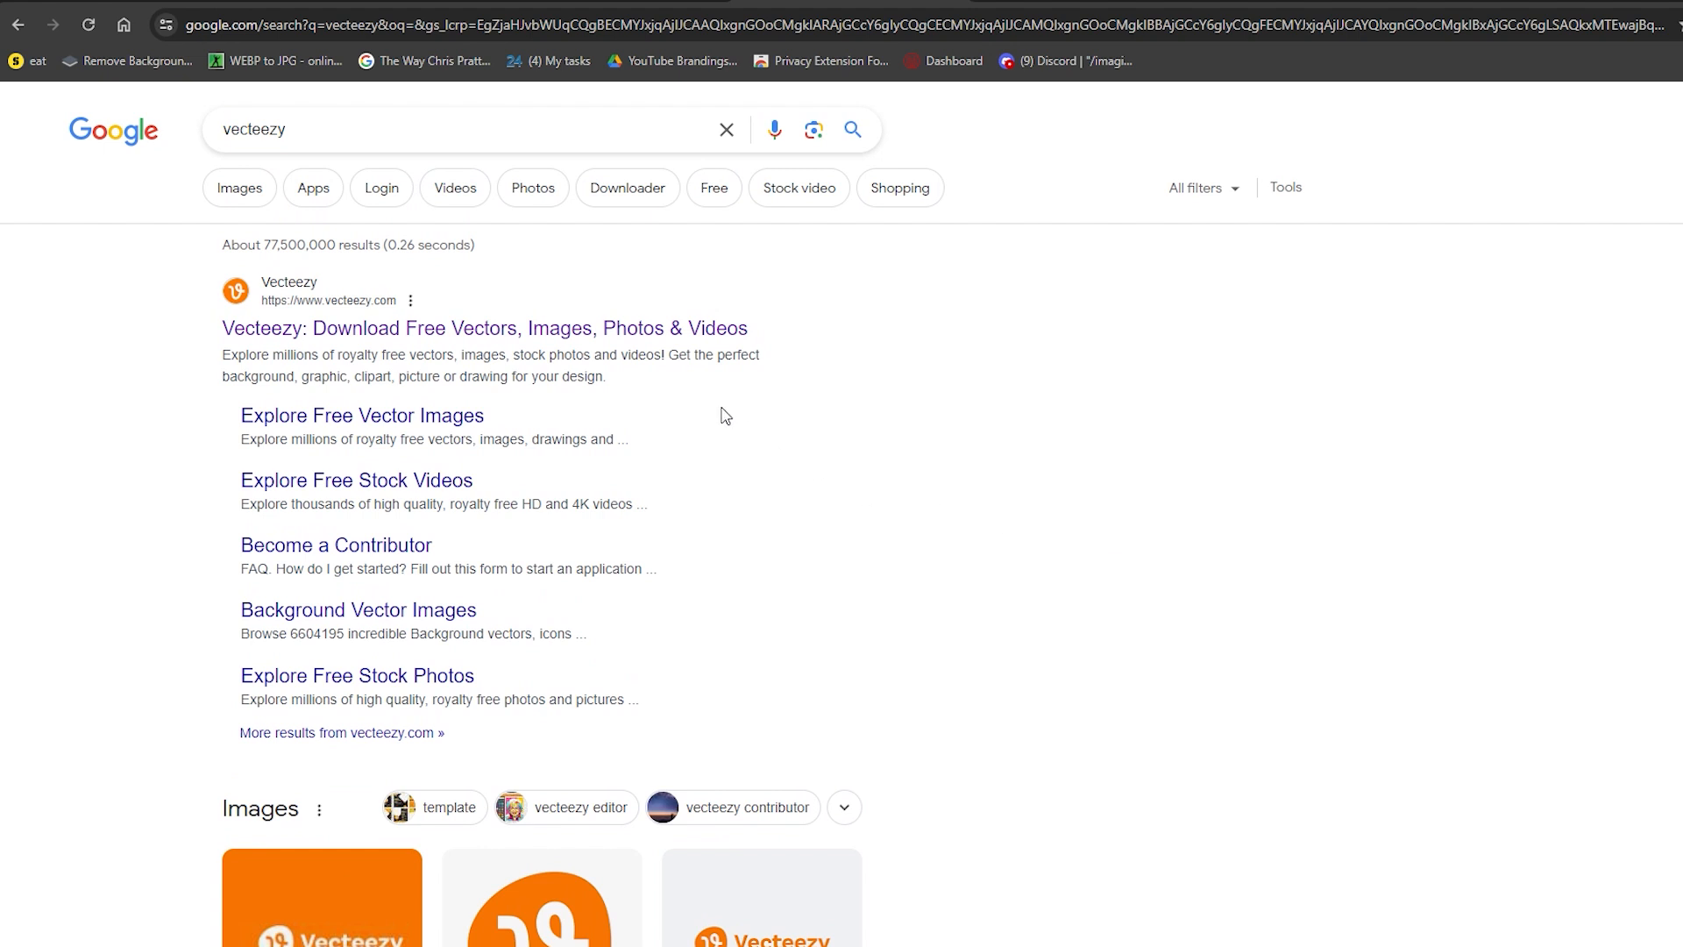
left_click(484, 328)
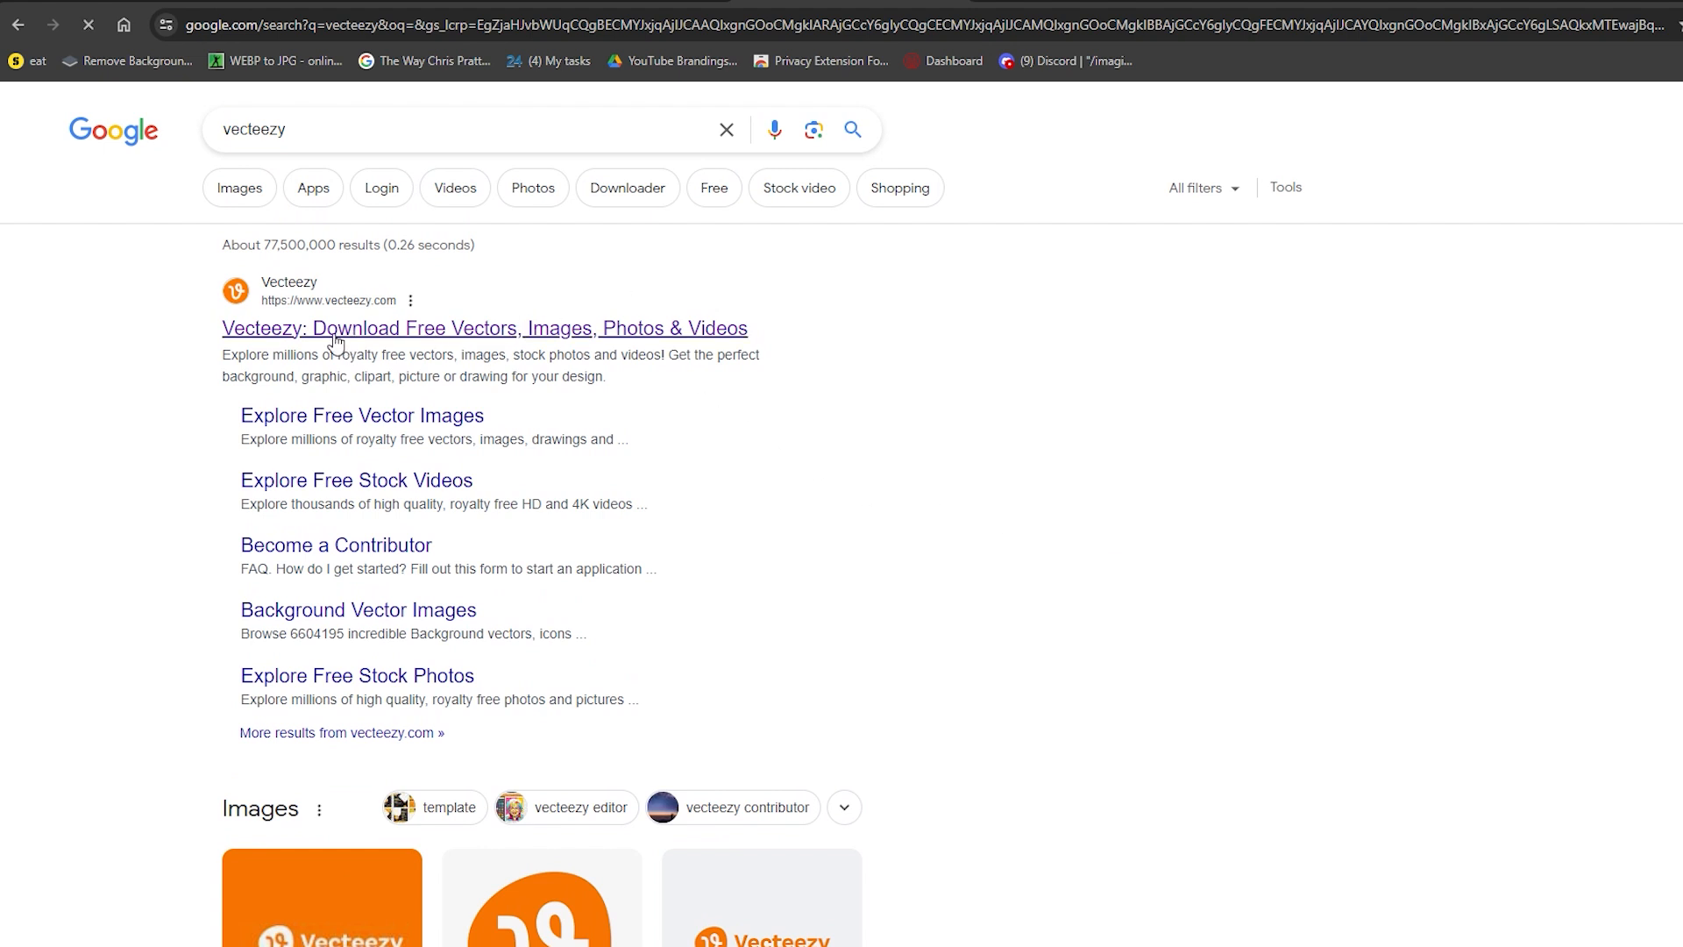
left_click(484, 328)
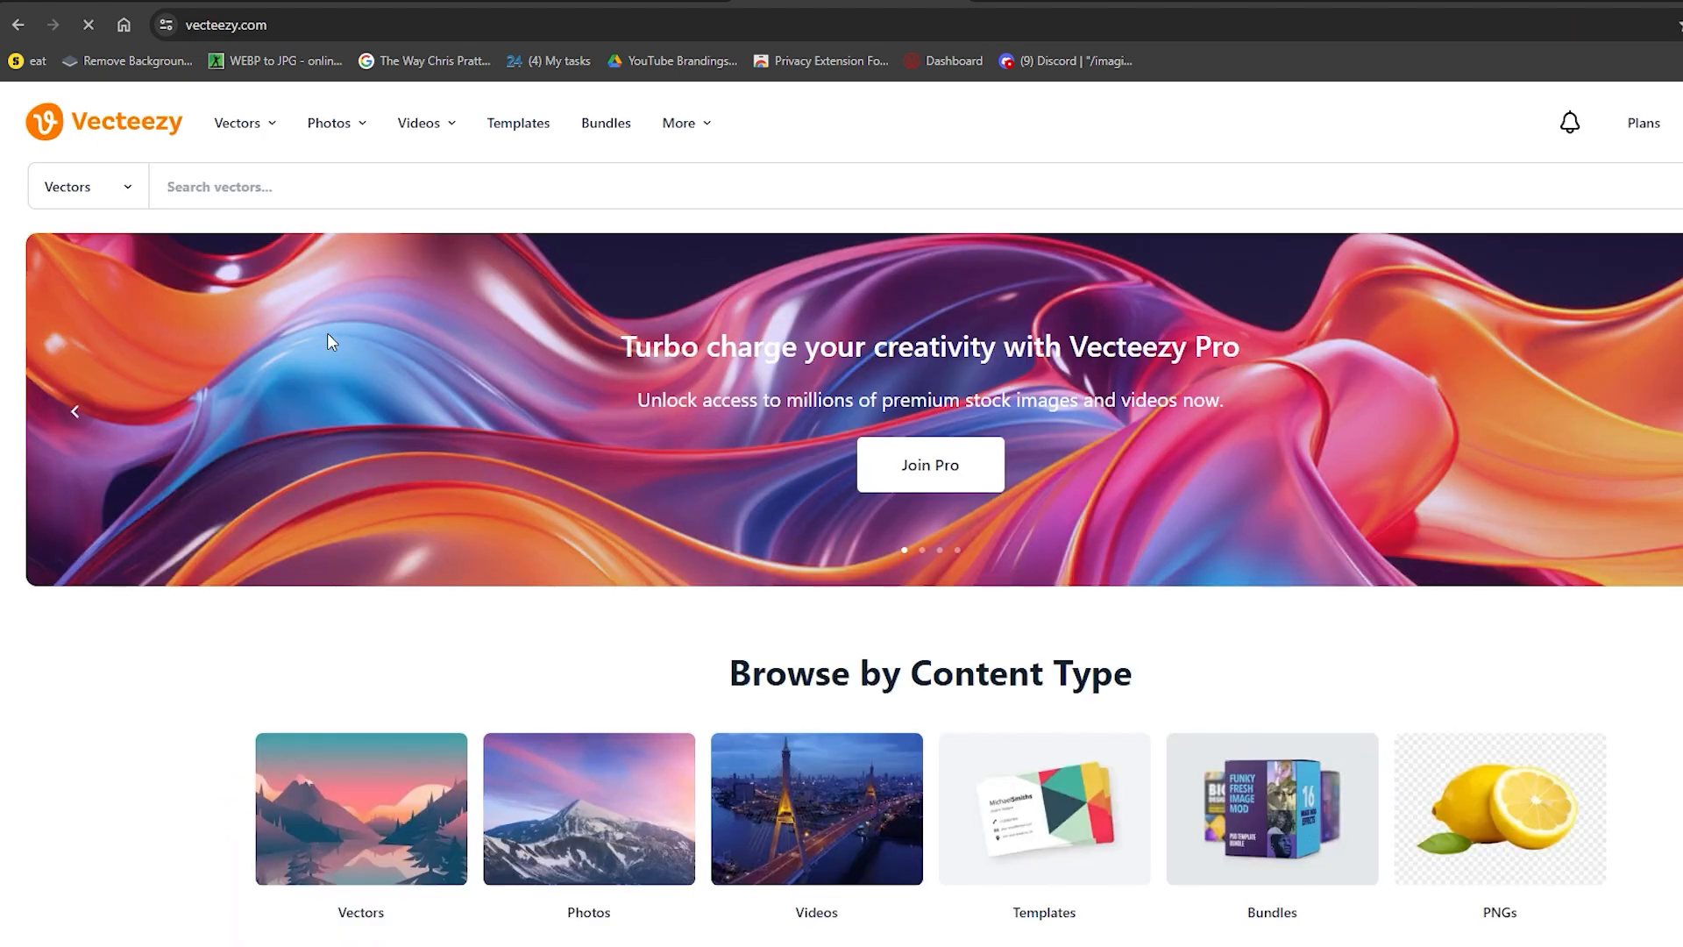
scroll("down", 3)
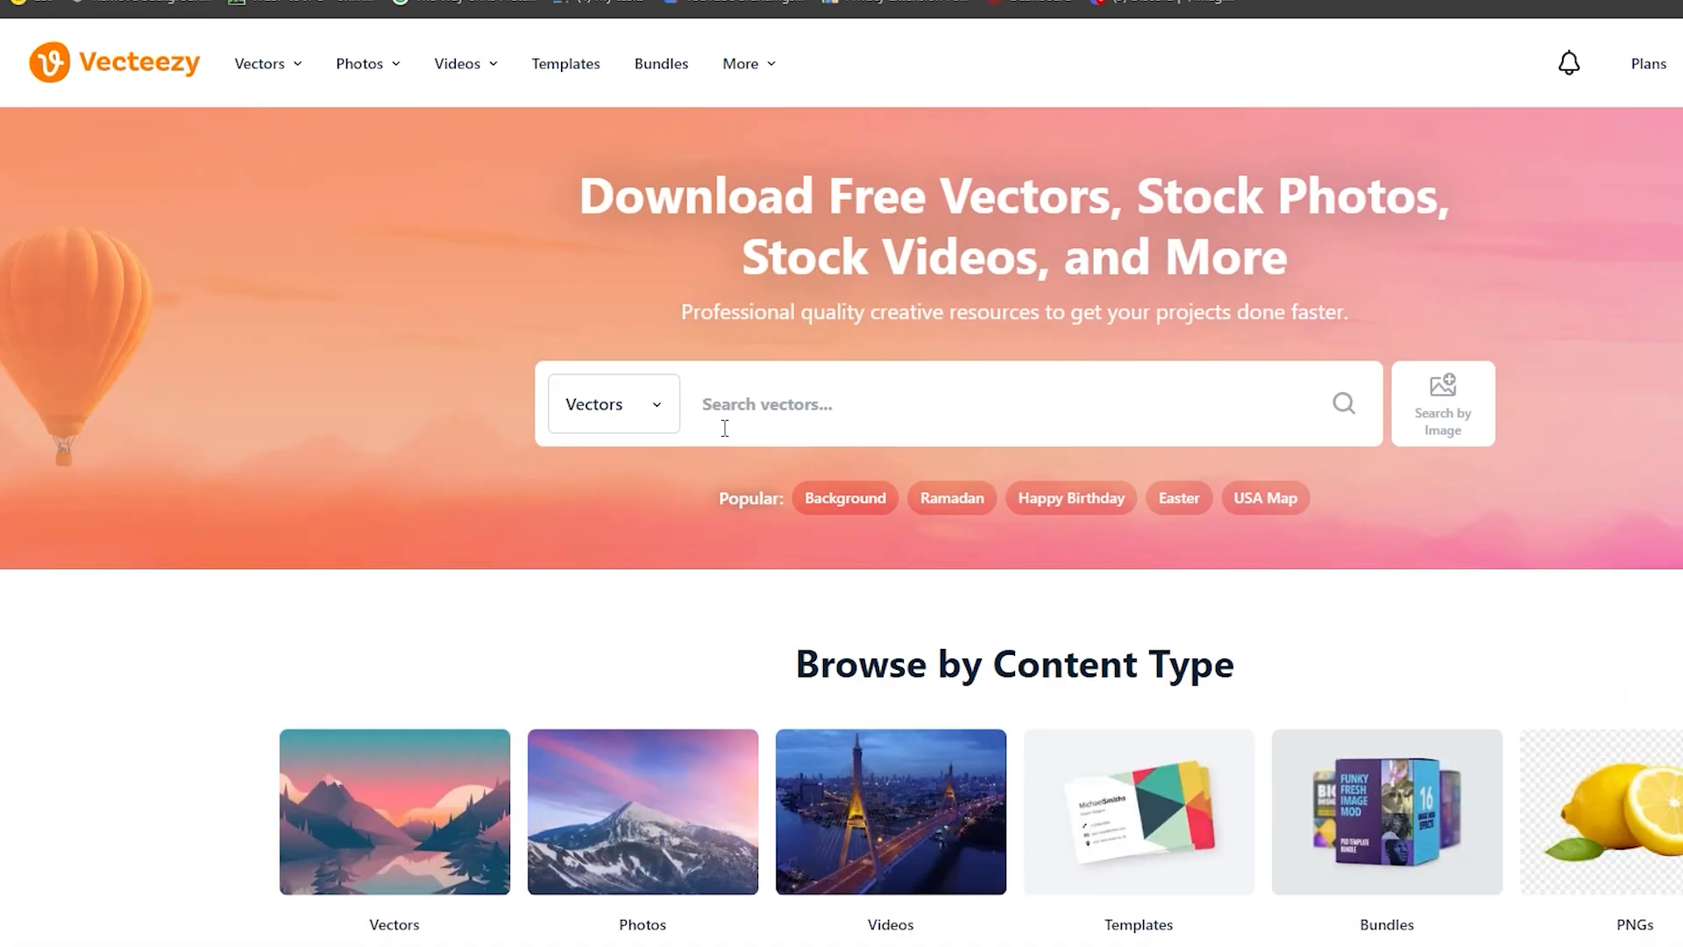
type("a taki")
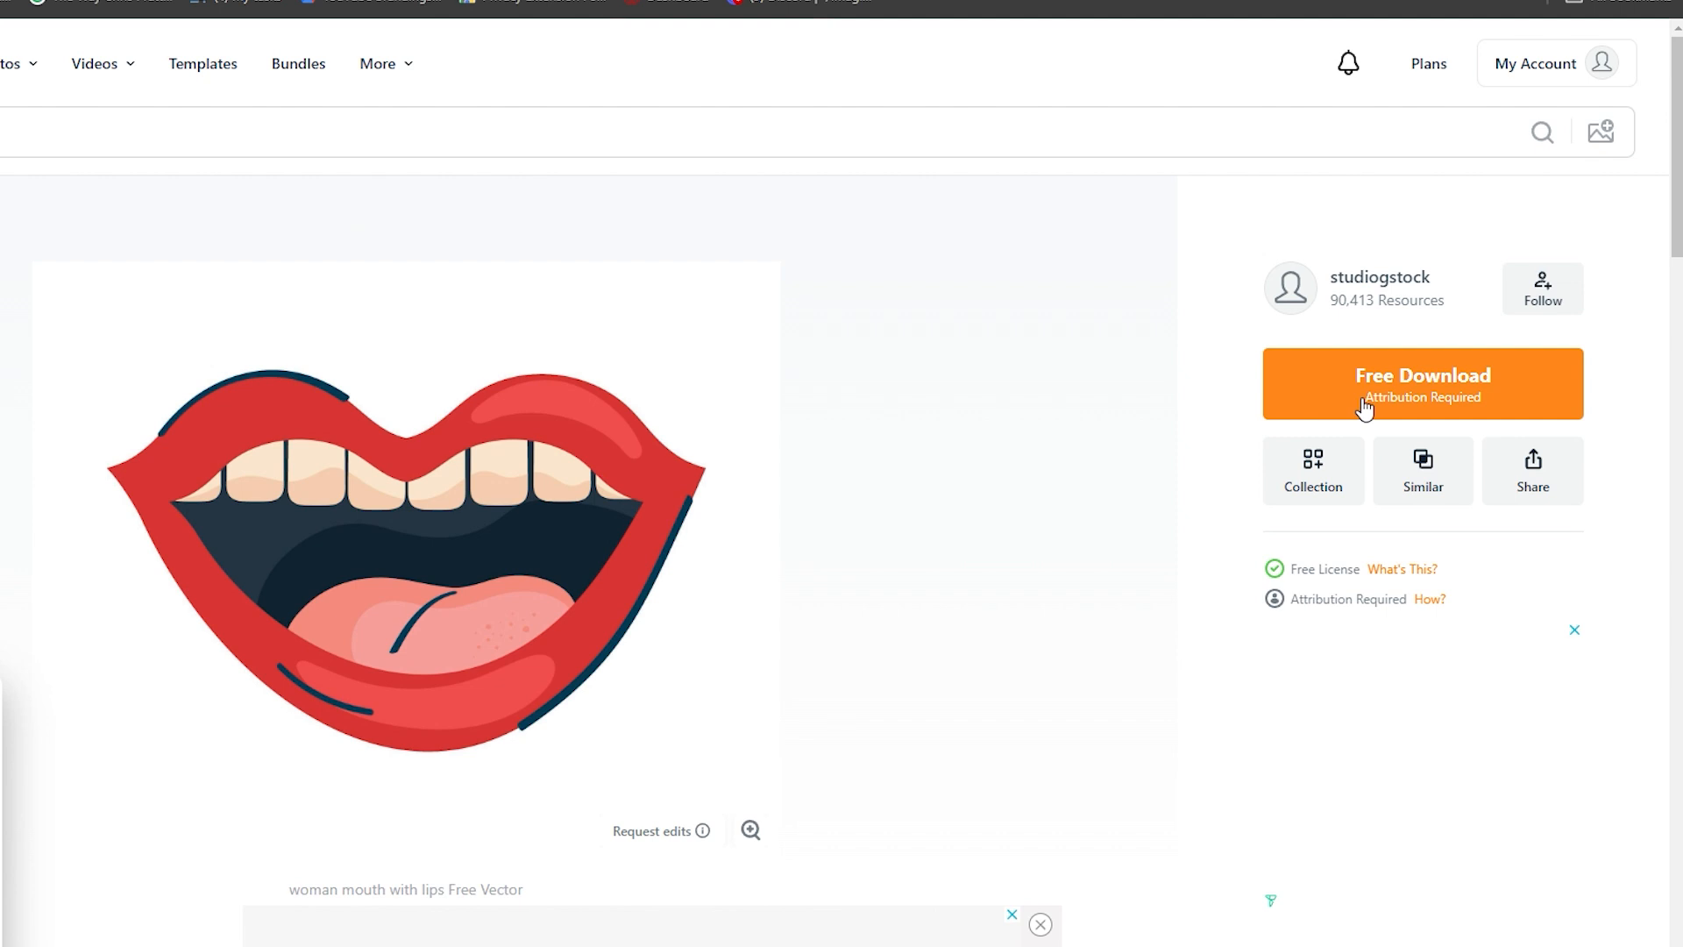
- Open the lips with speech bubble vector and start its Pro Download
scroll("down", 3)
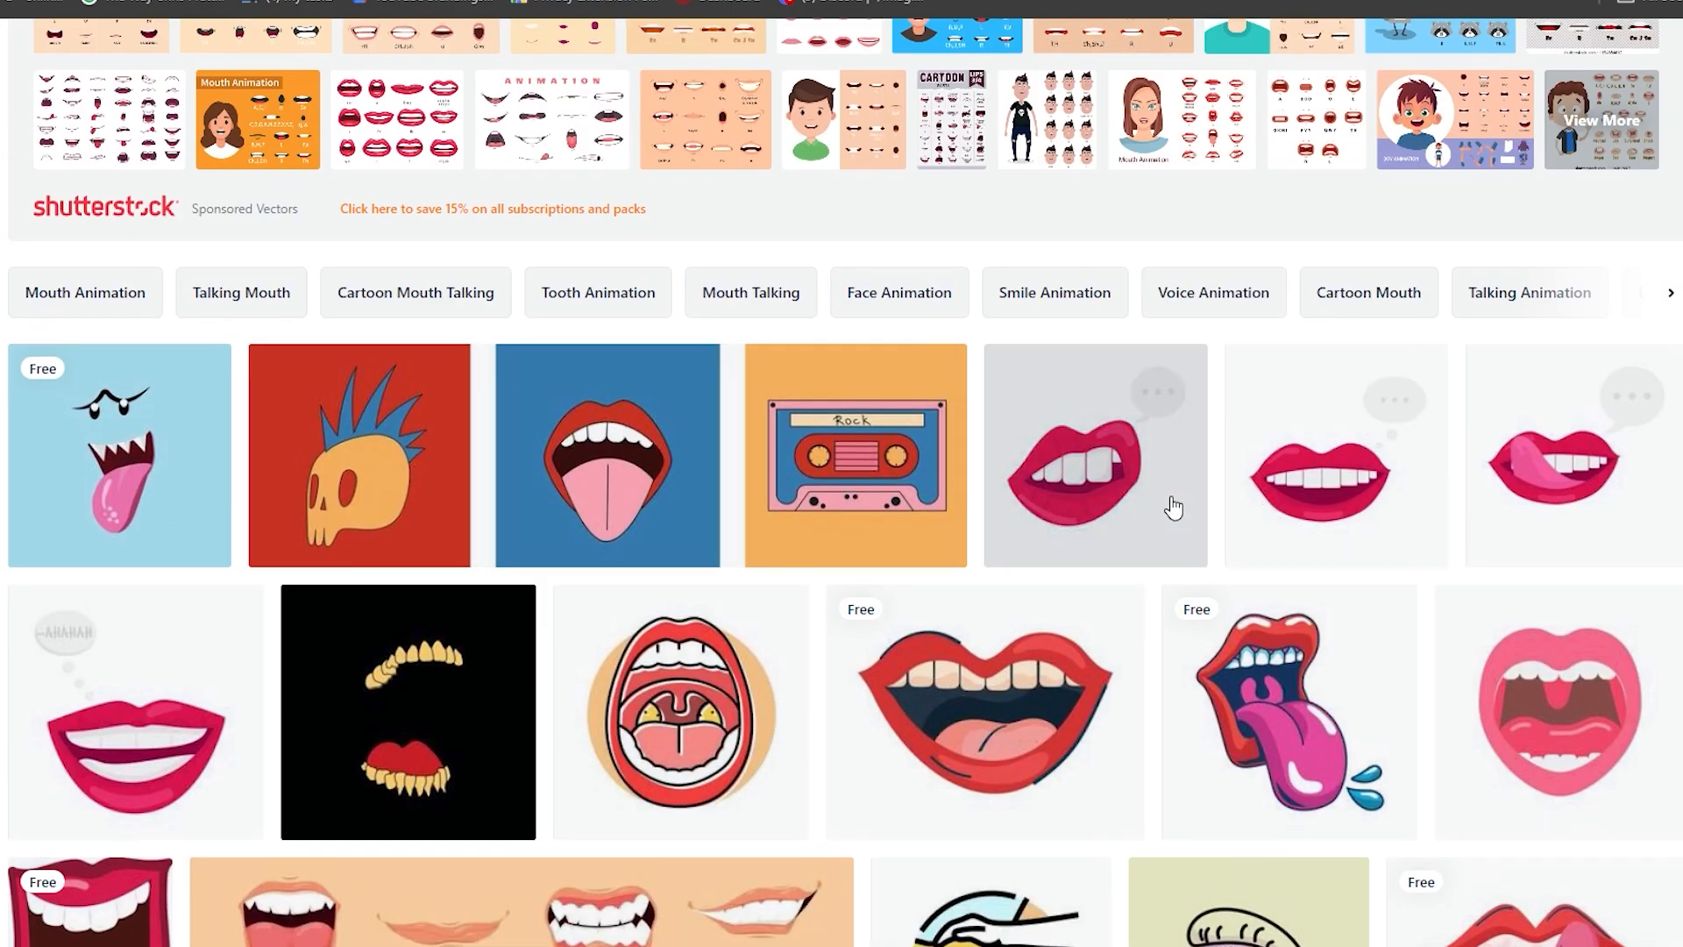
left_click(1094, 456)
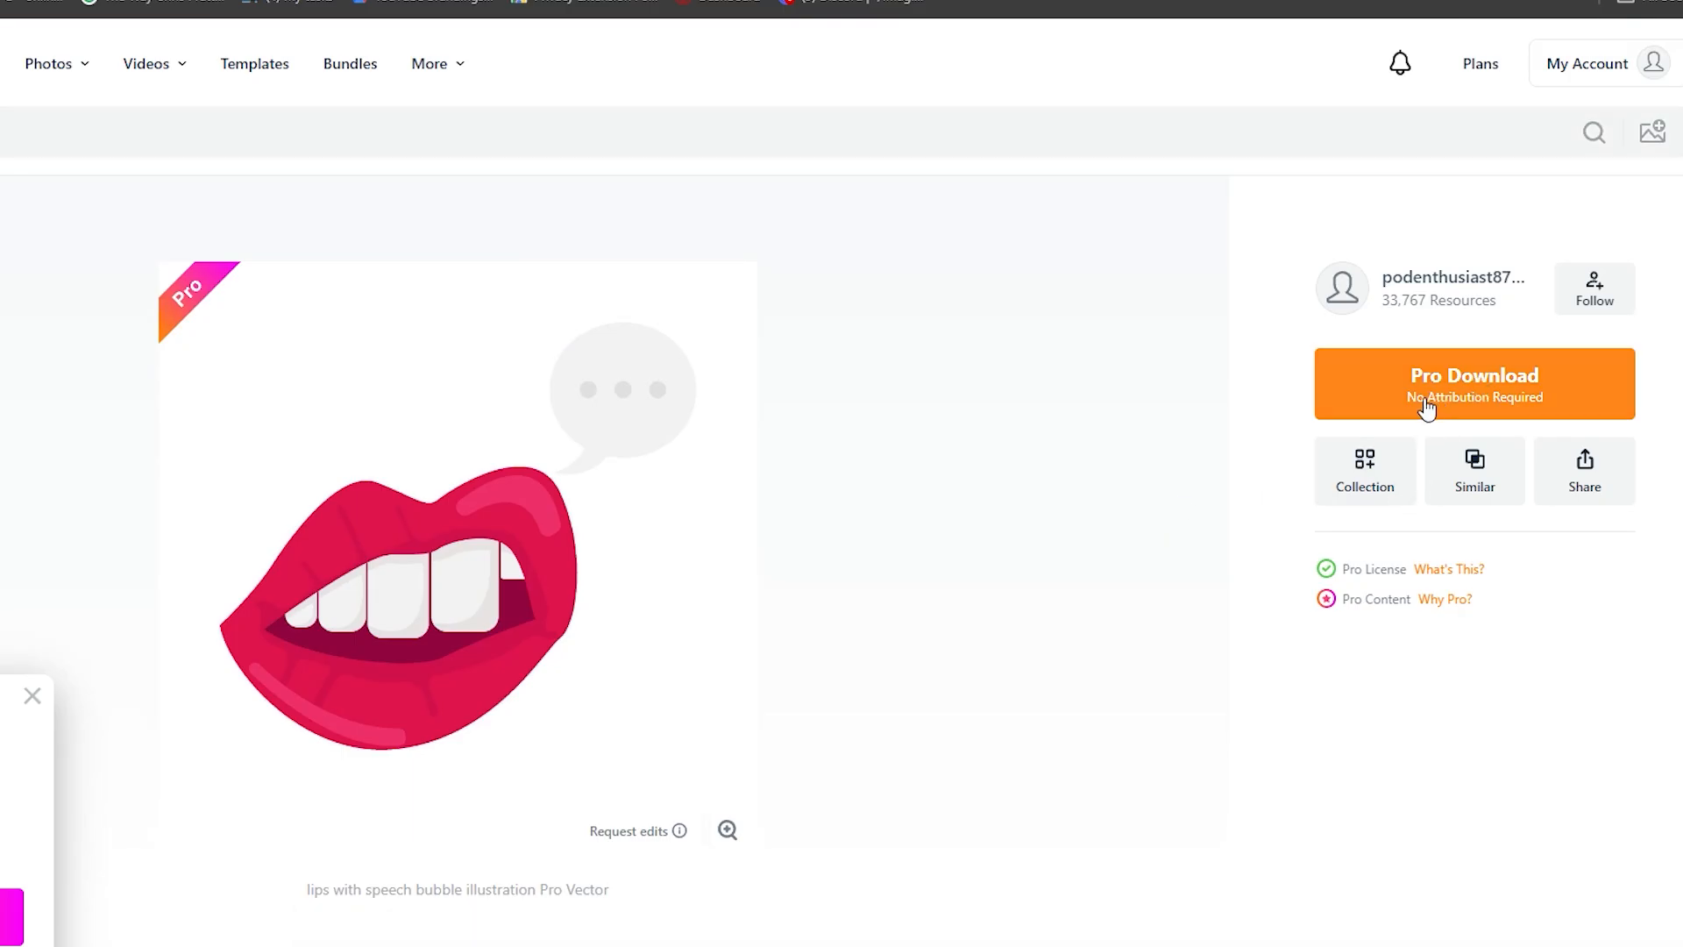
left_click(1475, 384)
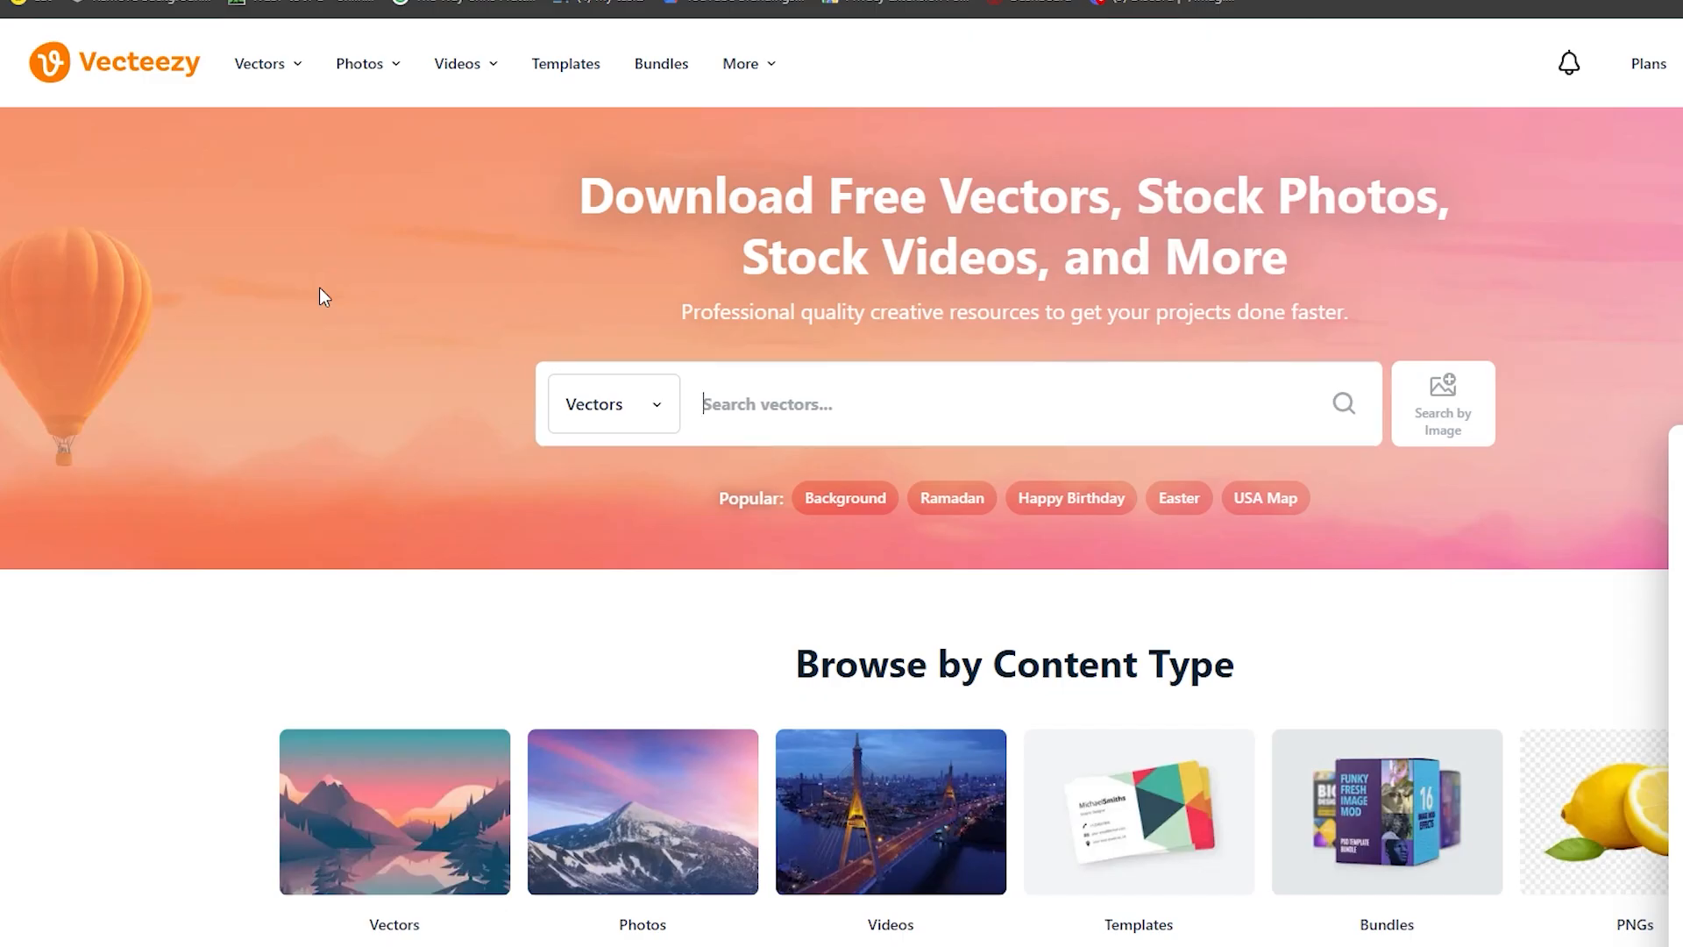
scroll("down", 3)
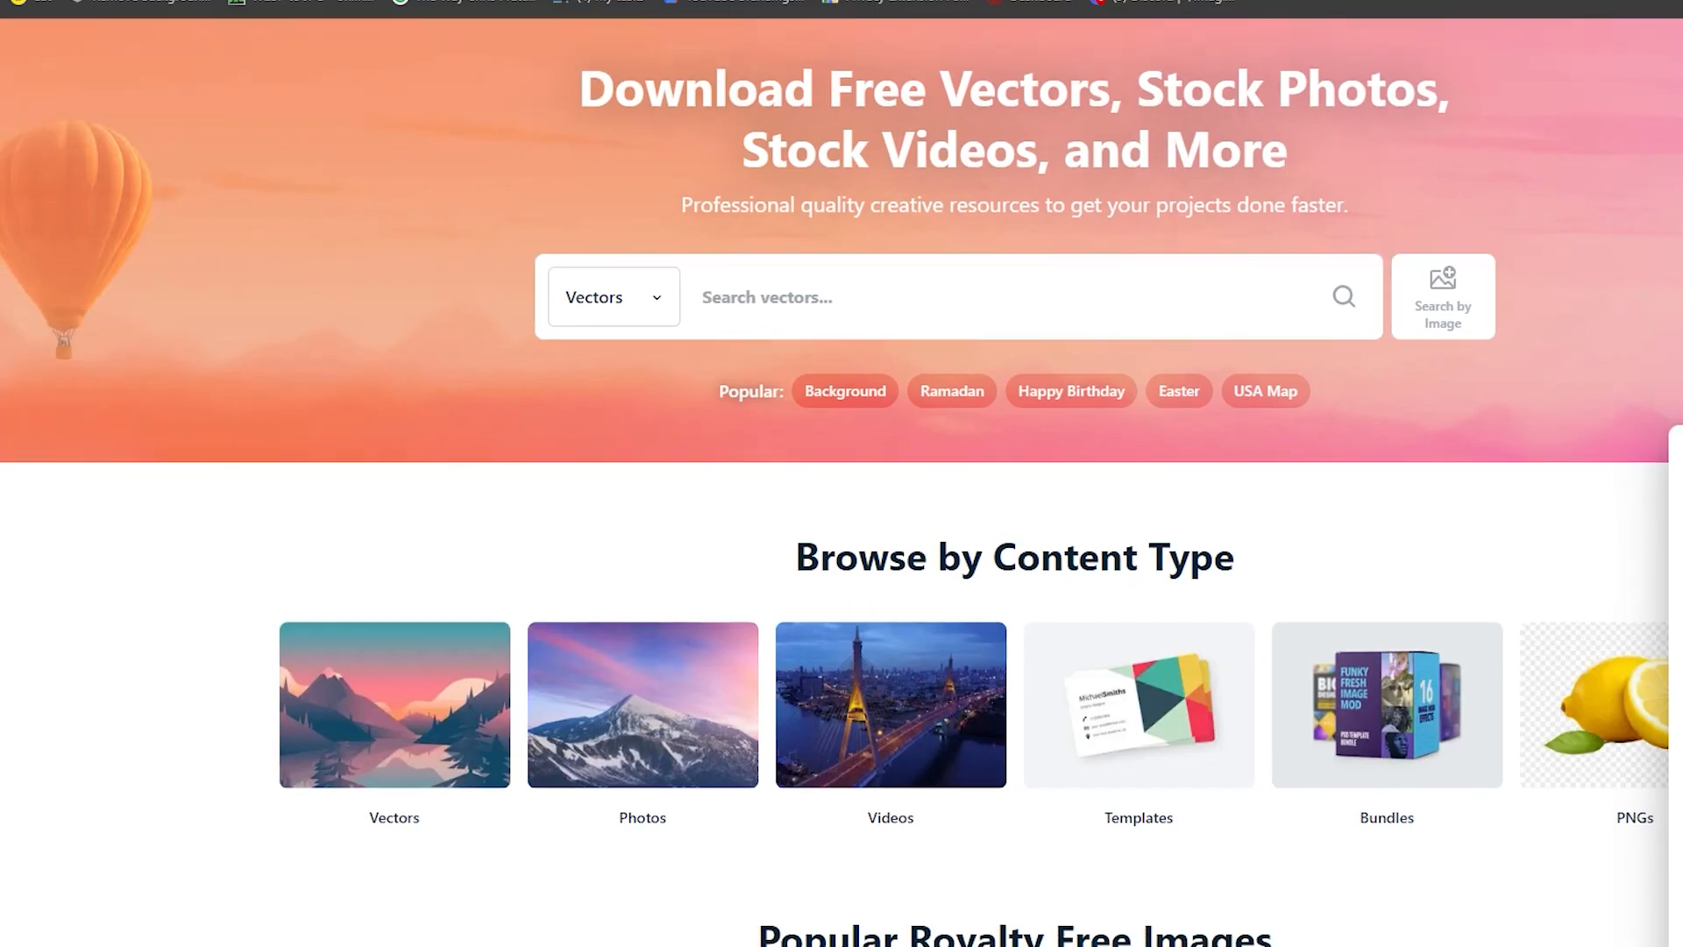
scroll("down", 3)
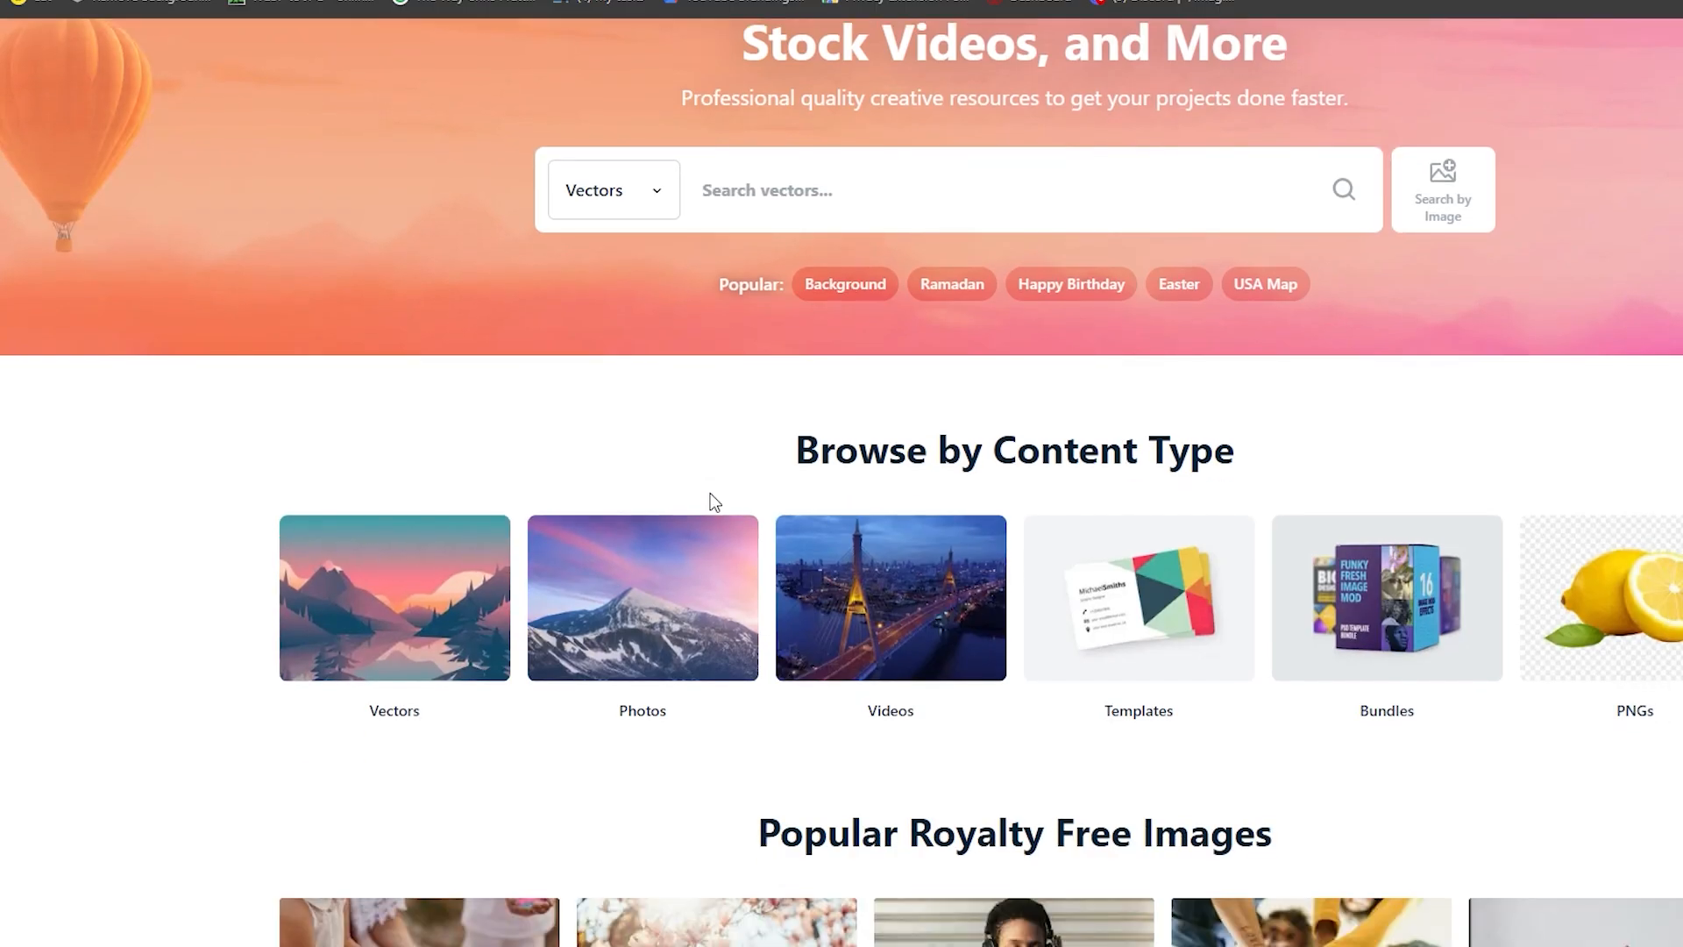
scroll("down", 3)
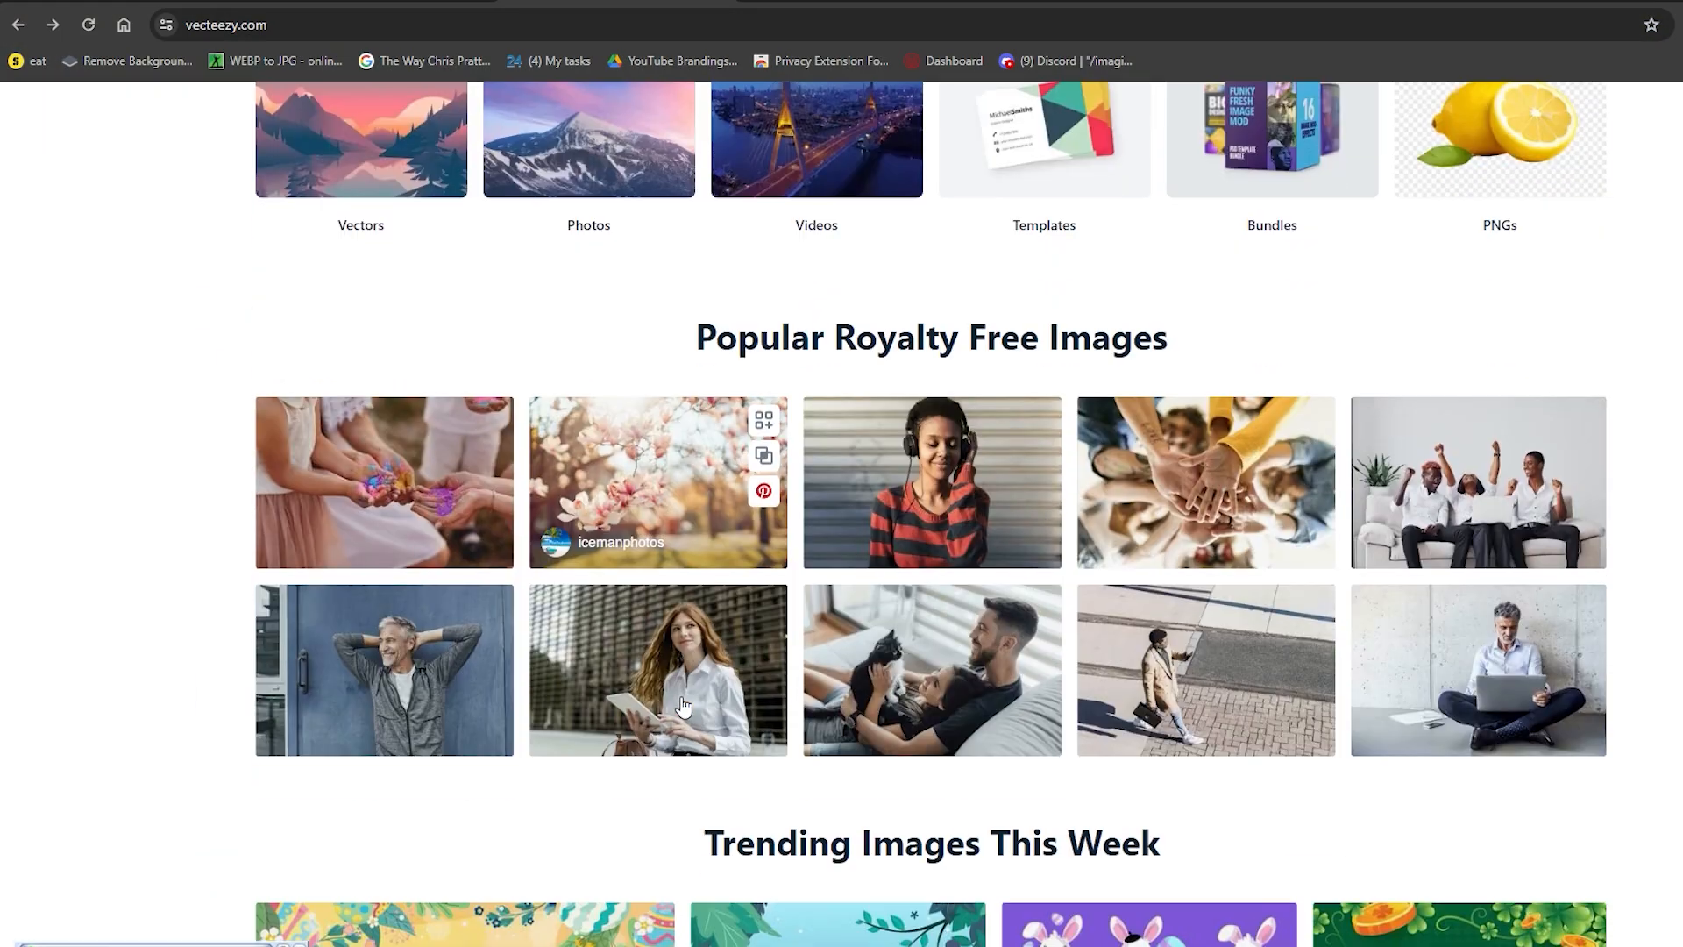
scroll("down", 3)
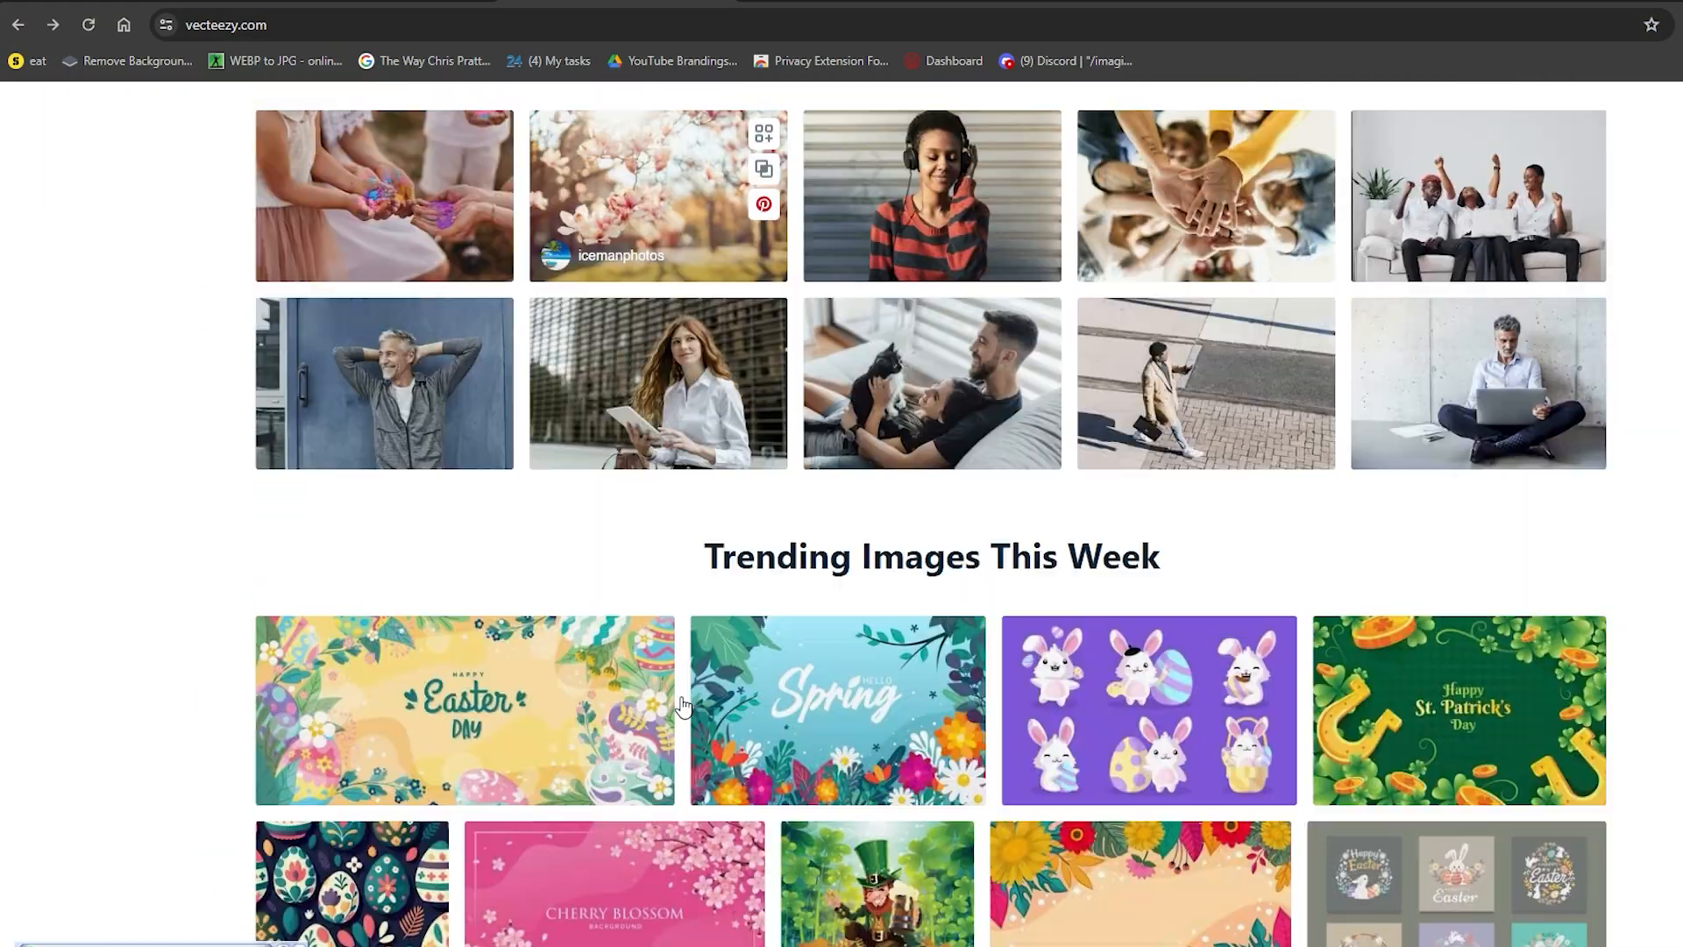
scroll("up", 3)
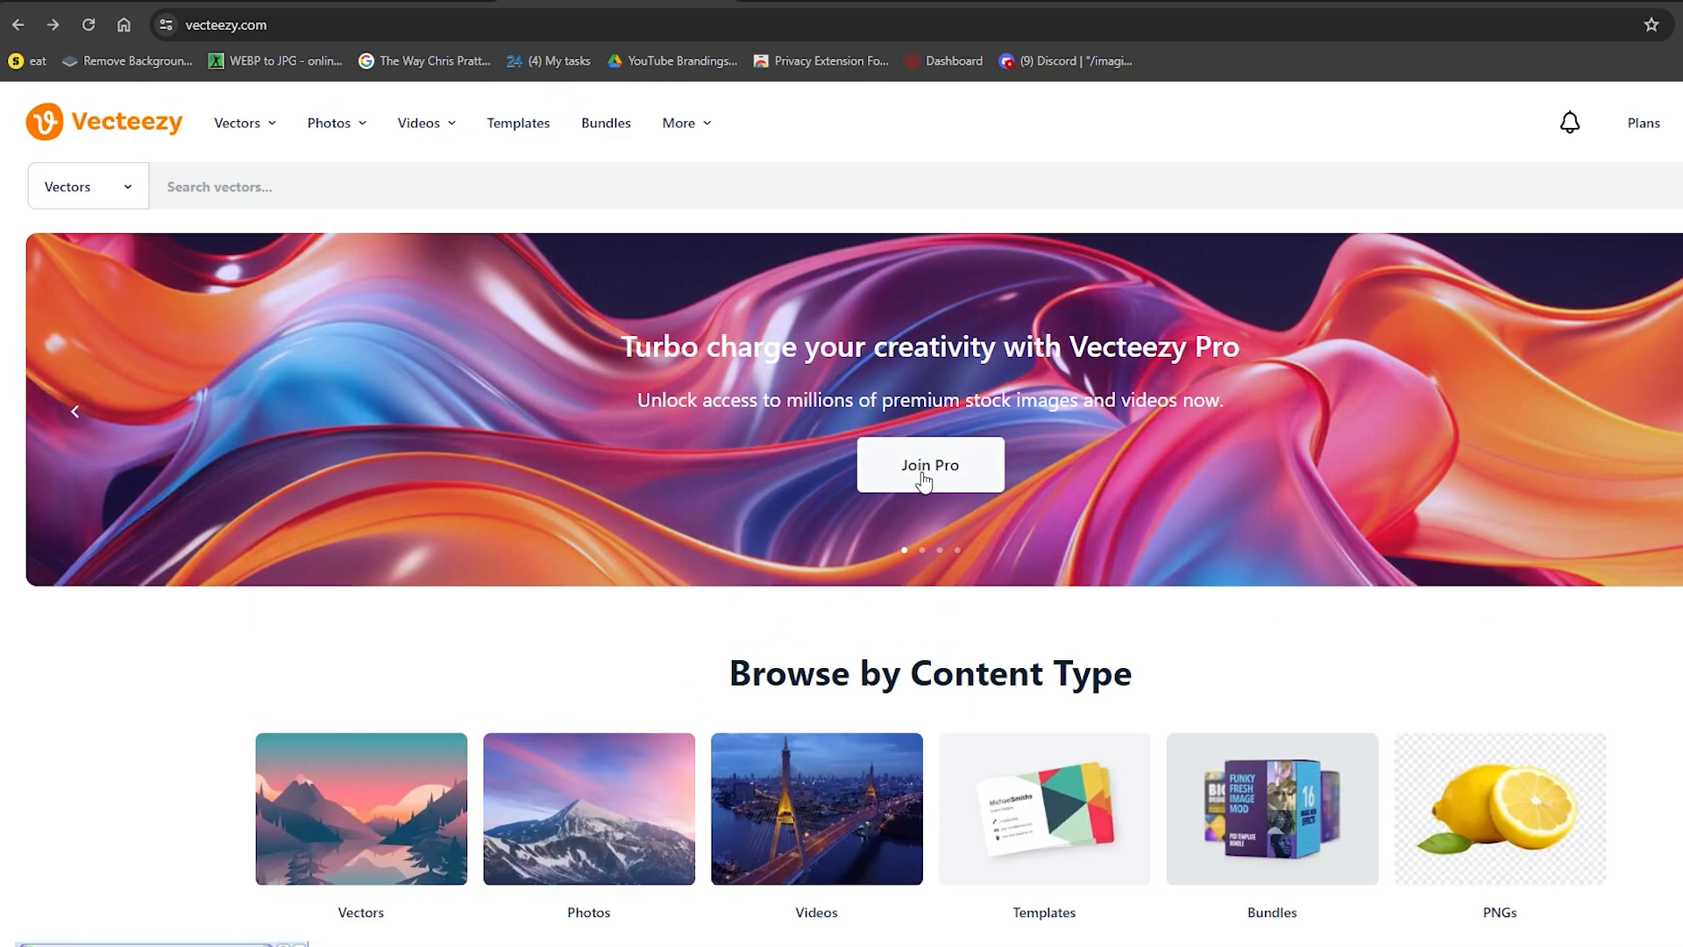
left_click(929, 465)
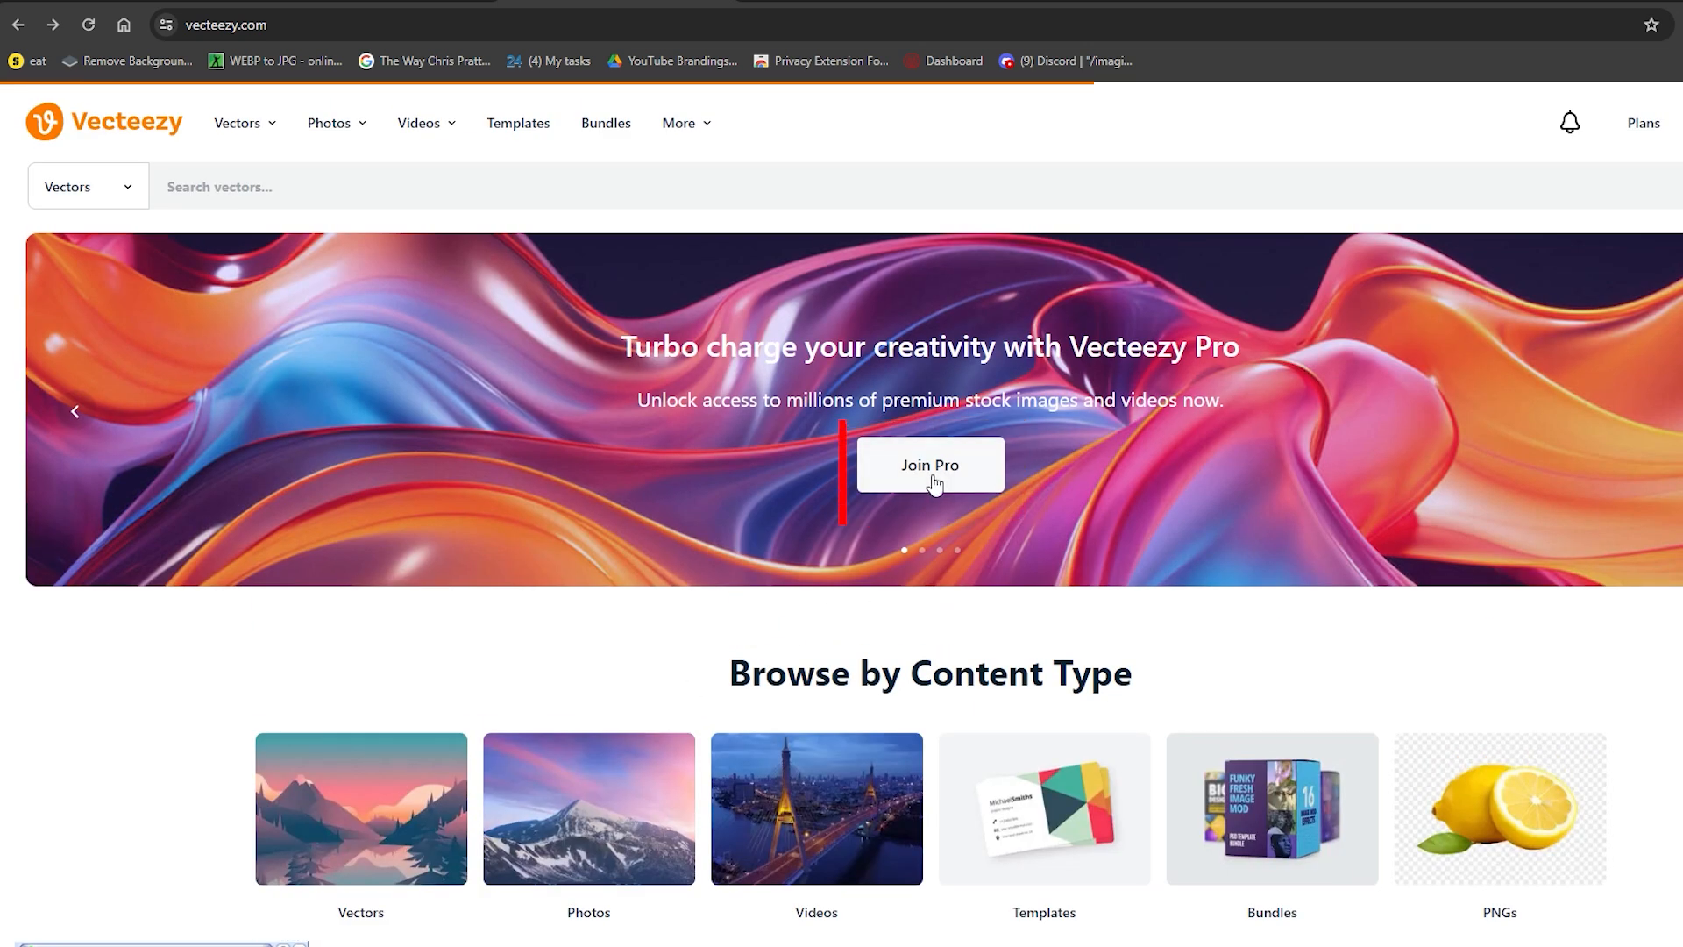
left_click(929, 463)
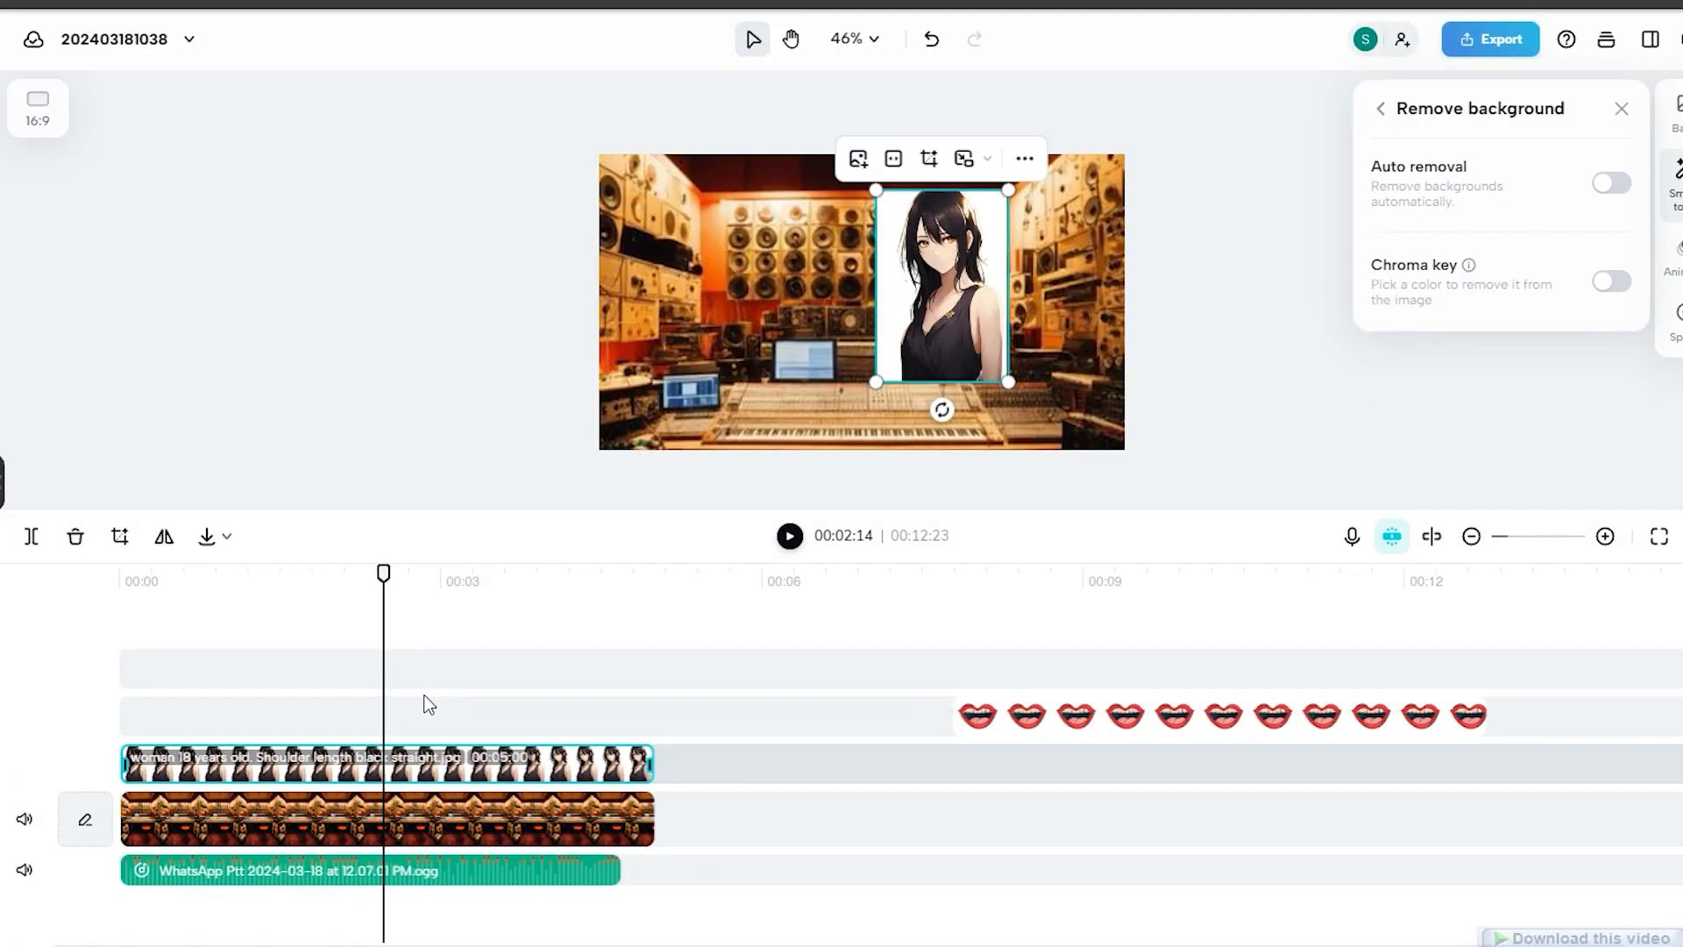
- Switch to the CapCut editor with the anime girl over the studio background
left_click(1610, 182)
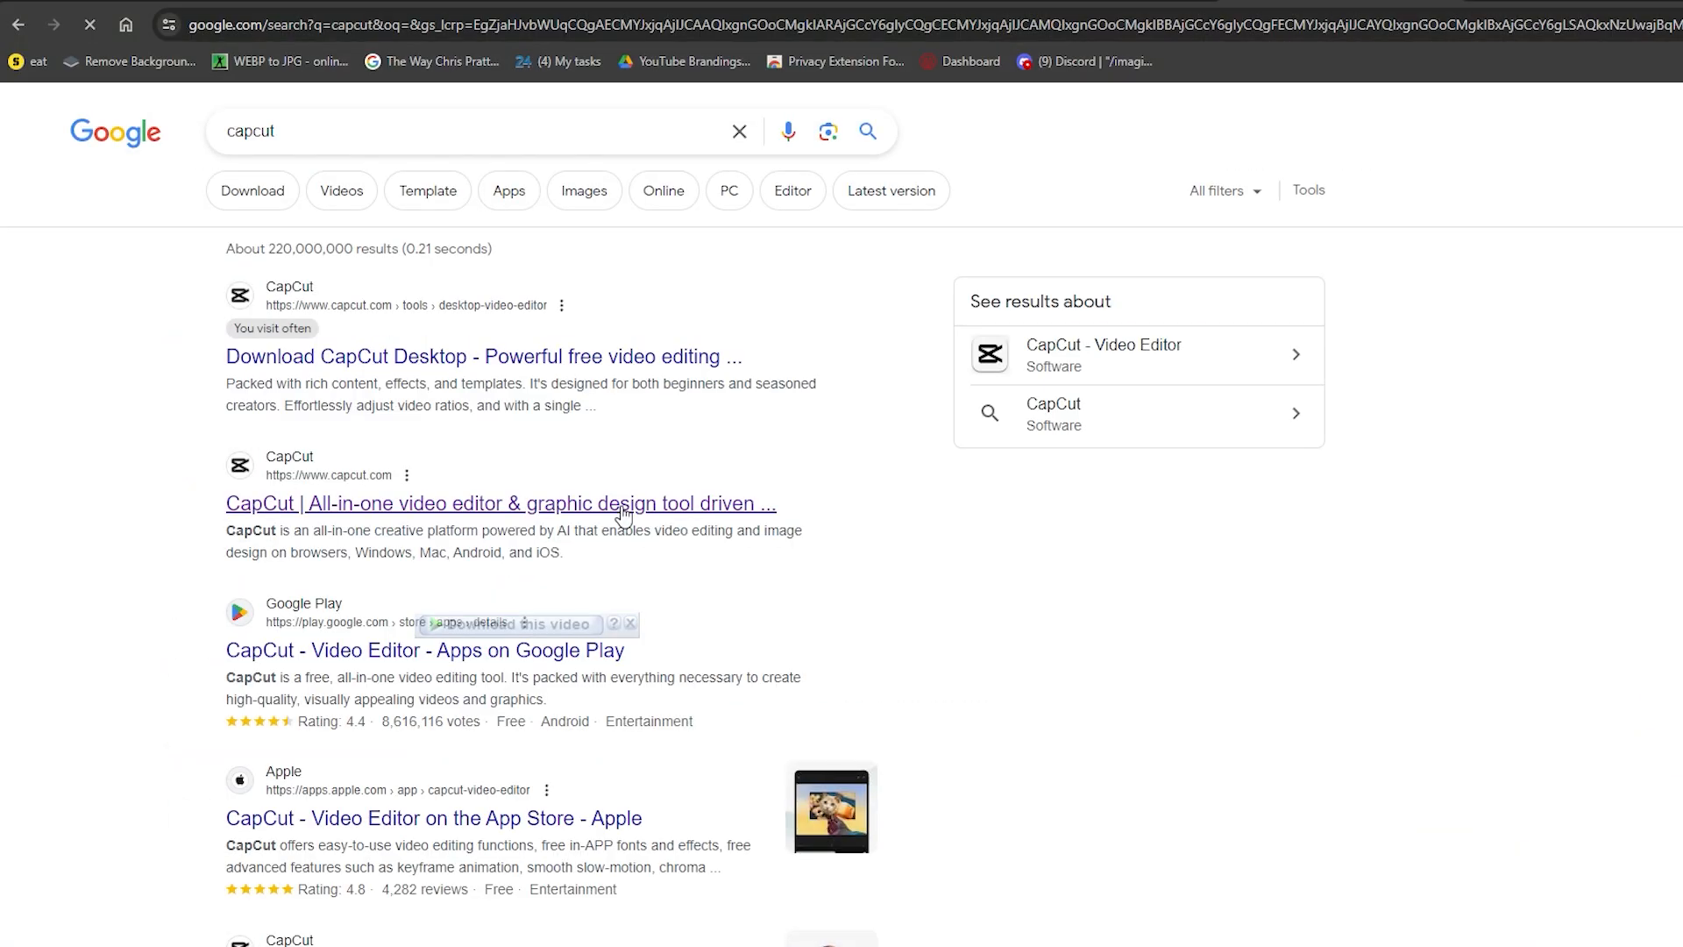
- Open CapCut from the results and create a new Video 16:9 project
left_click(498, 503)
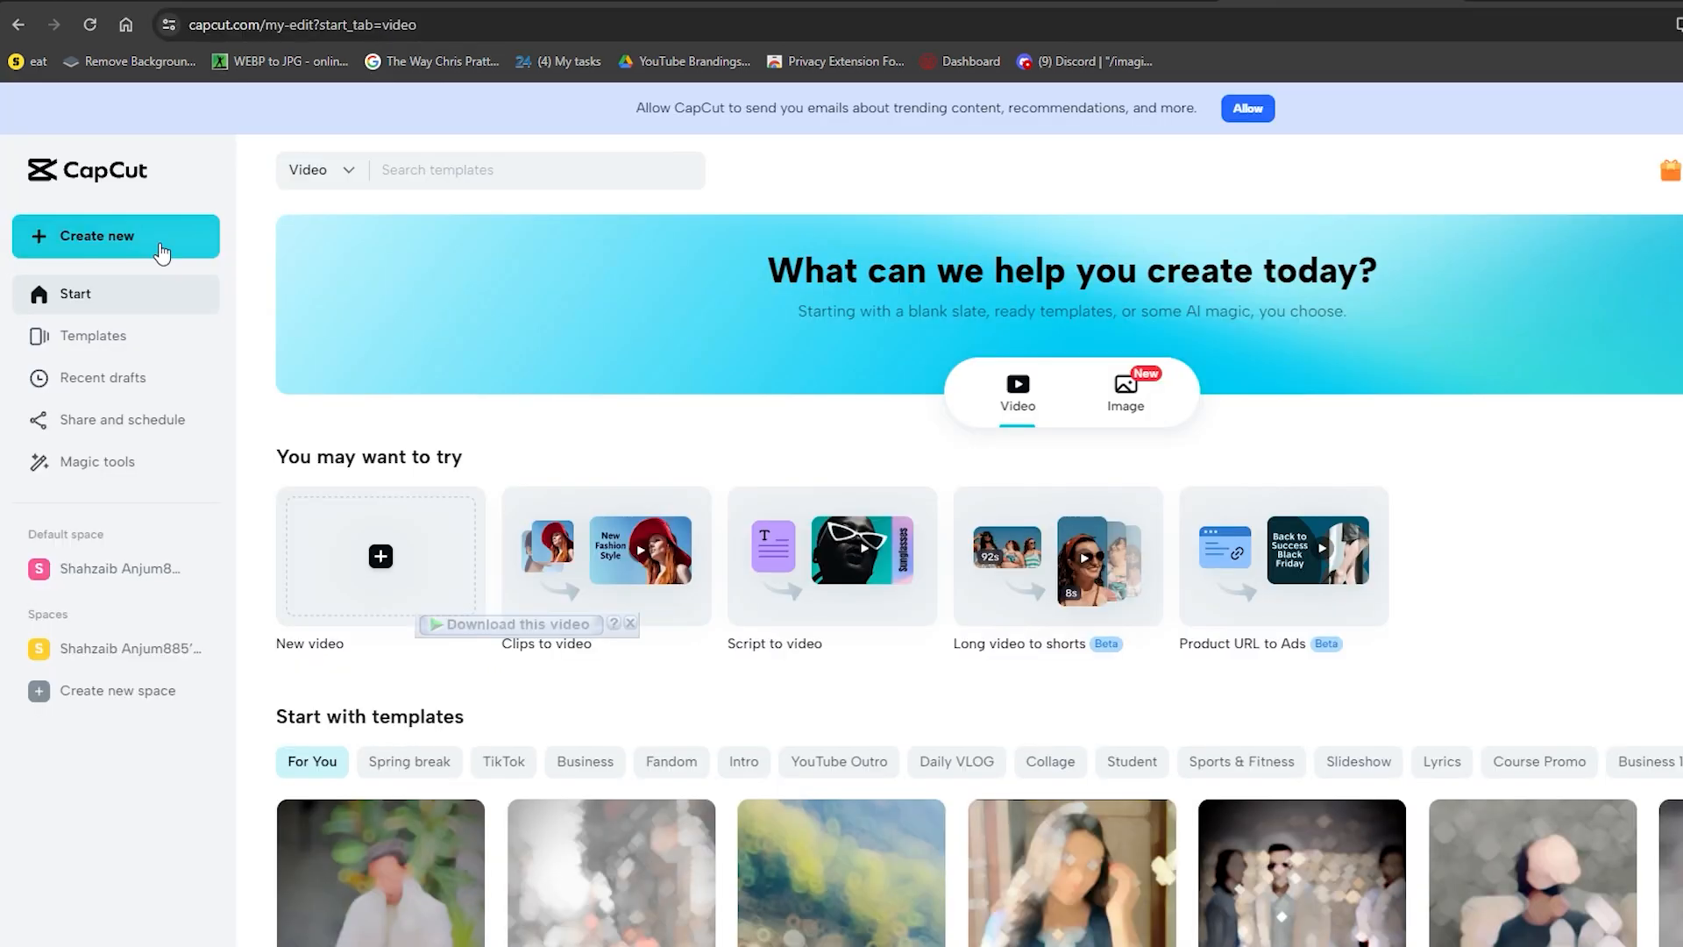
left_click(96, 237)
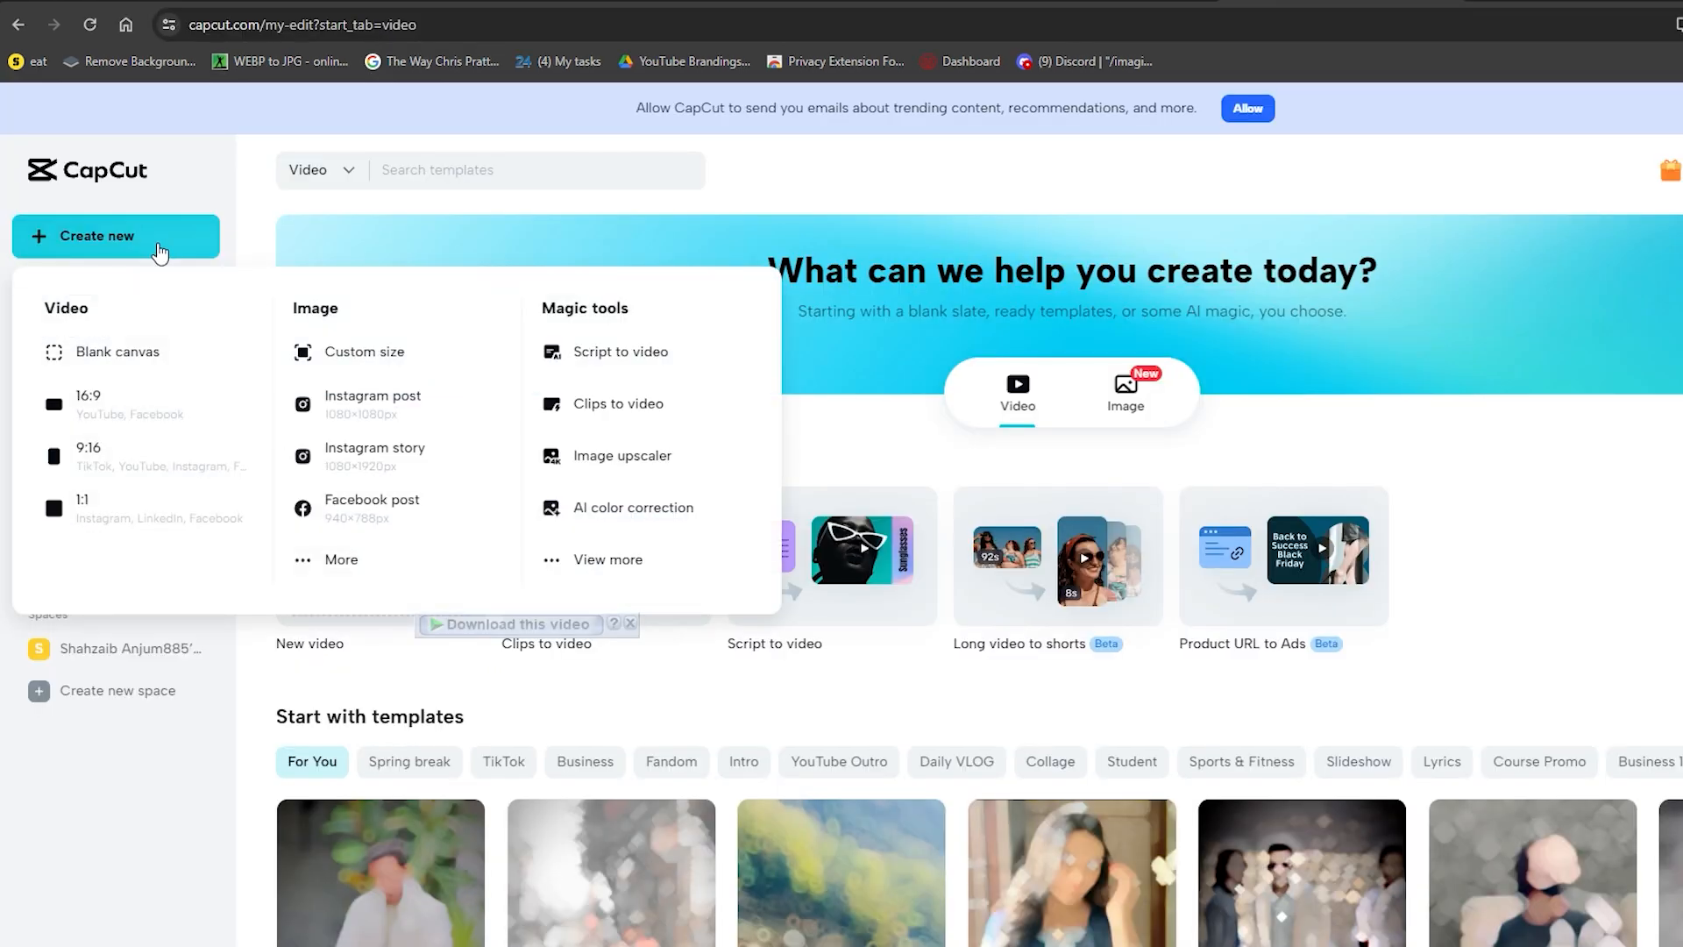
mouse_move(101, 414)
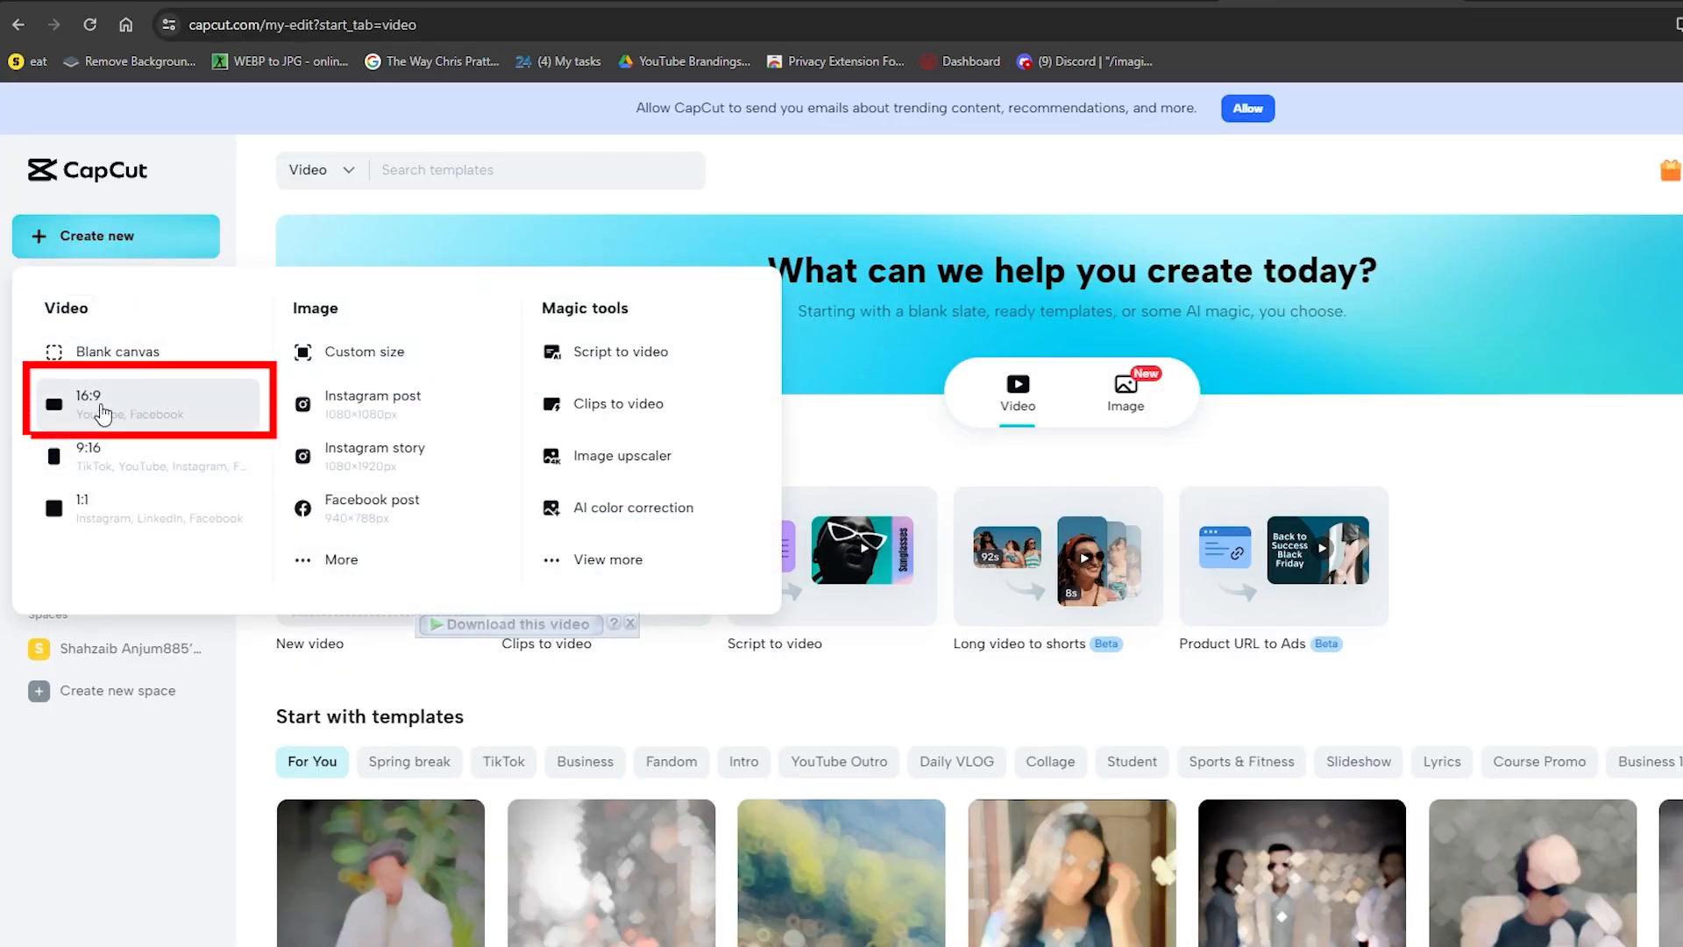
left_click(147, 404)
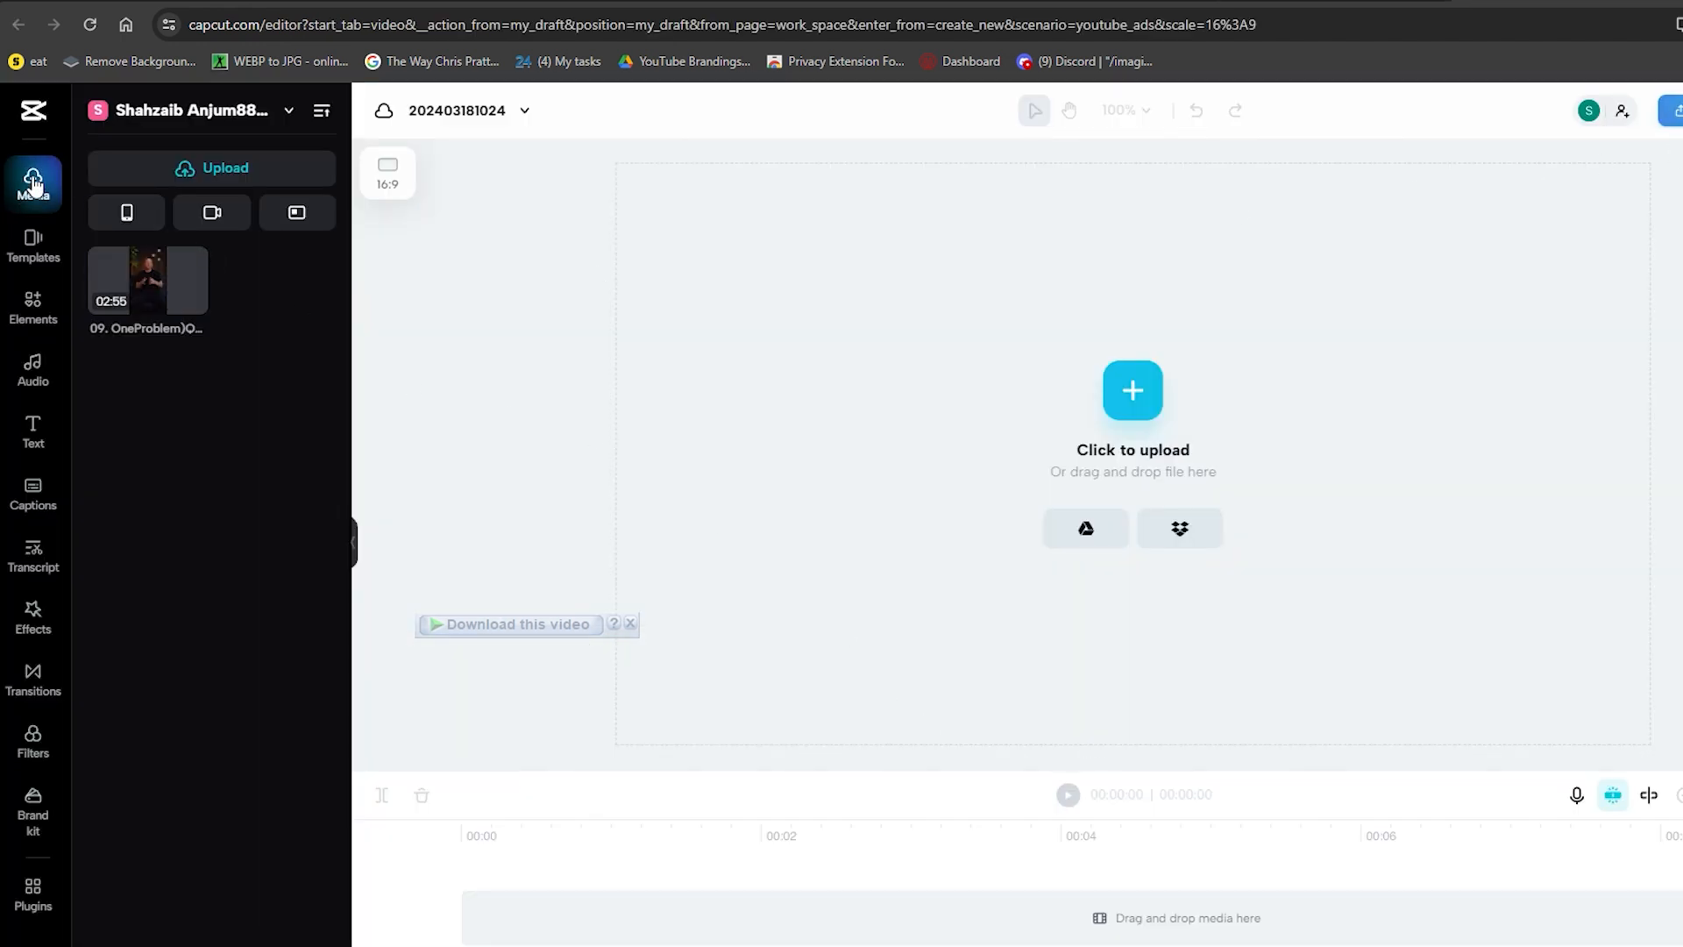
- Add the studio photo and anime girl image to the timeline and remove her white background
left_click(1131, 389)
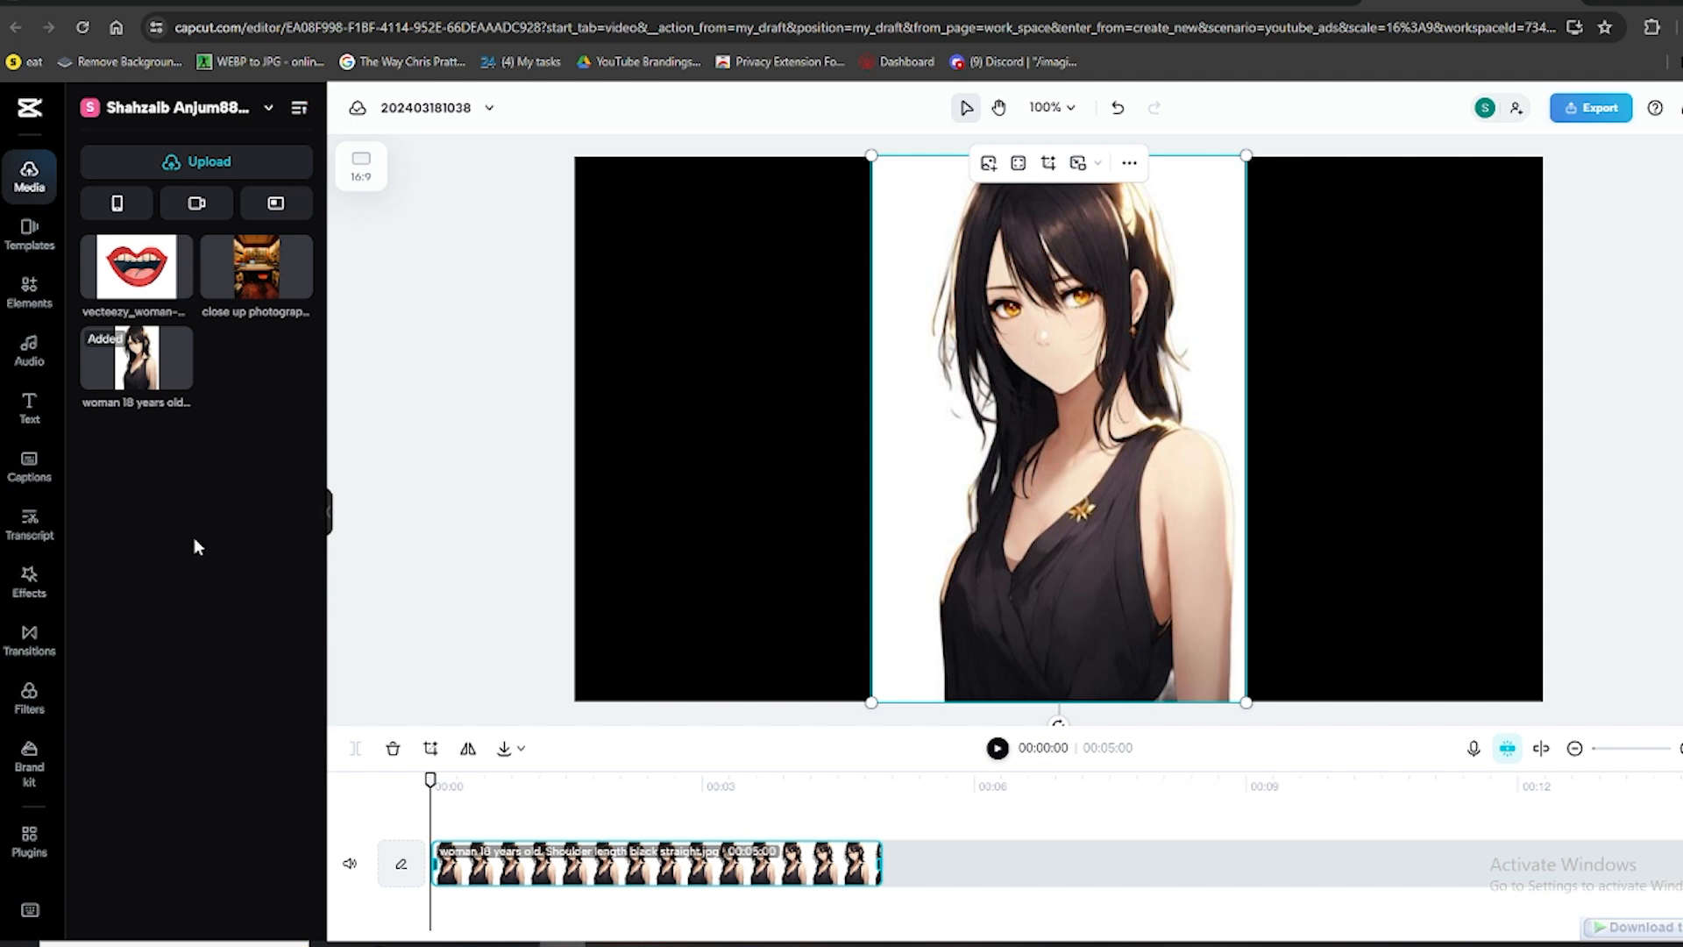
mouse_move(647, 361)
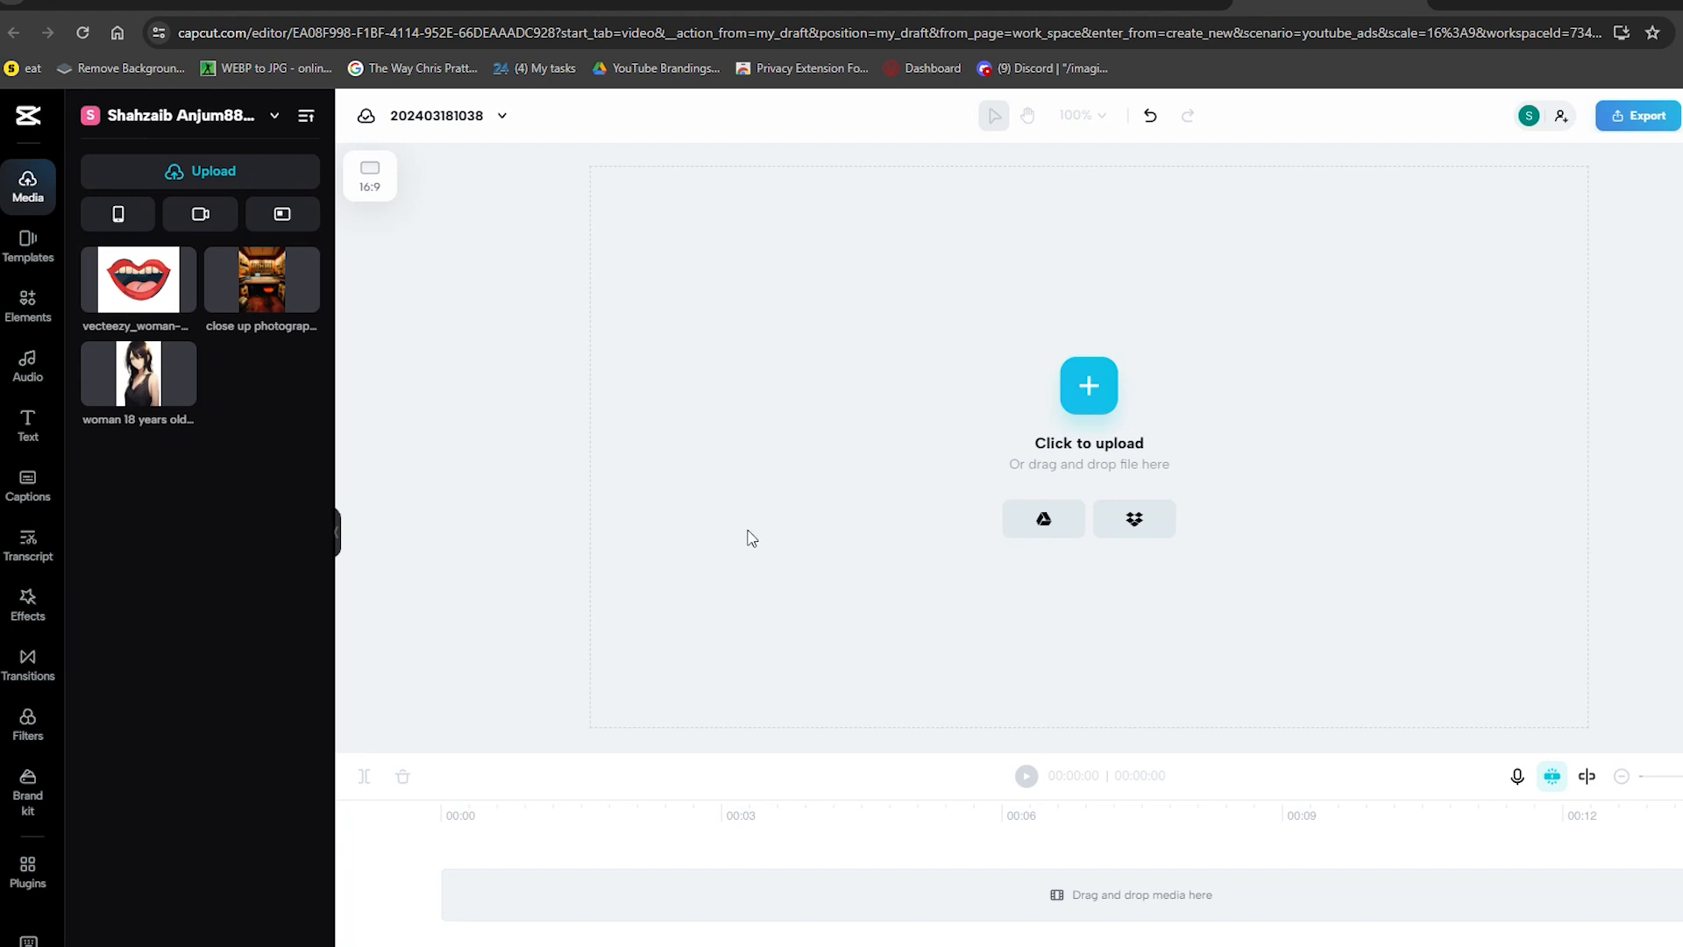
mouse_move(542, 396)
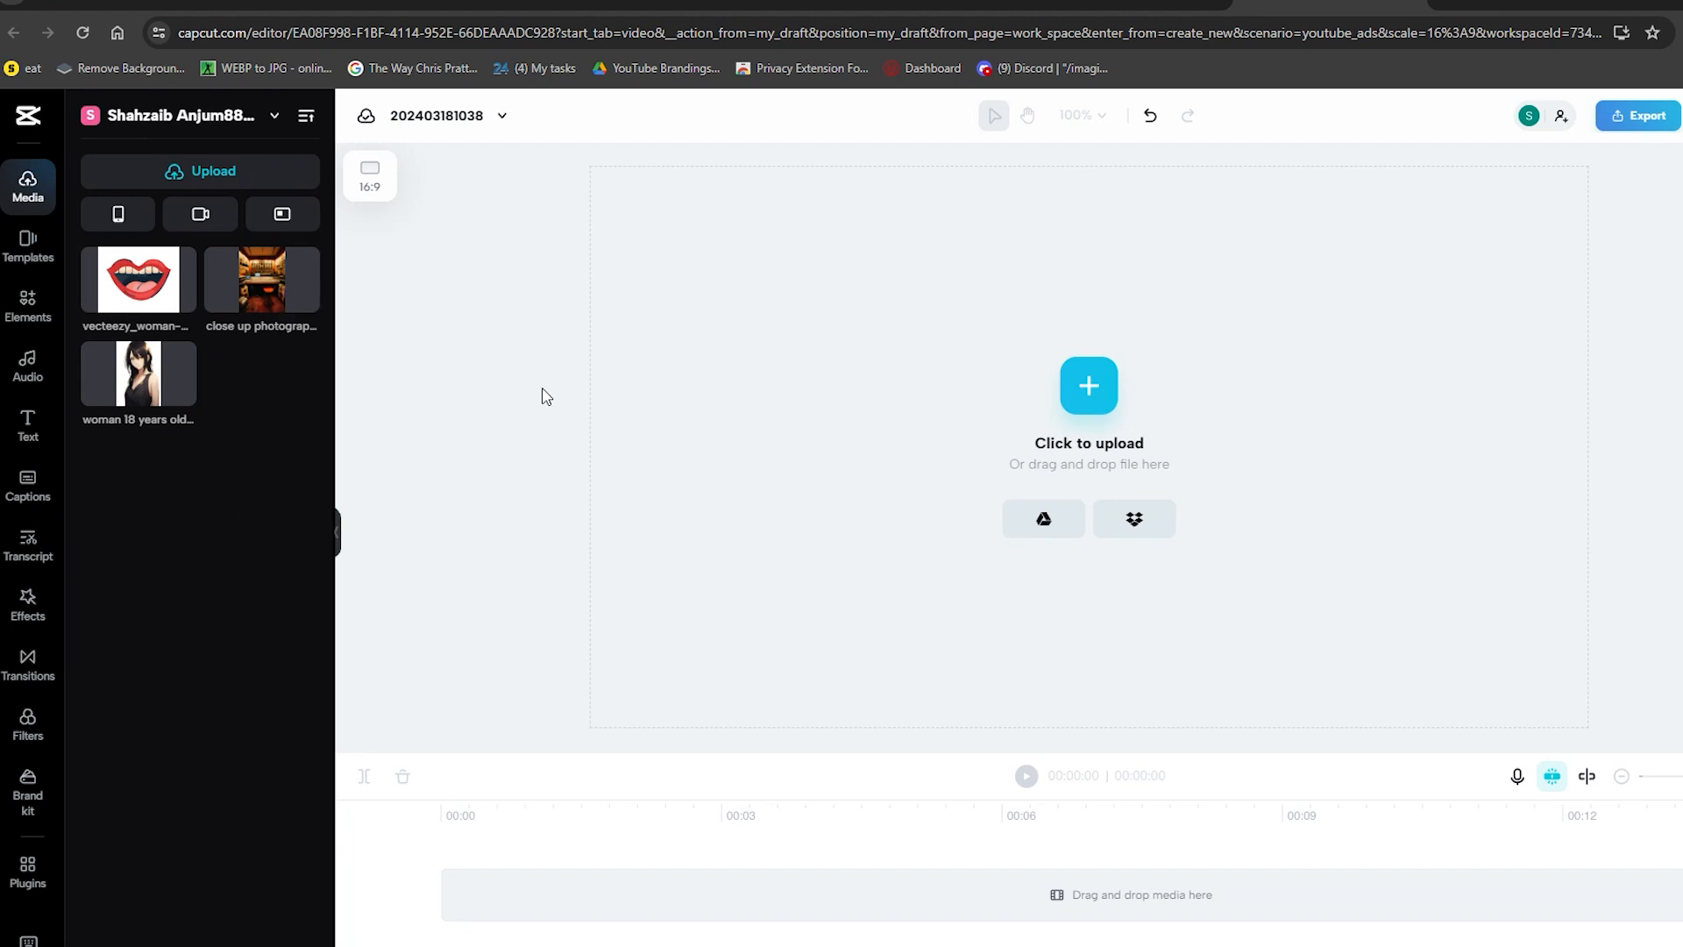
left_click(274, 116)
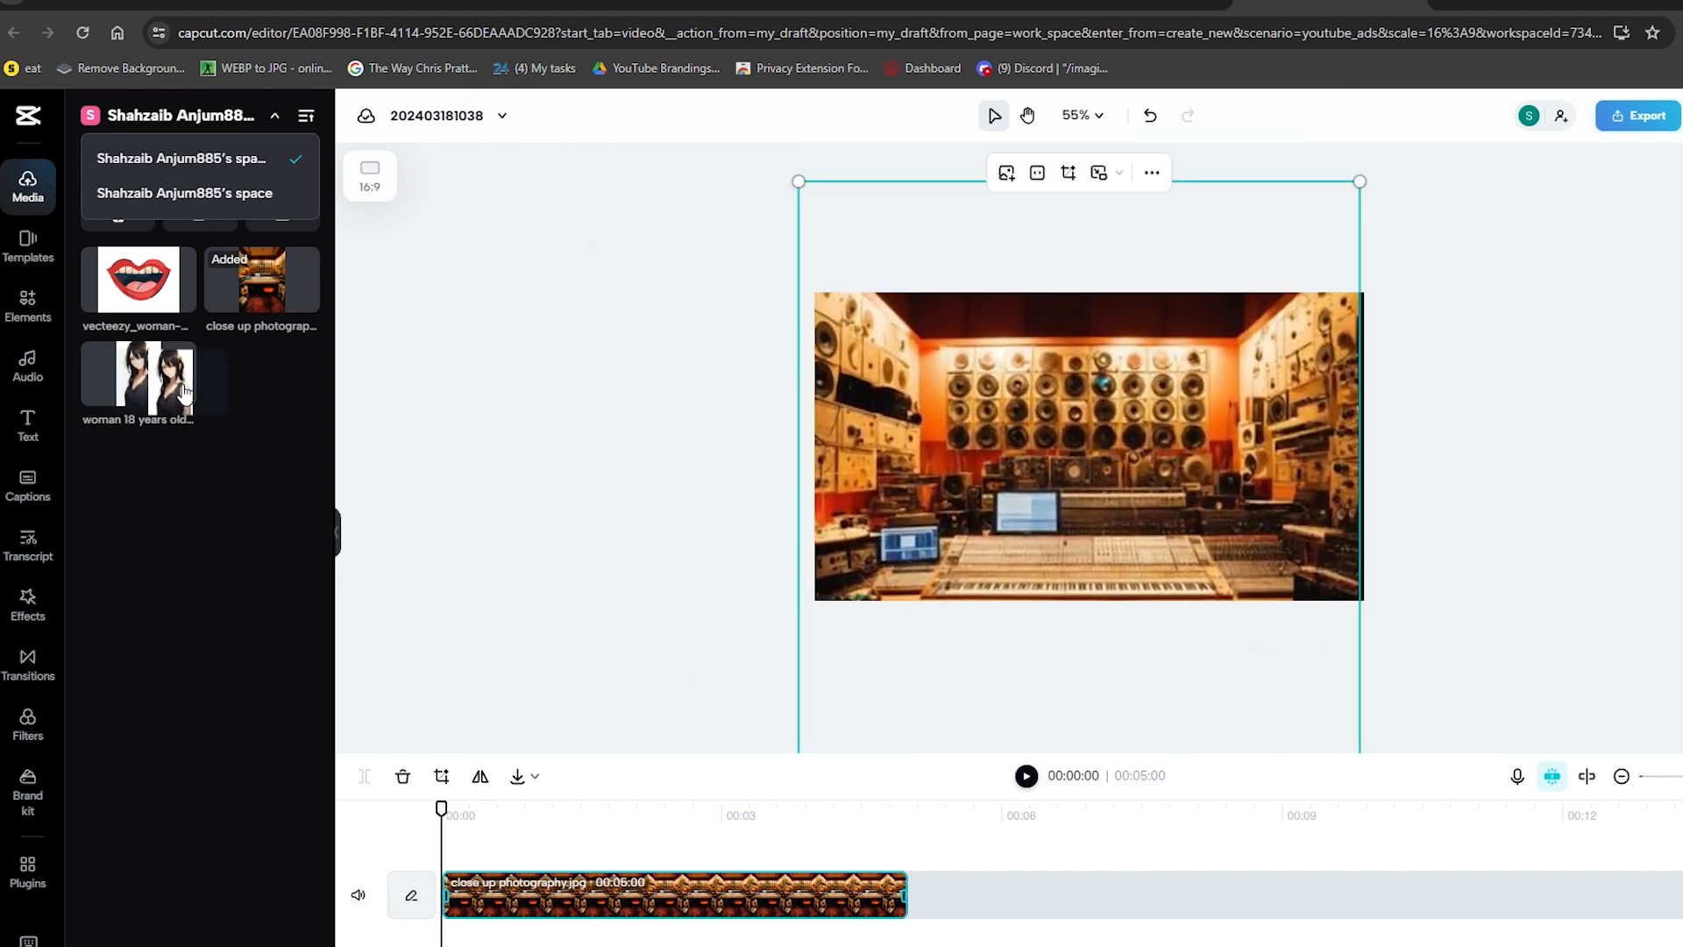
left_click(139, 376)
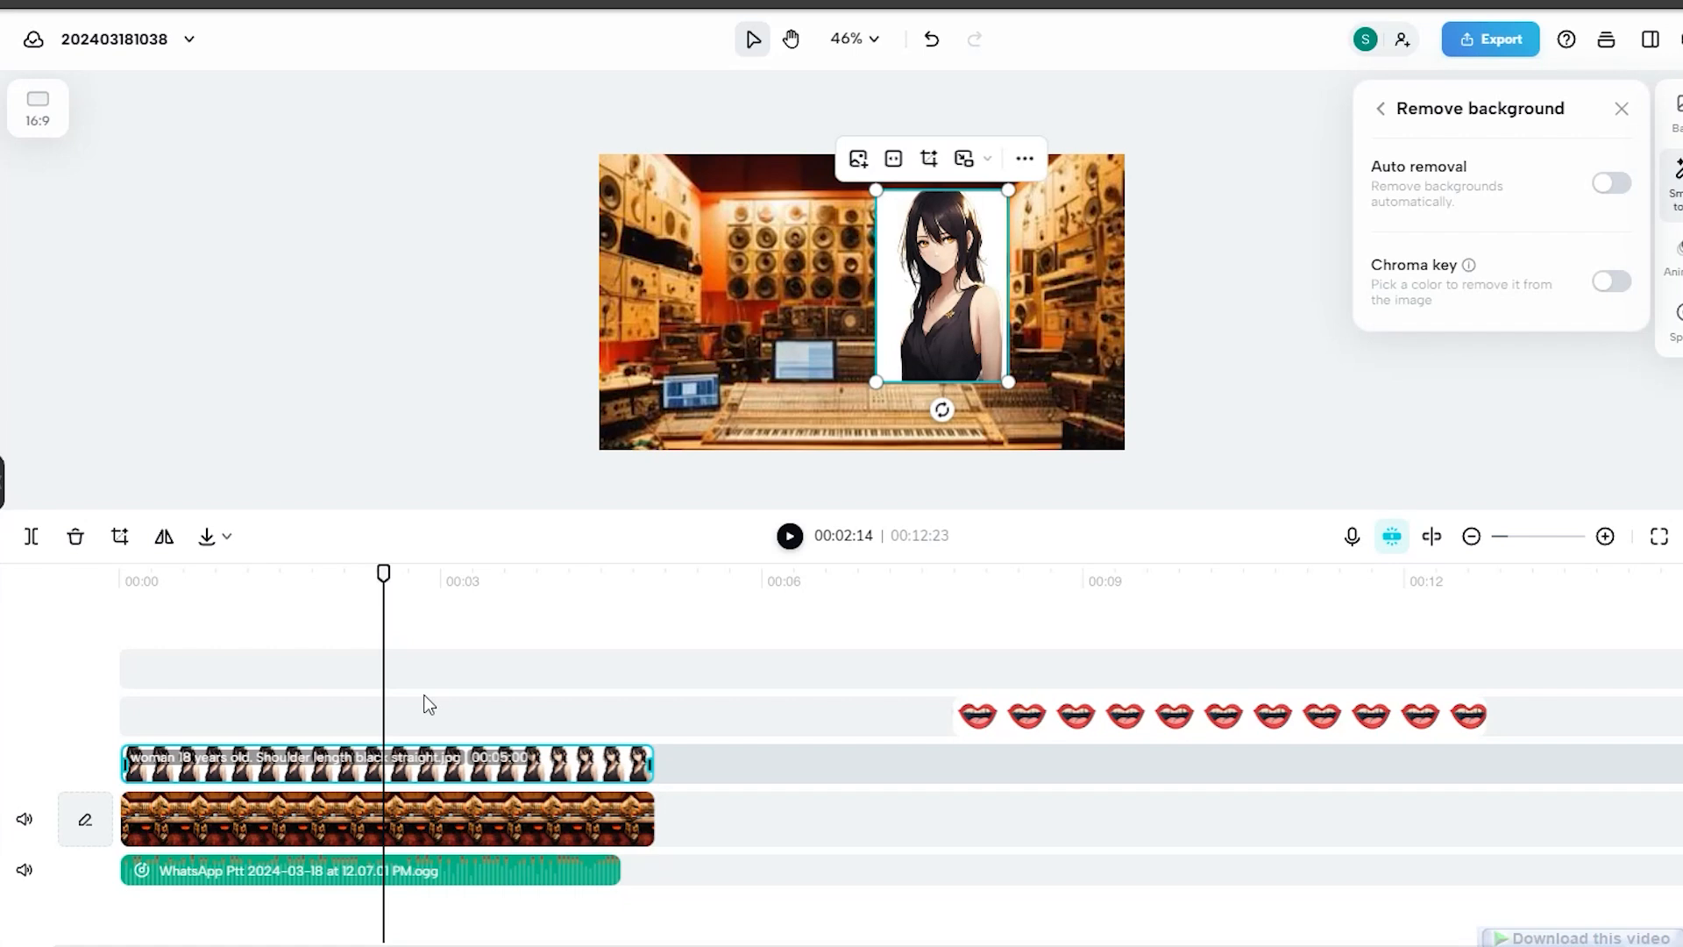
mouse_move(1654, 185)
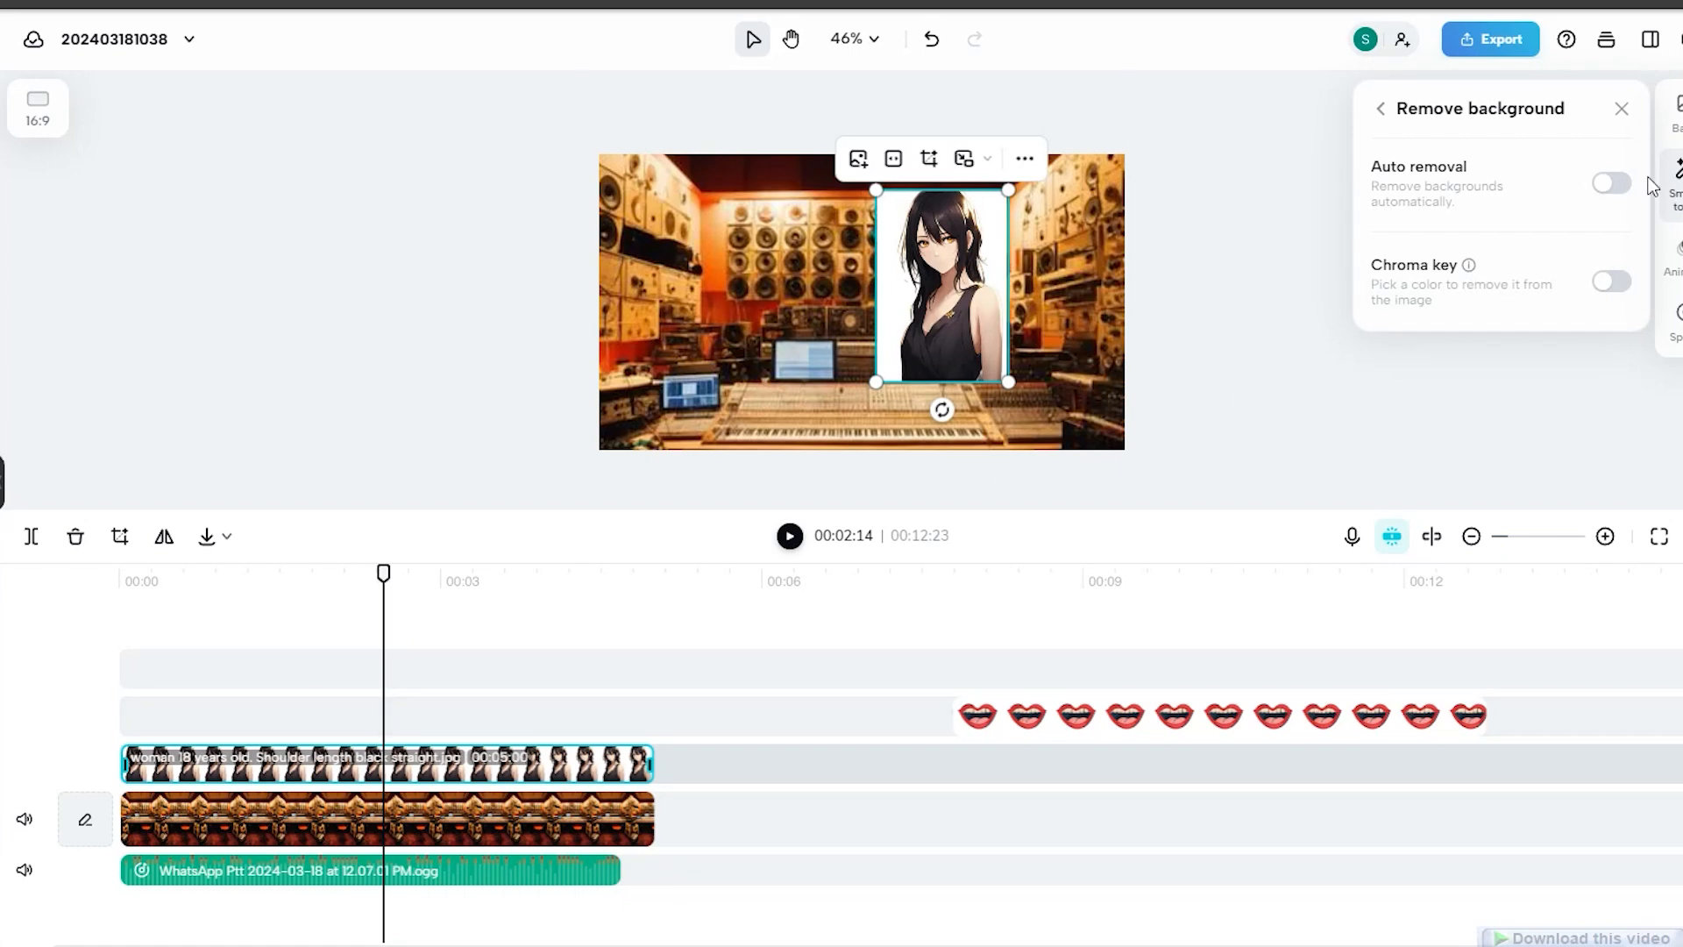
left_click(1610, 182)
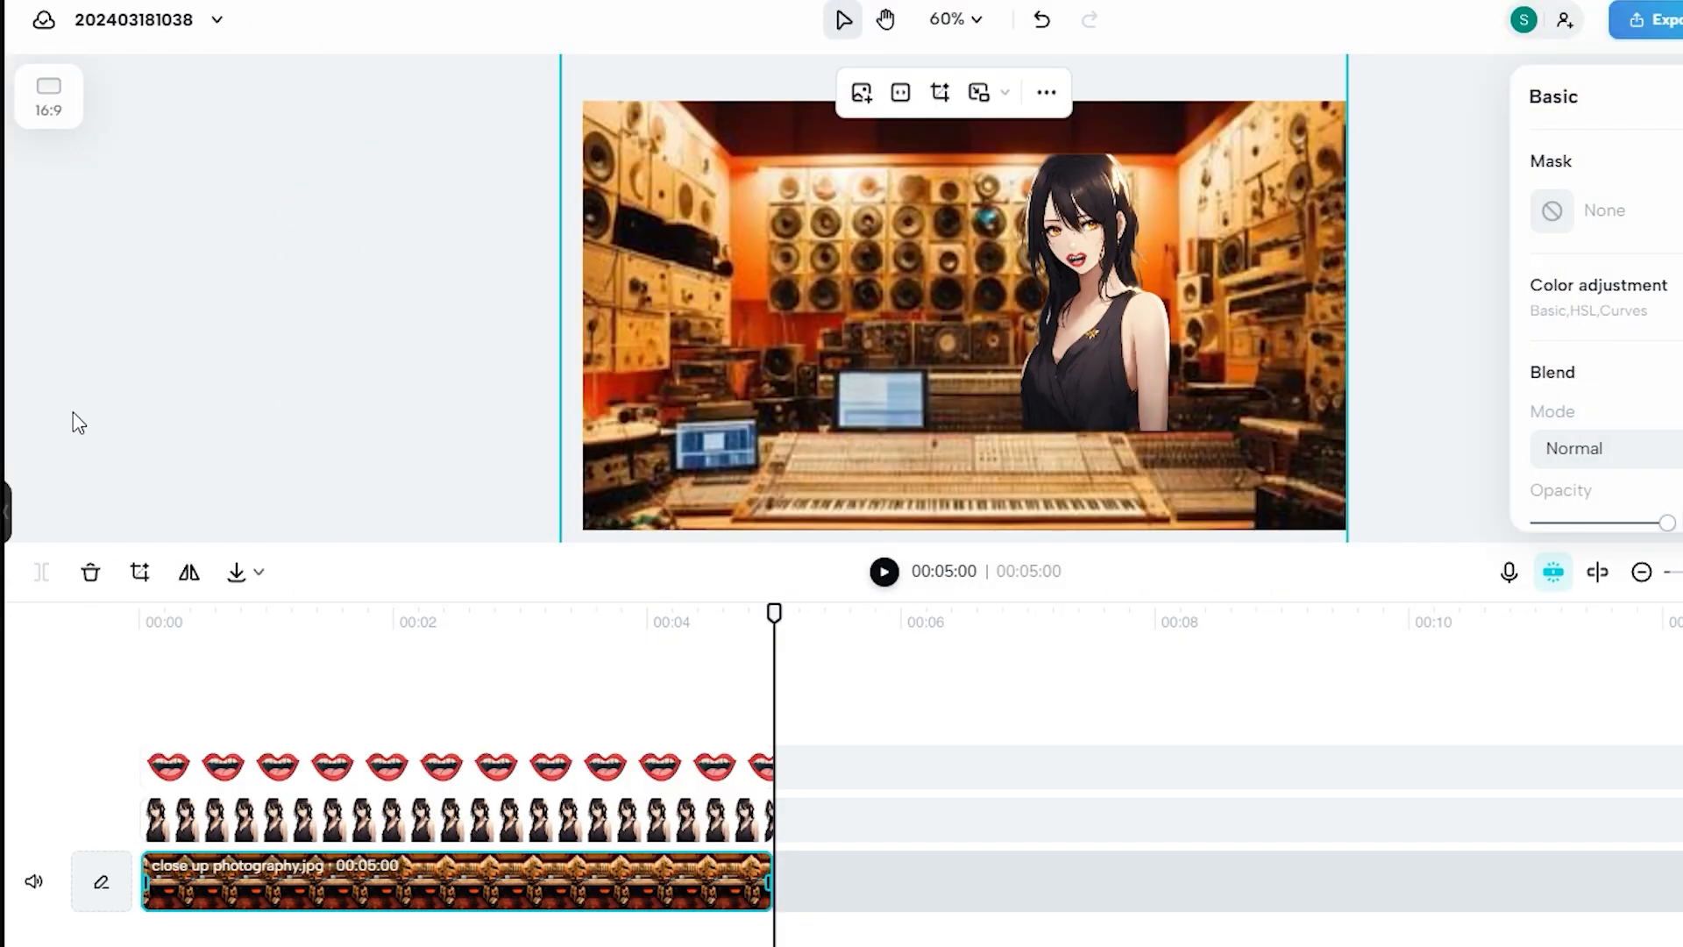
- Place the green-screen lips clip on the top track above the cut-out girl
left_click(949, 19)
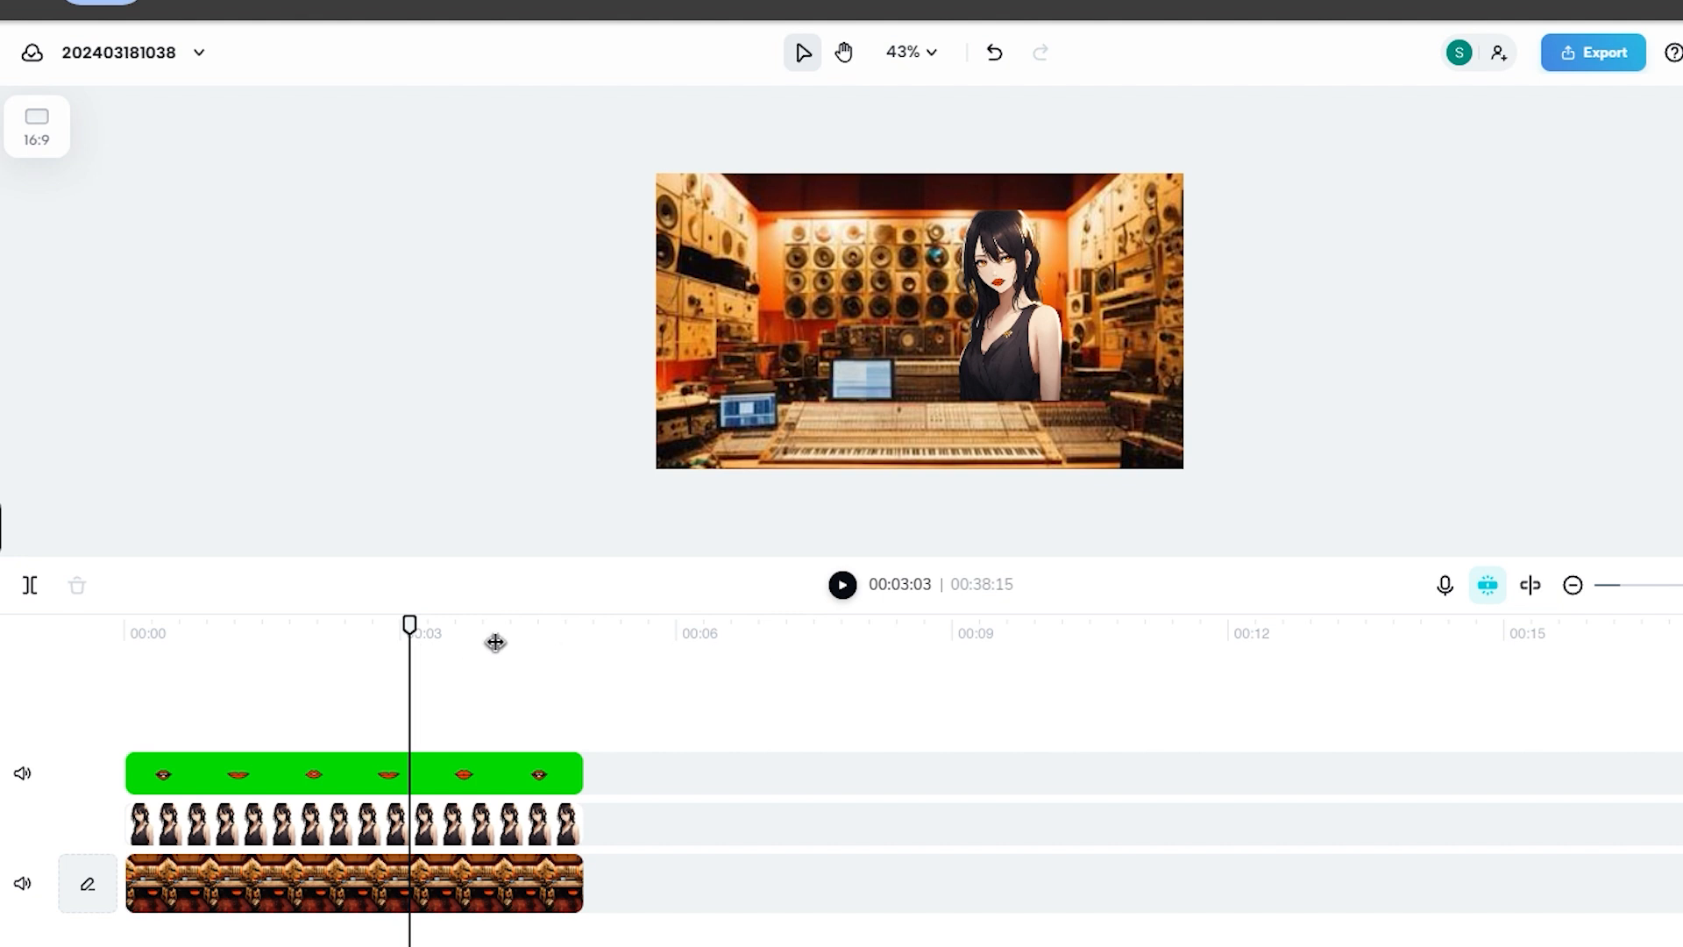
- Record a voiceover and select the recorded clip to replace it with the WhatsApp .ogg recording
left_click(1444, 586)
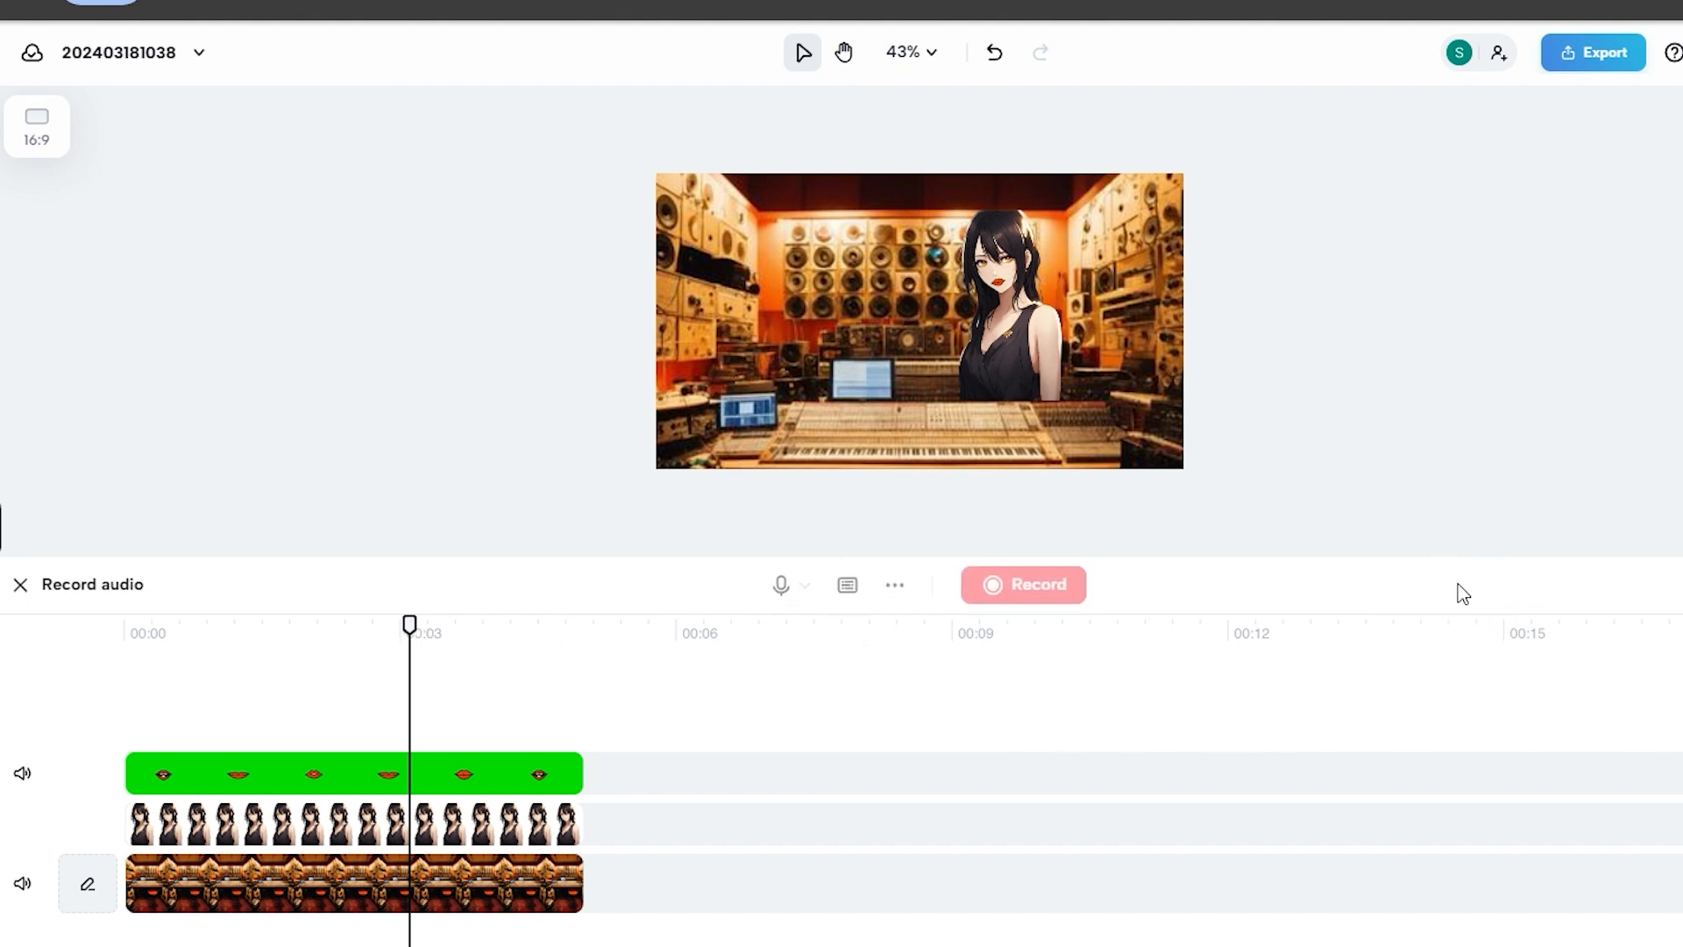
left_click(1022, 584)
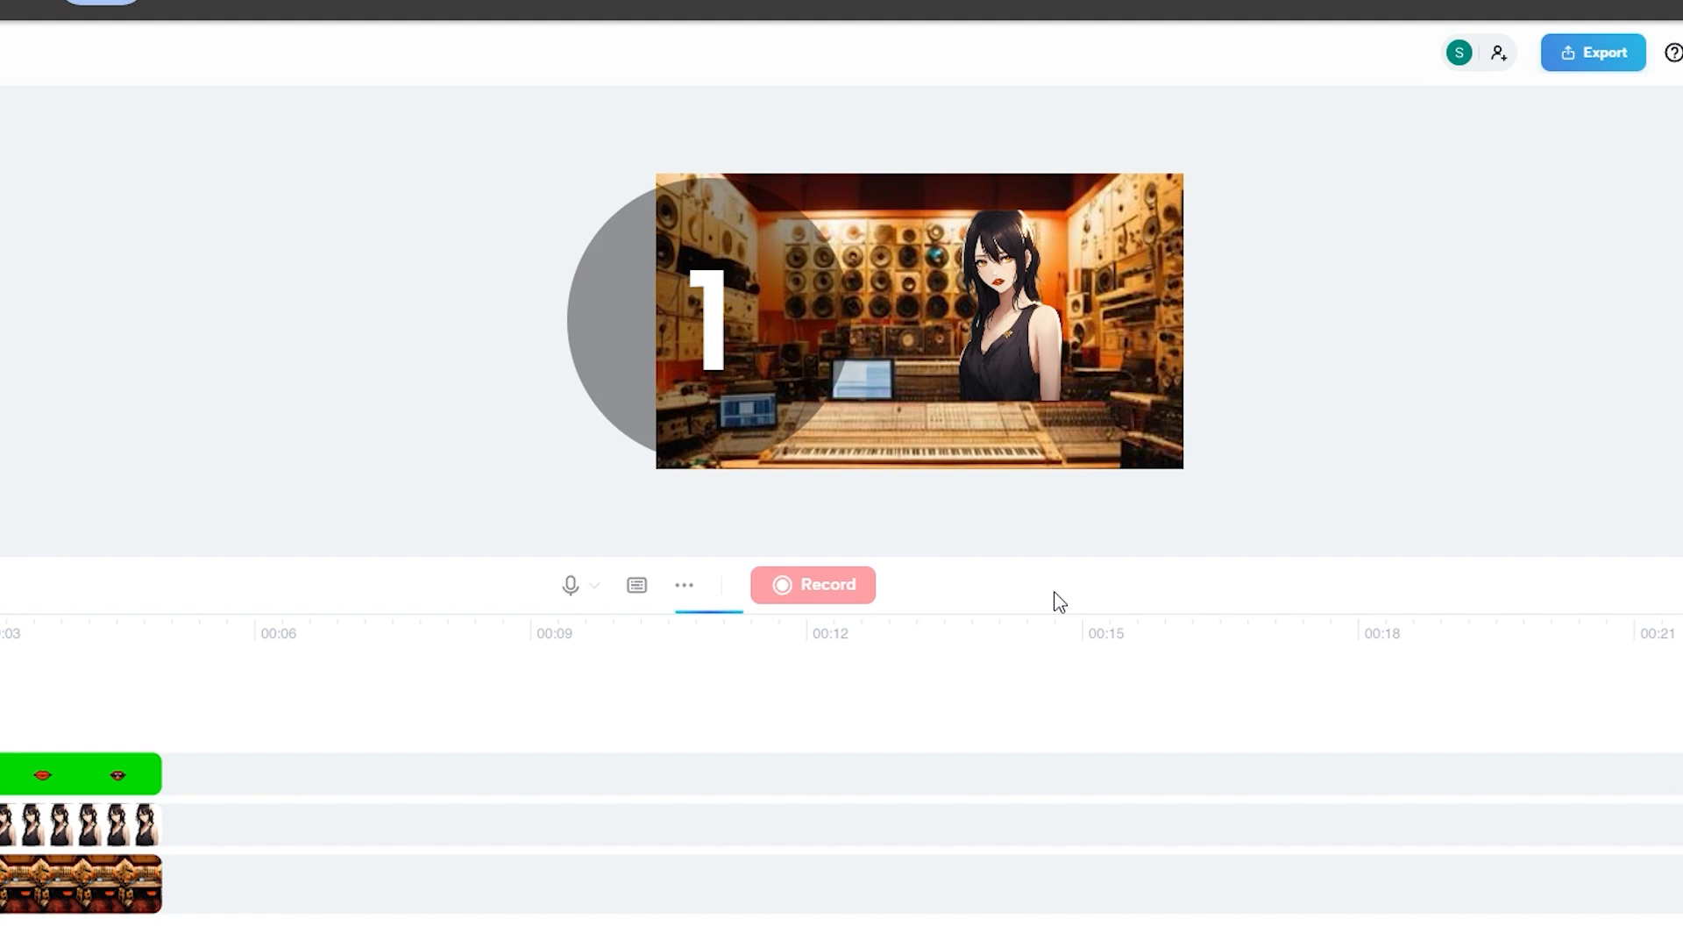
left_click(812, 584)
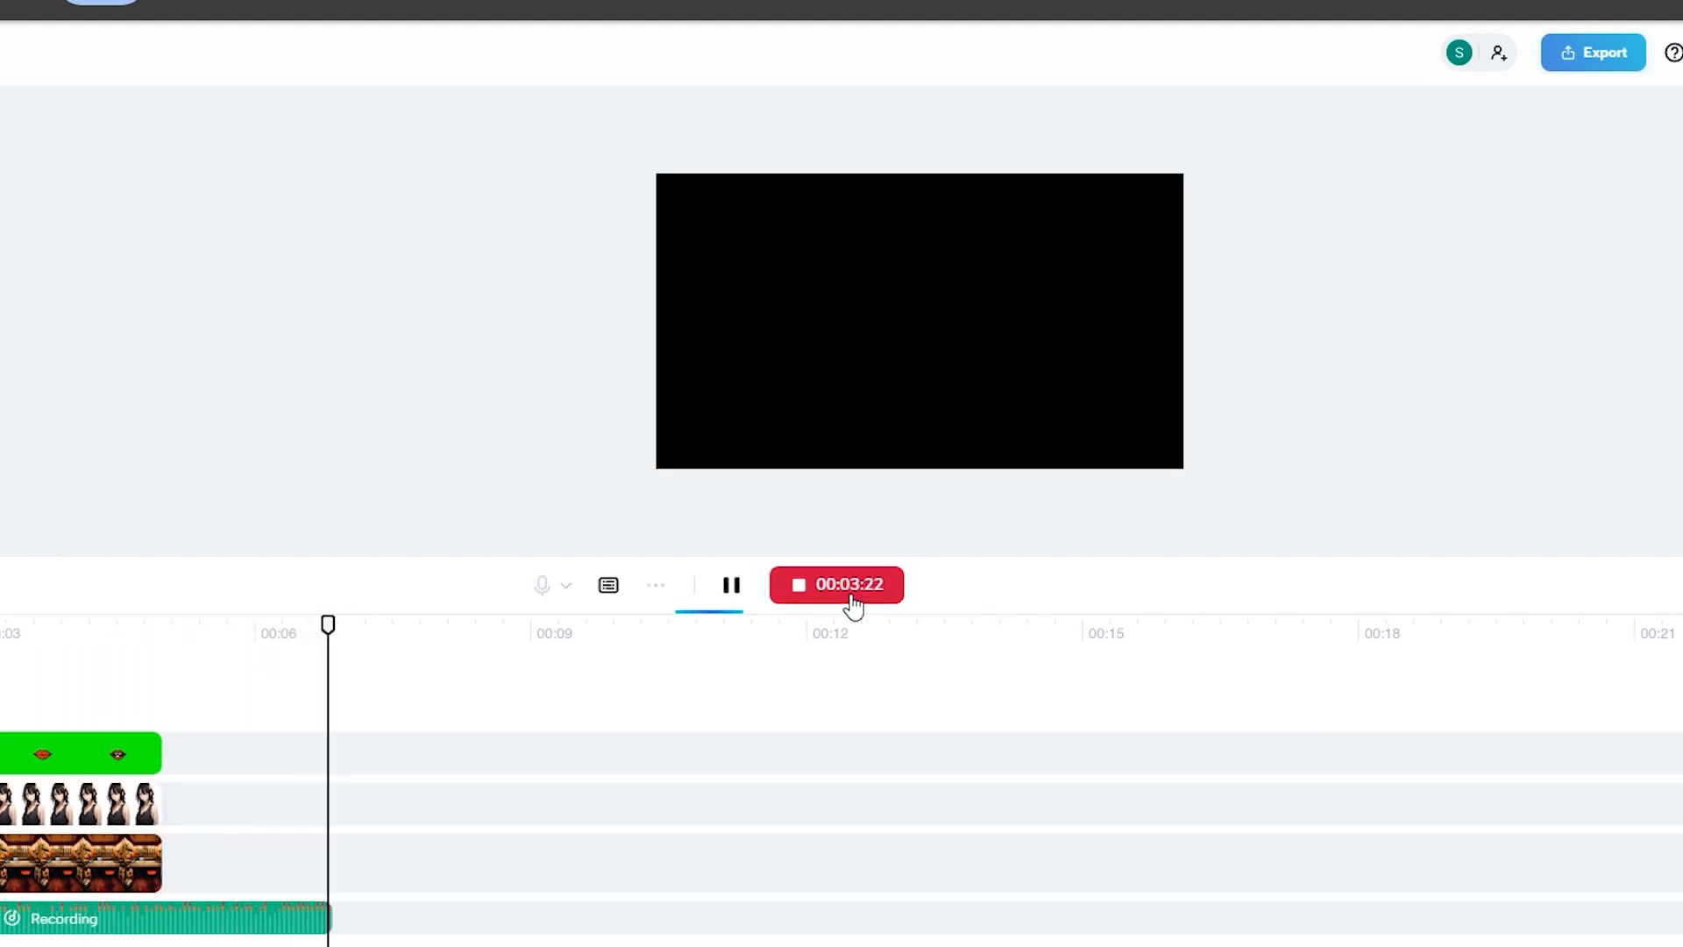
left_click(836, 584)
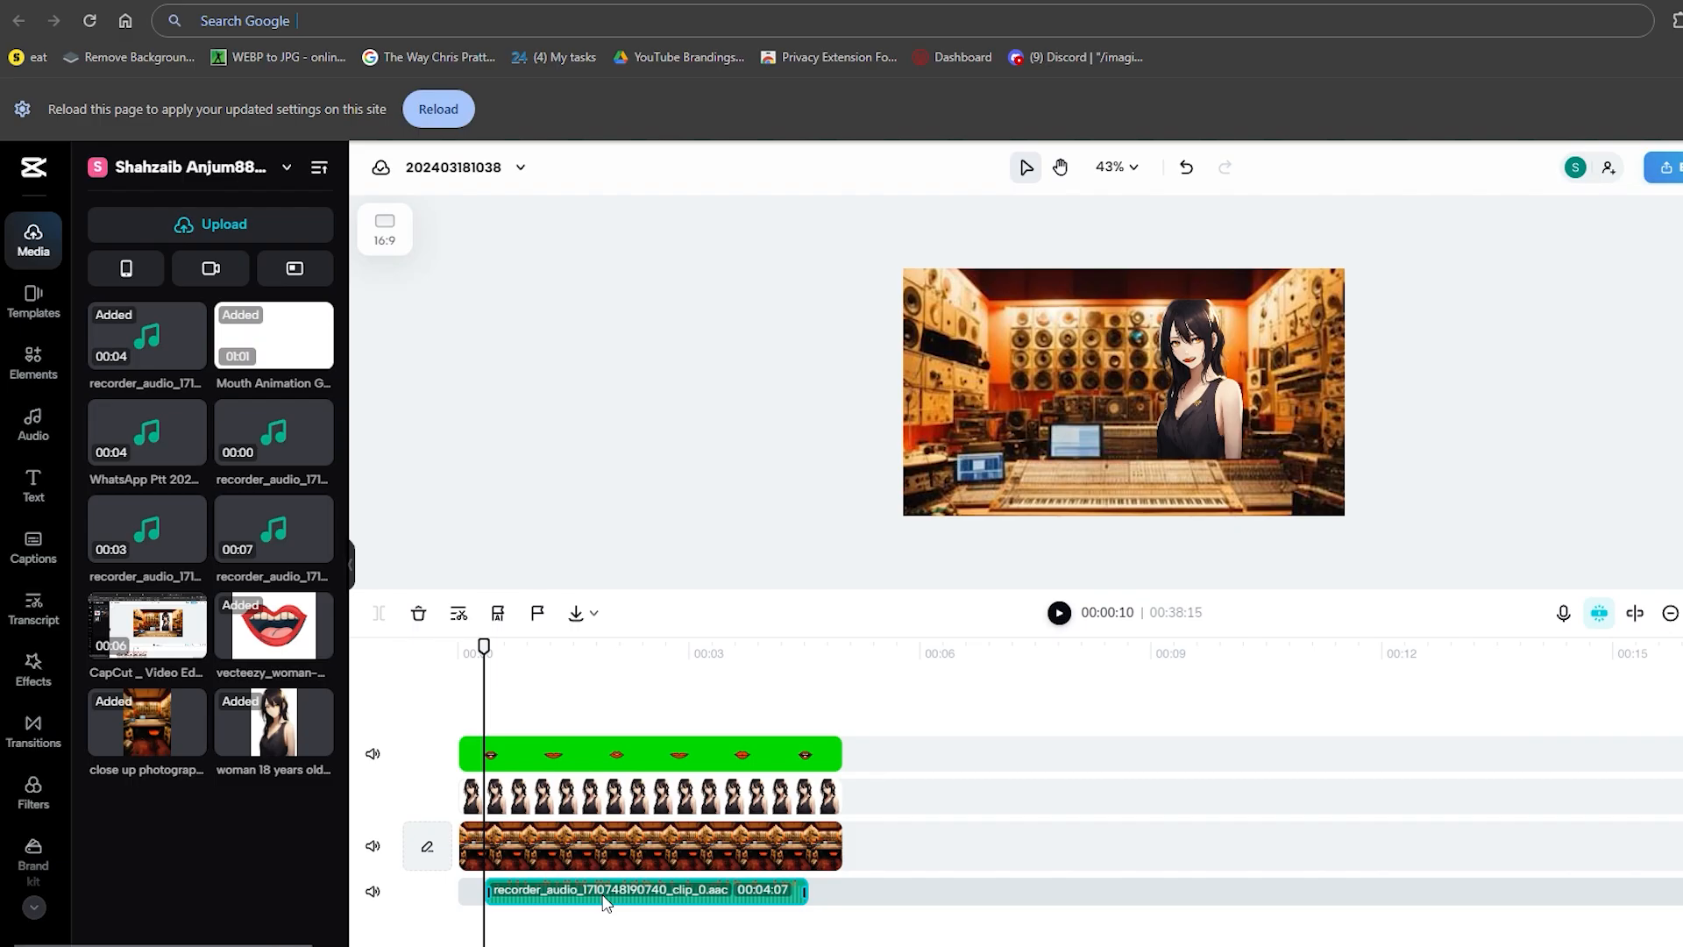
left_click(1058, 612)
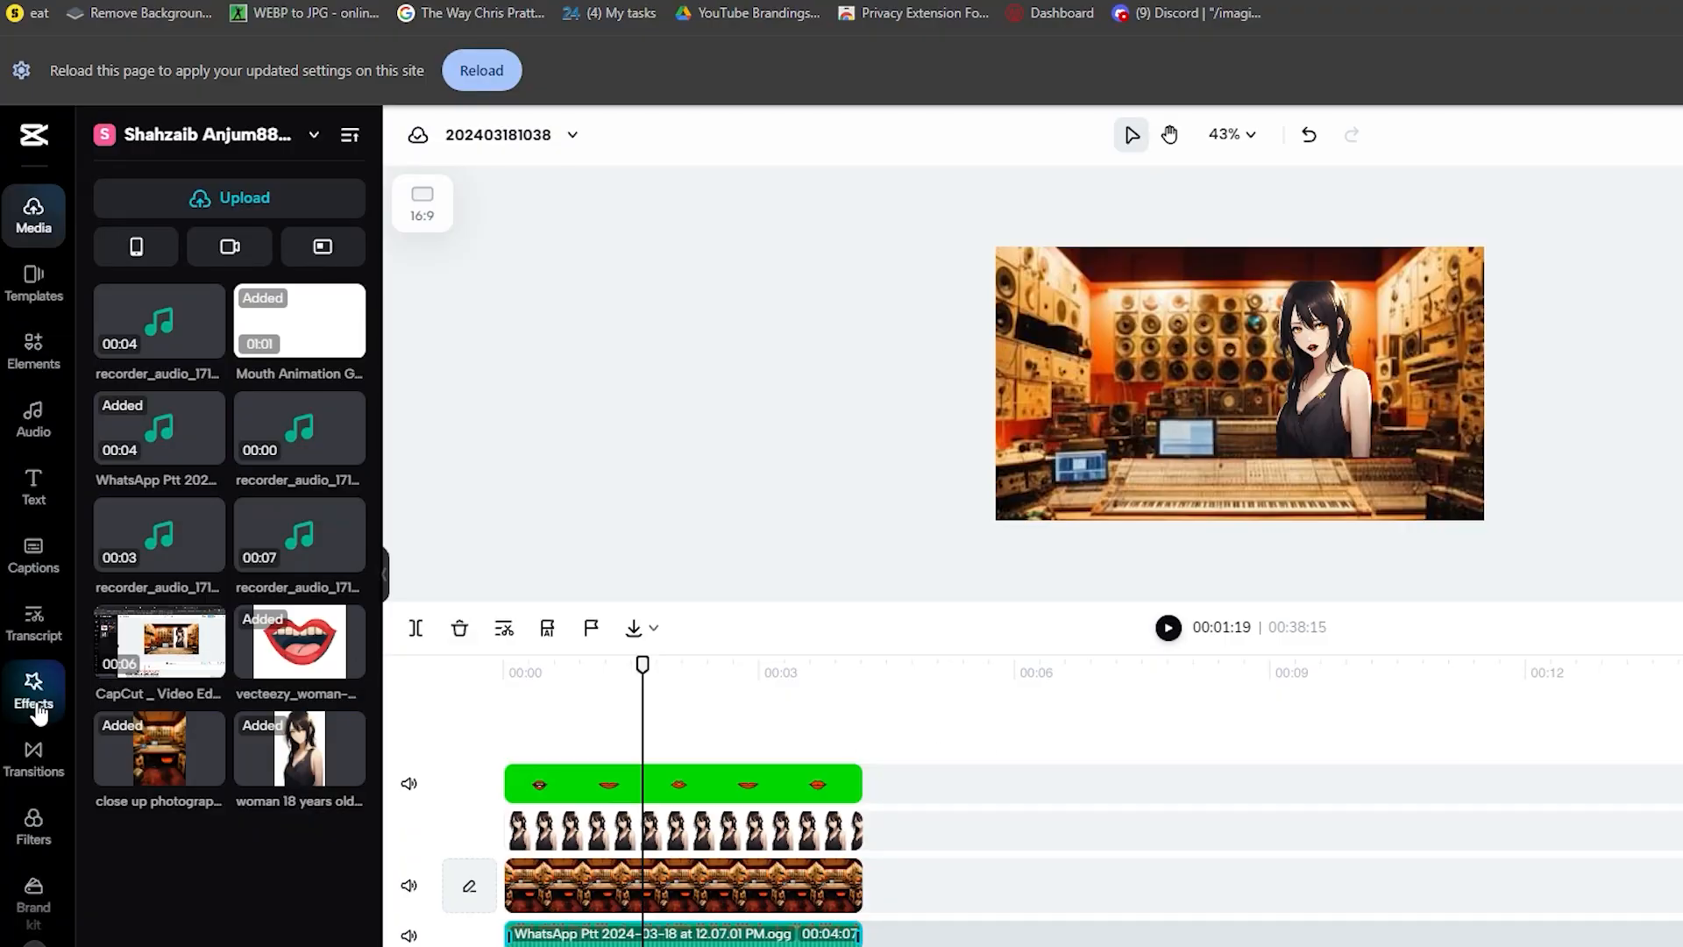
- Search the video effects for 'tv', try Old TV 2 on the timeline, then remove it
left_click(33, 692)
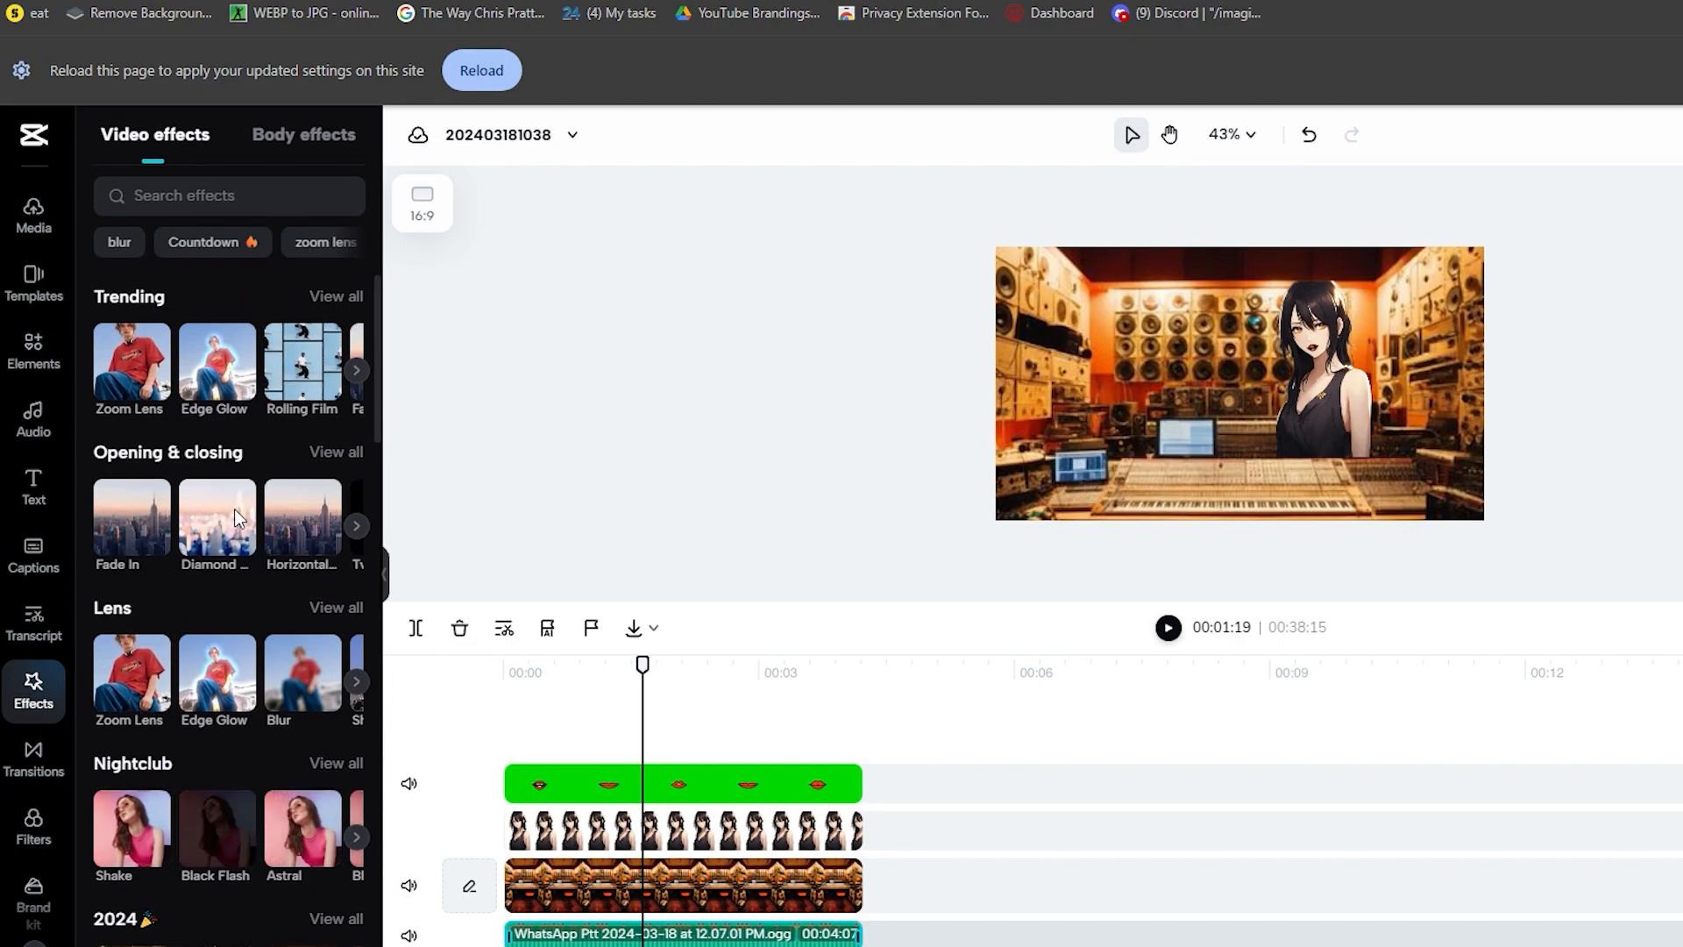
scroll("down", 3)
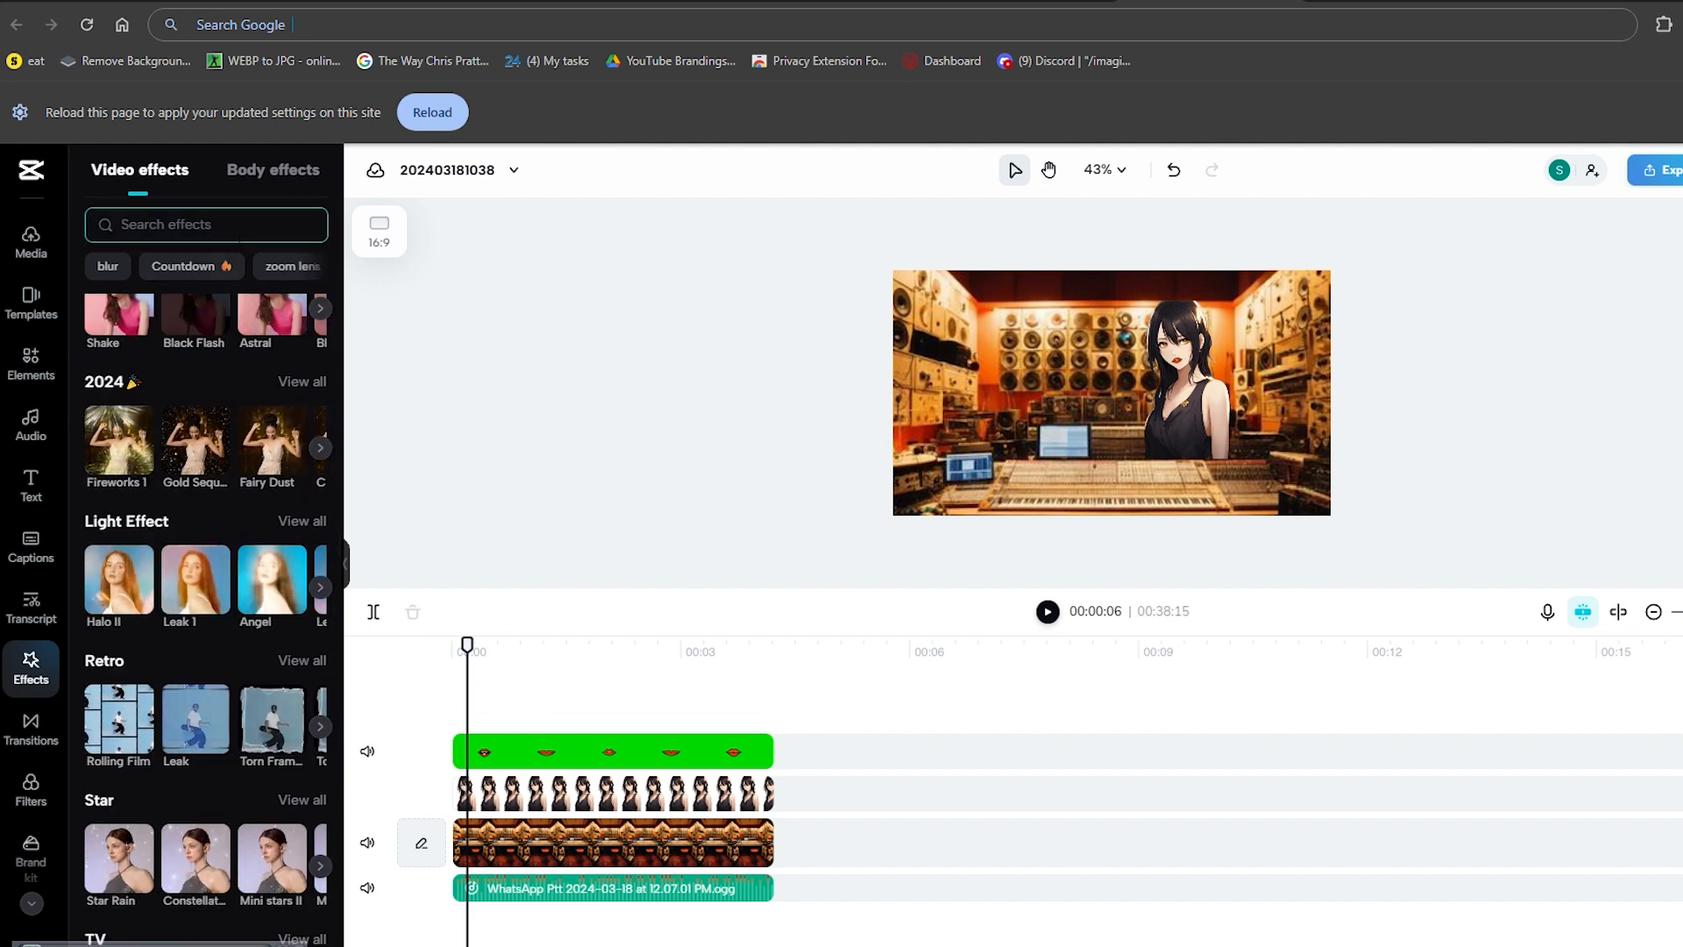
type("tv")
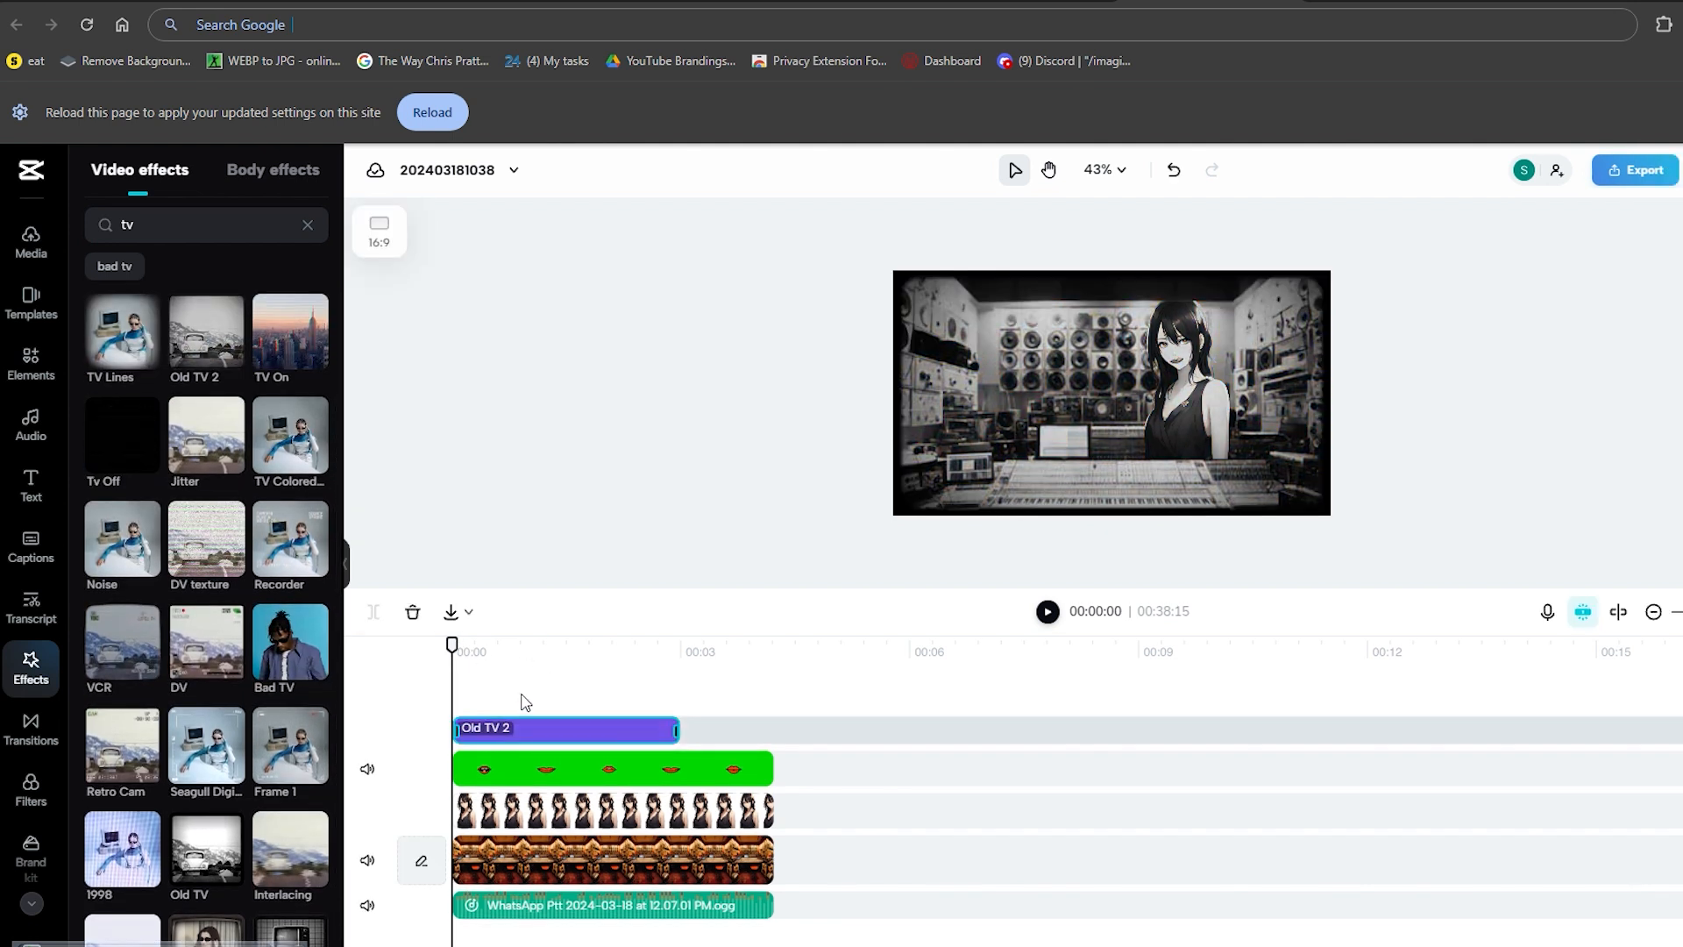
left_click(644, 651)
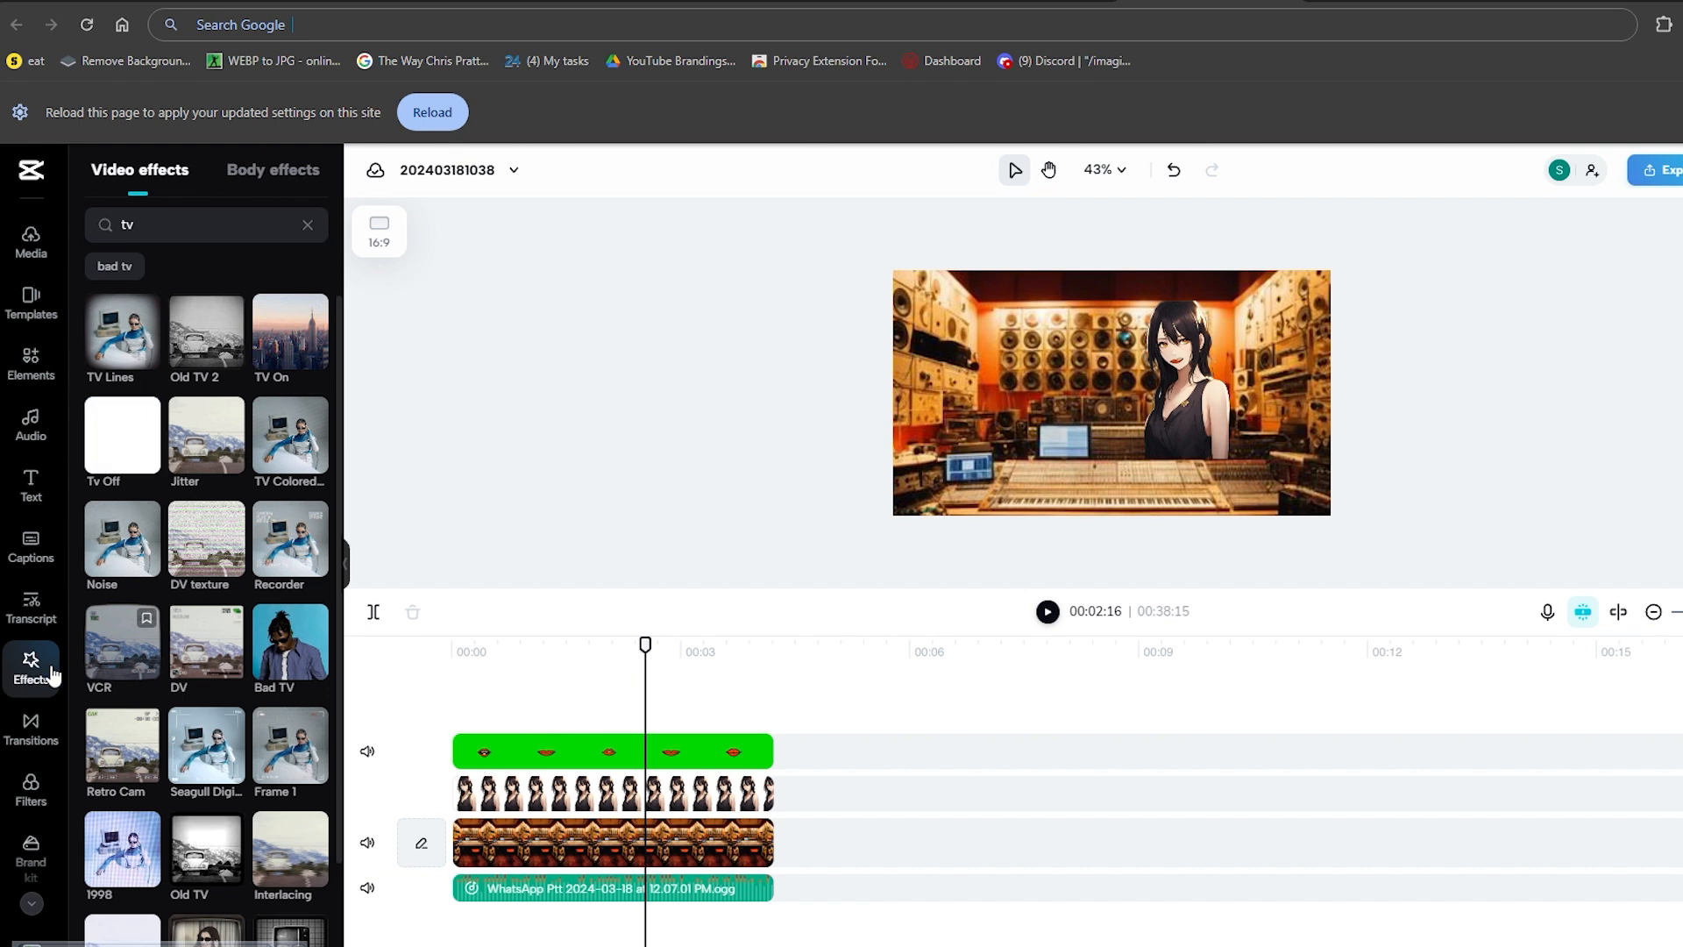
mouse_move(31, 605)
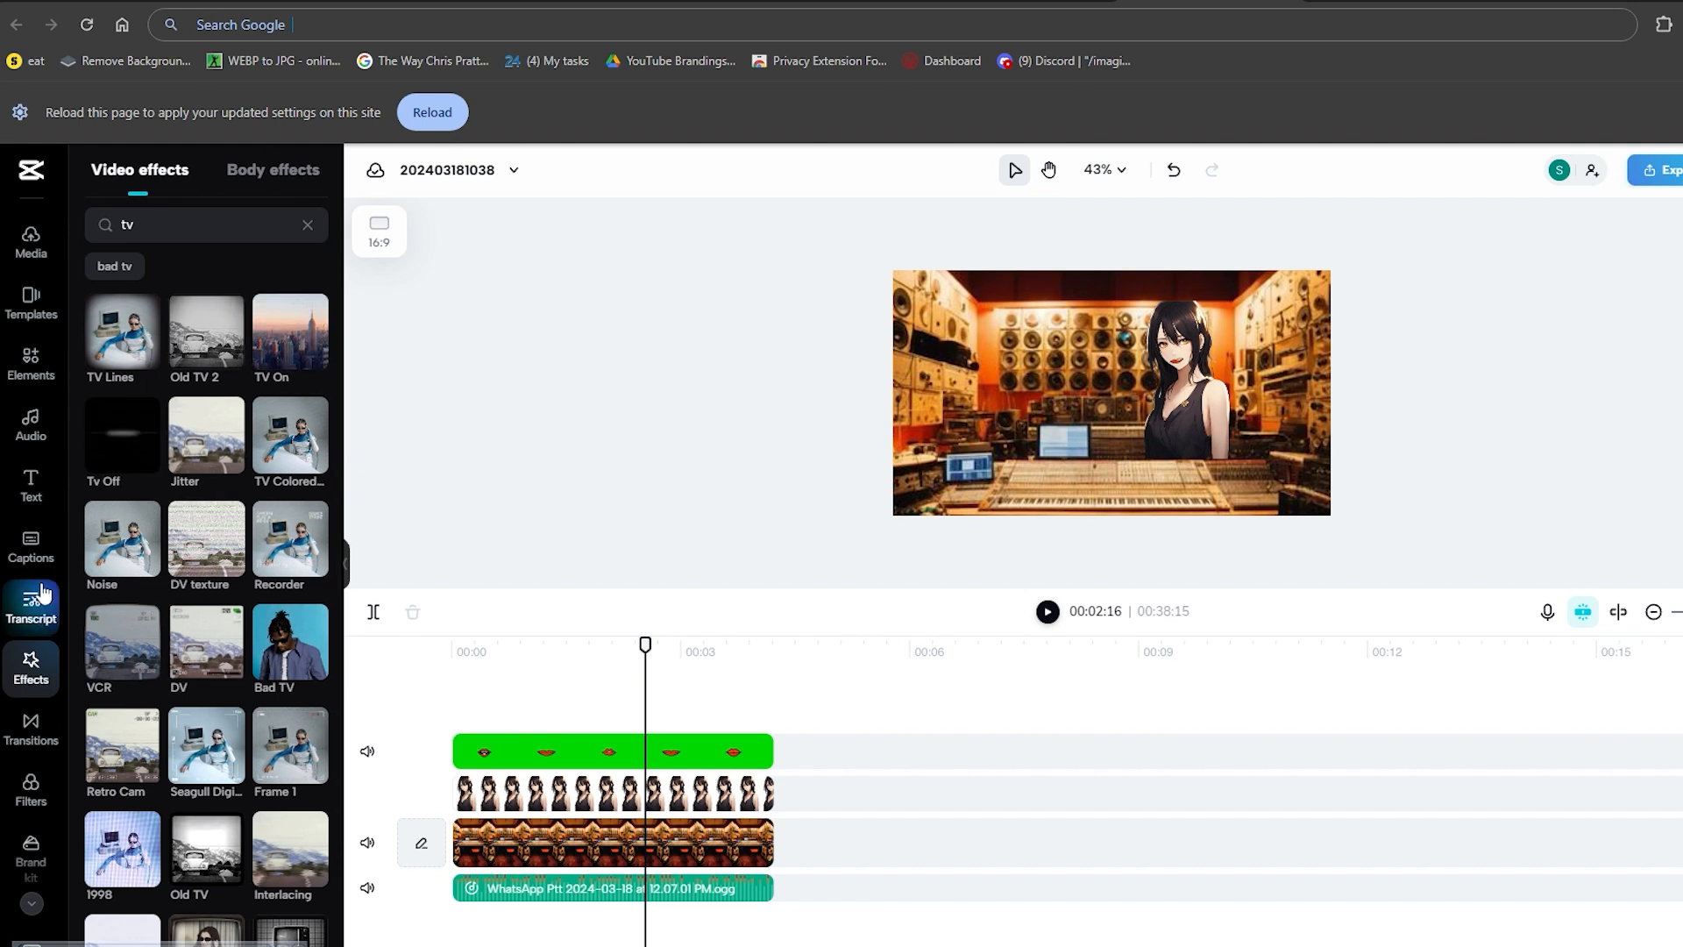
- Browse the transcript, filters and transitions libraries, selecting the anime girl image
left_click(32, 607)
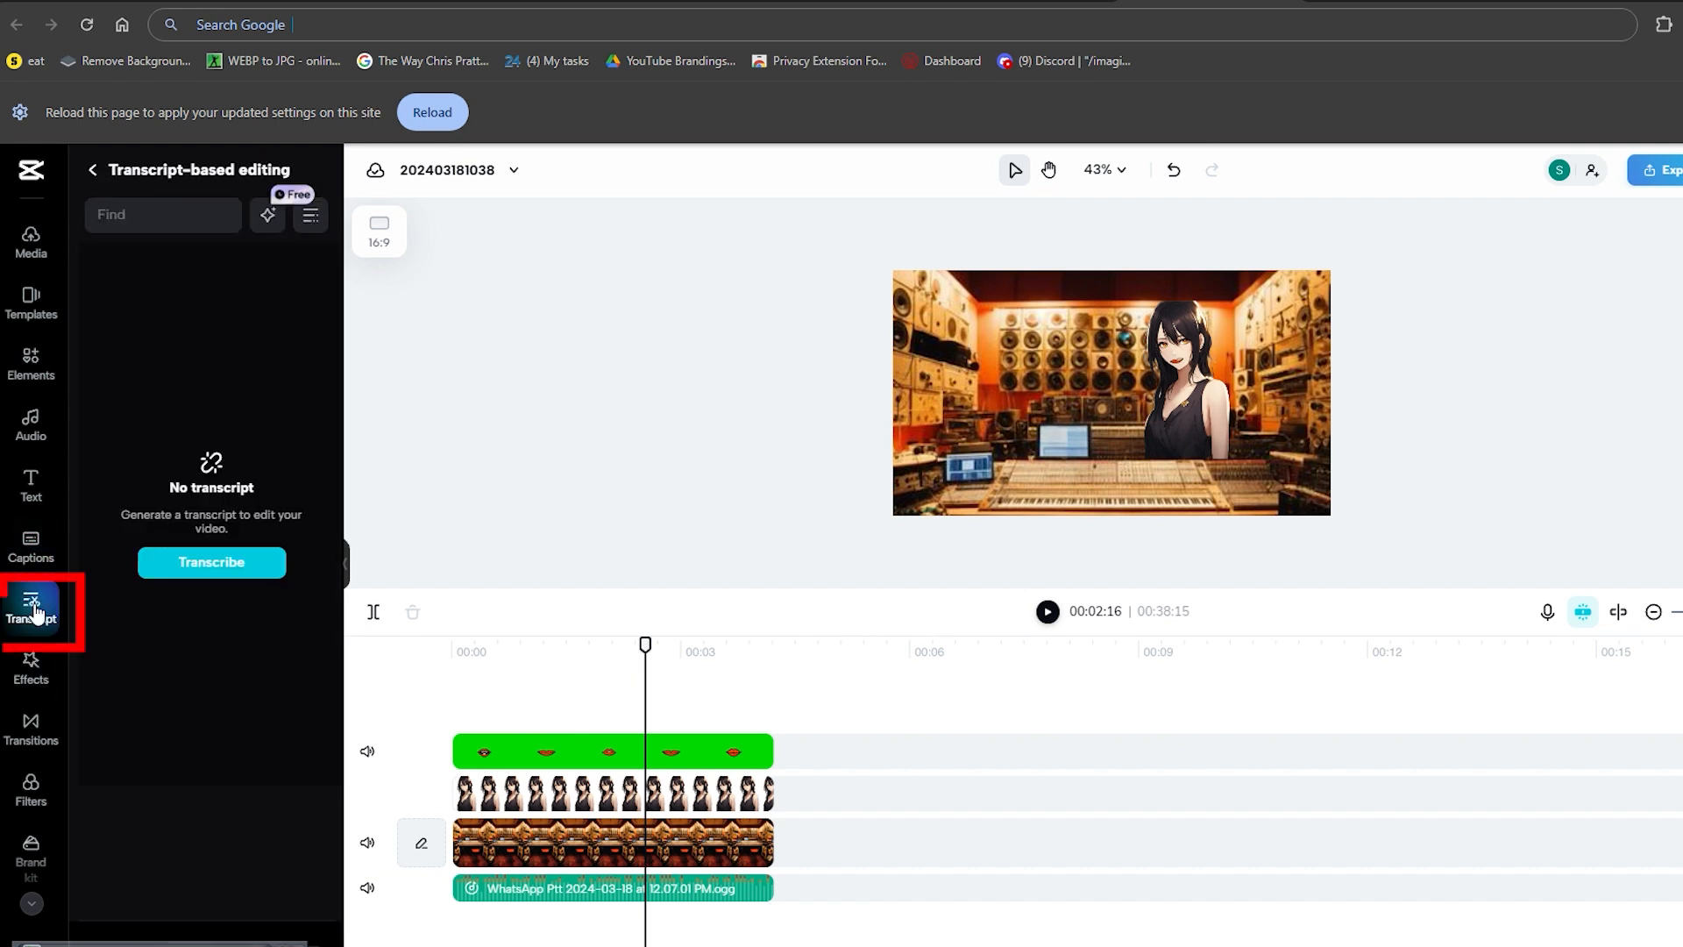
left_click(31, 610)
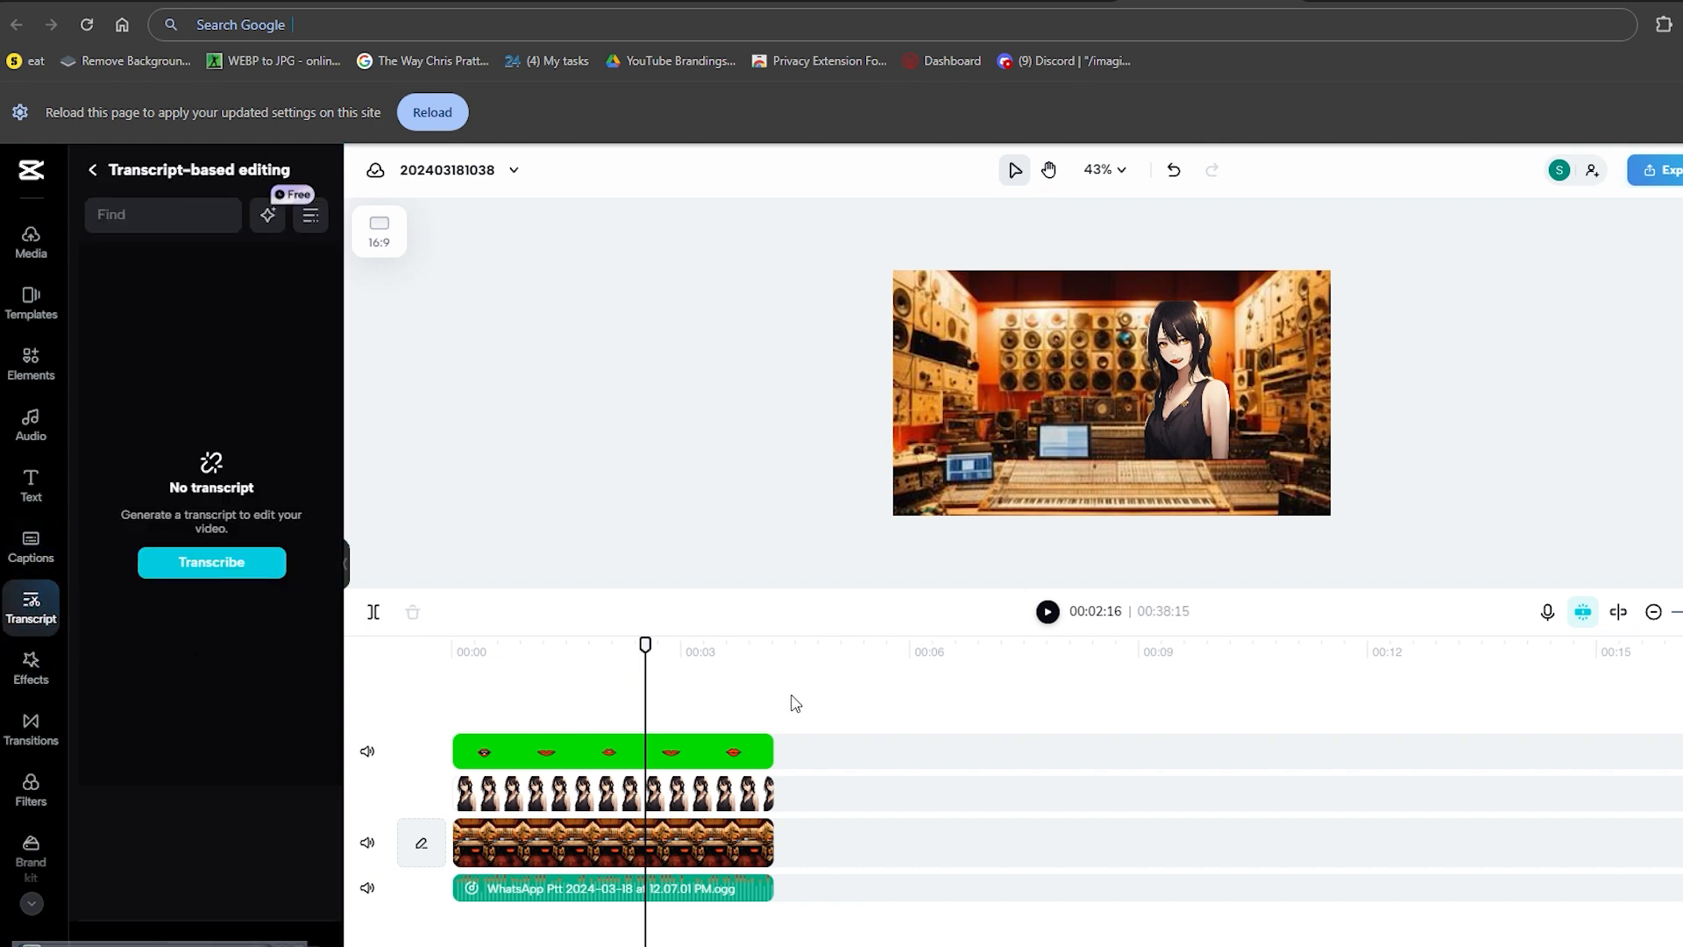
mouse_move(840, 722)
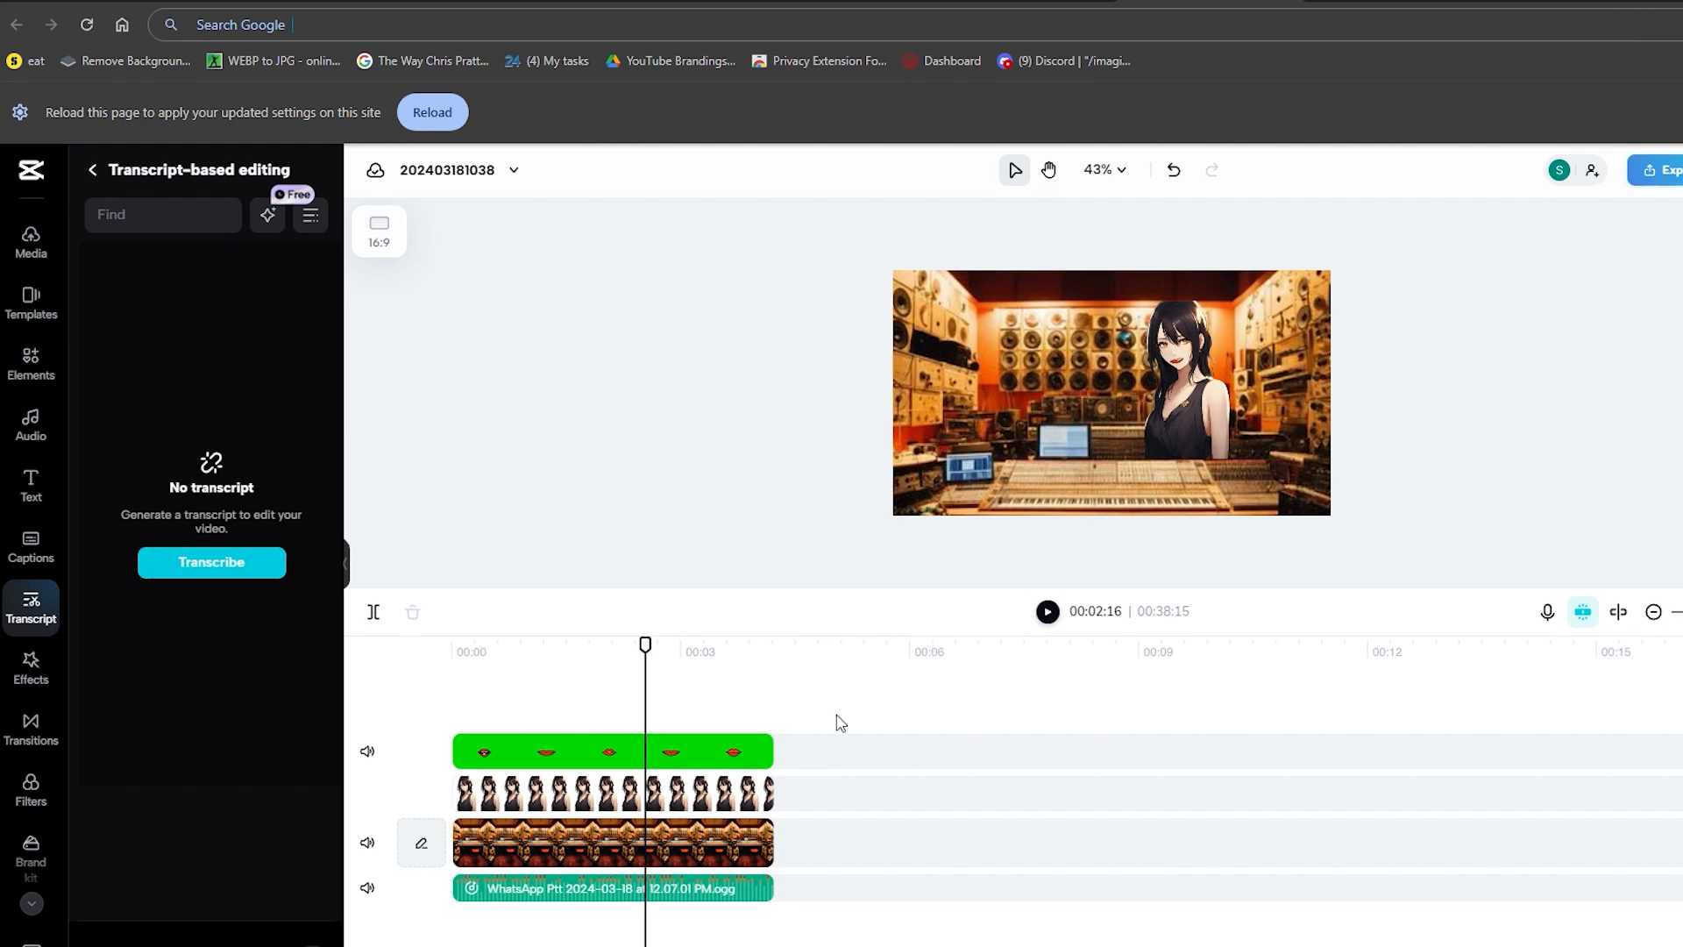
left_click(31, 789)
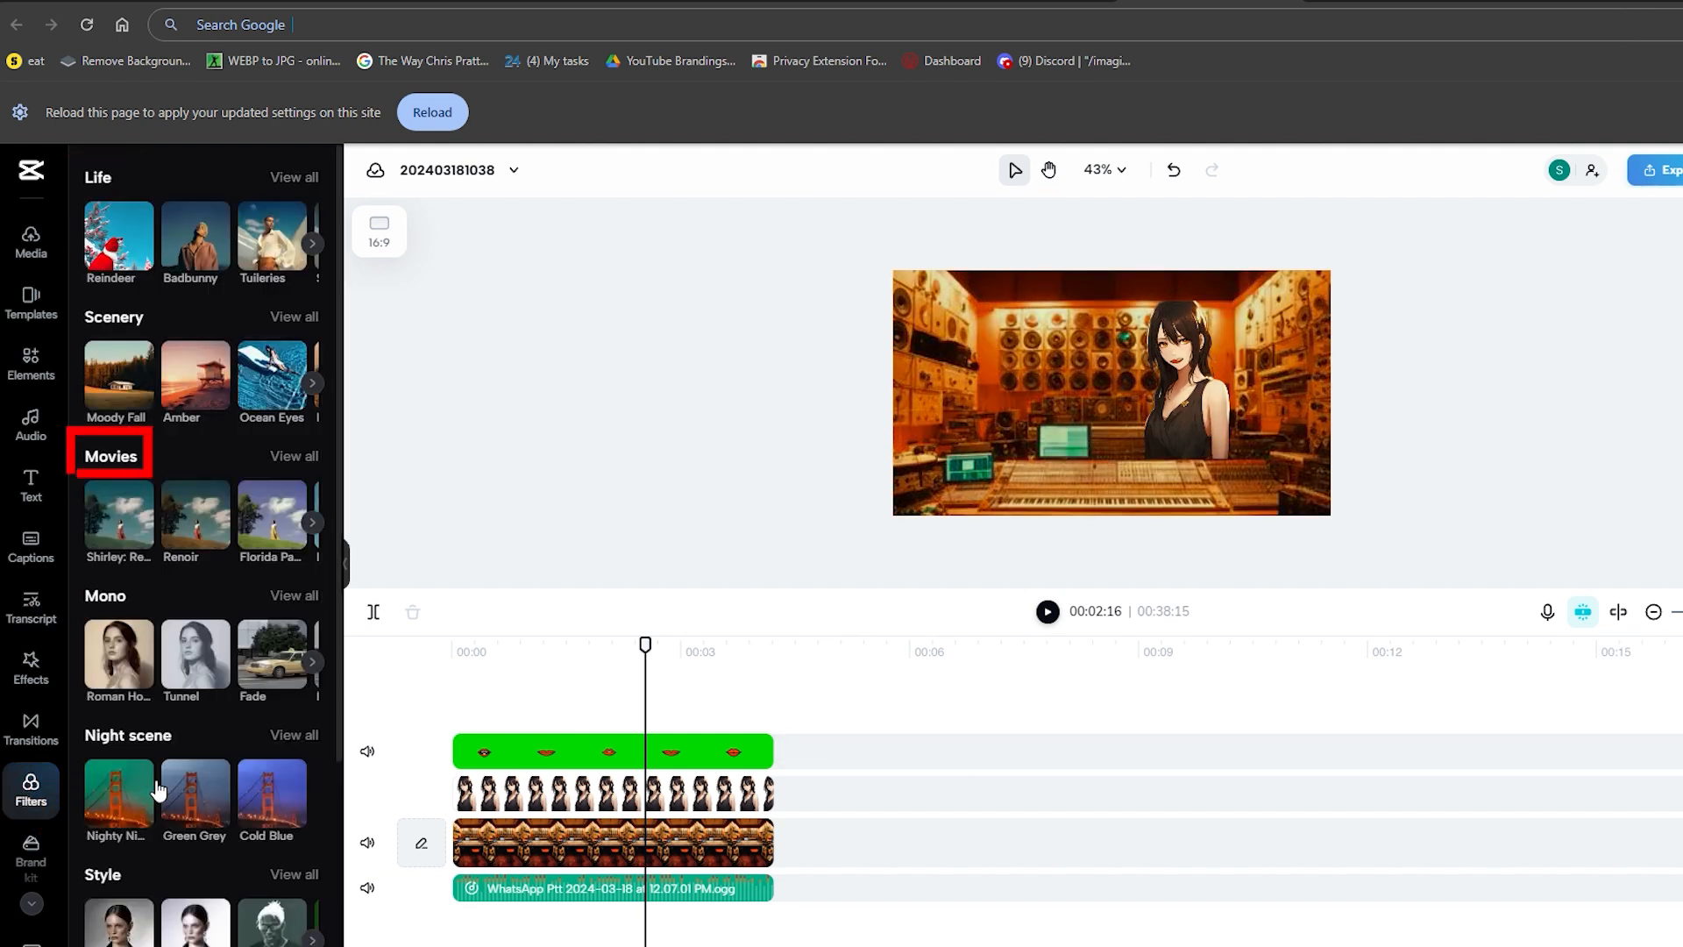
left_click(31, 724)
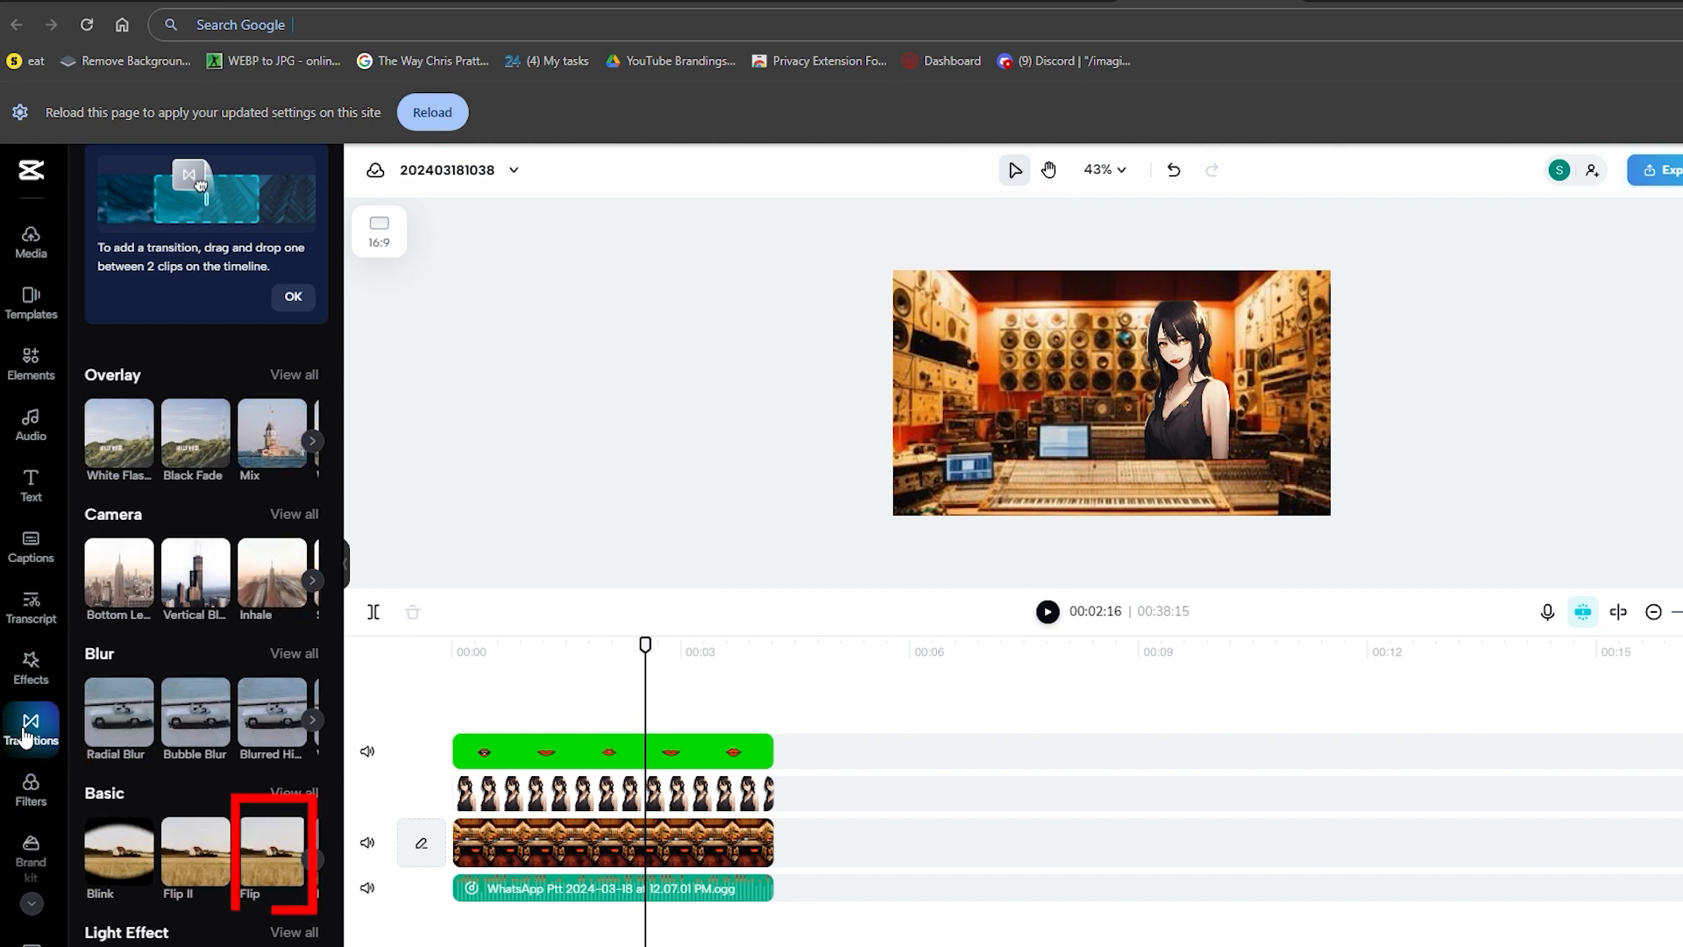
scroll("down", 3)
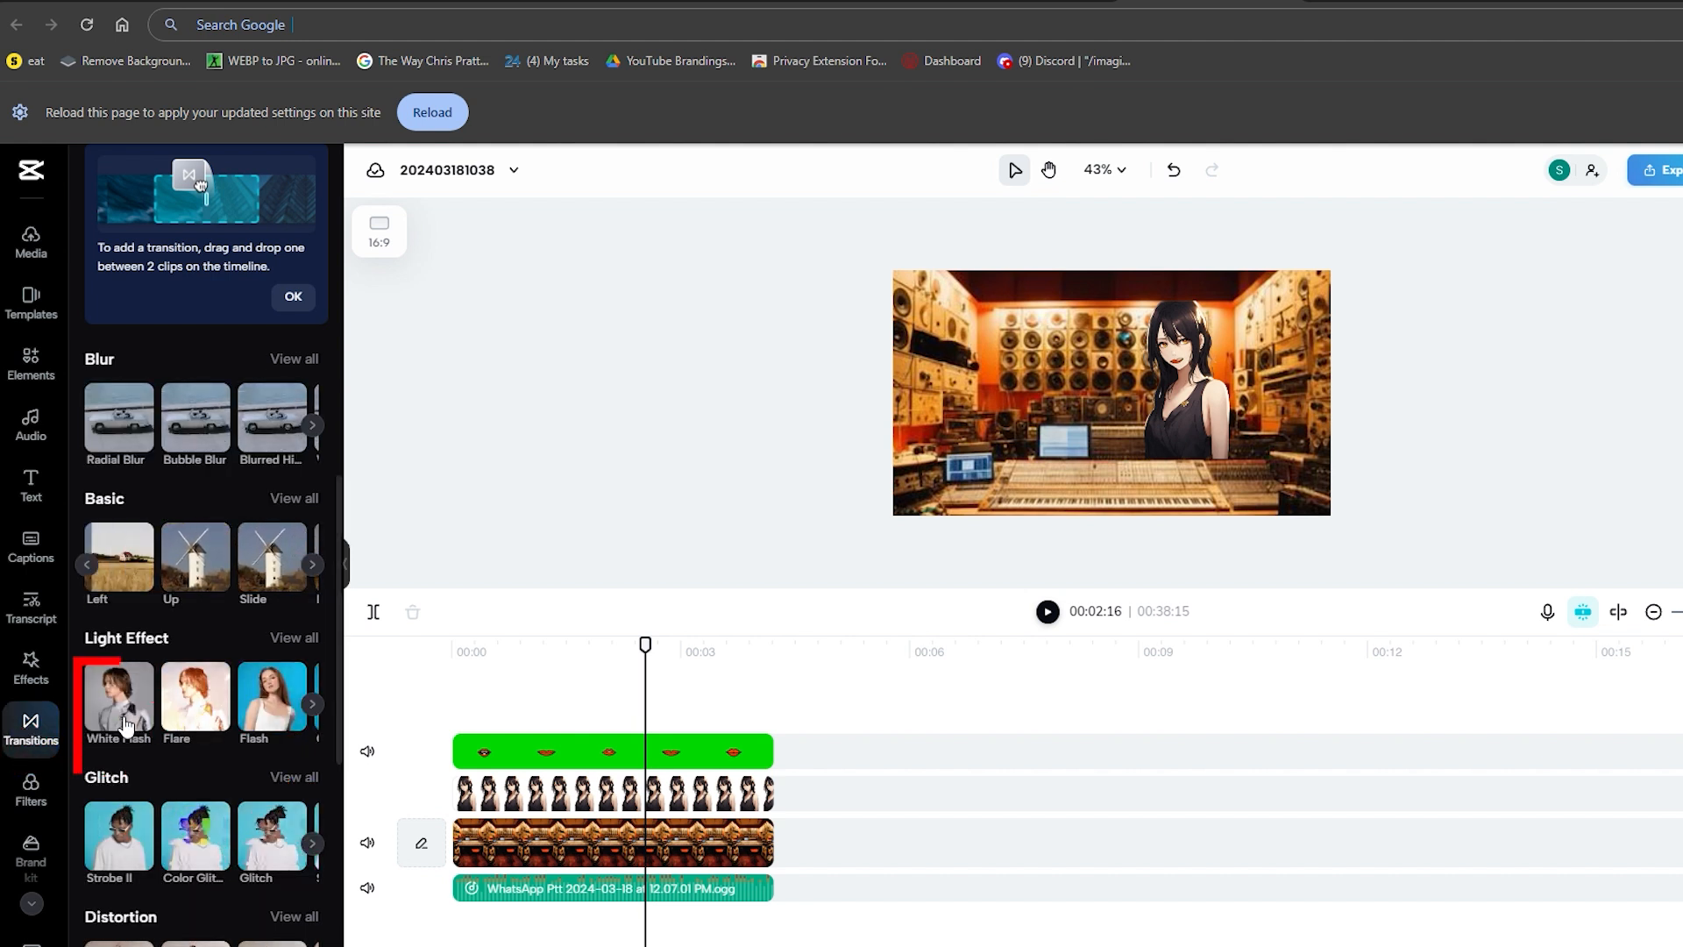
left_click(611, 793)
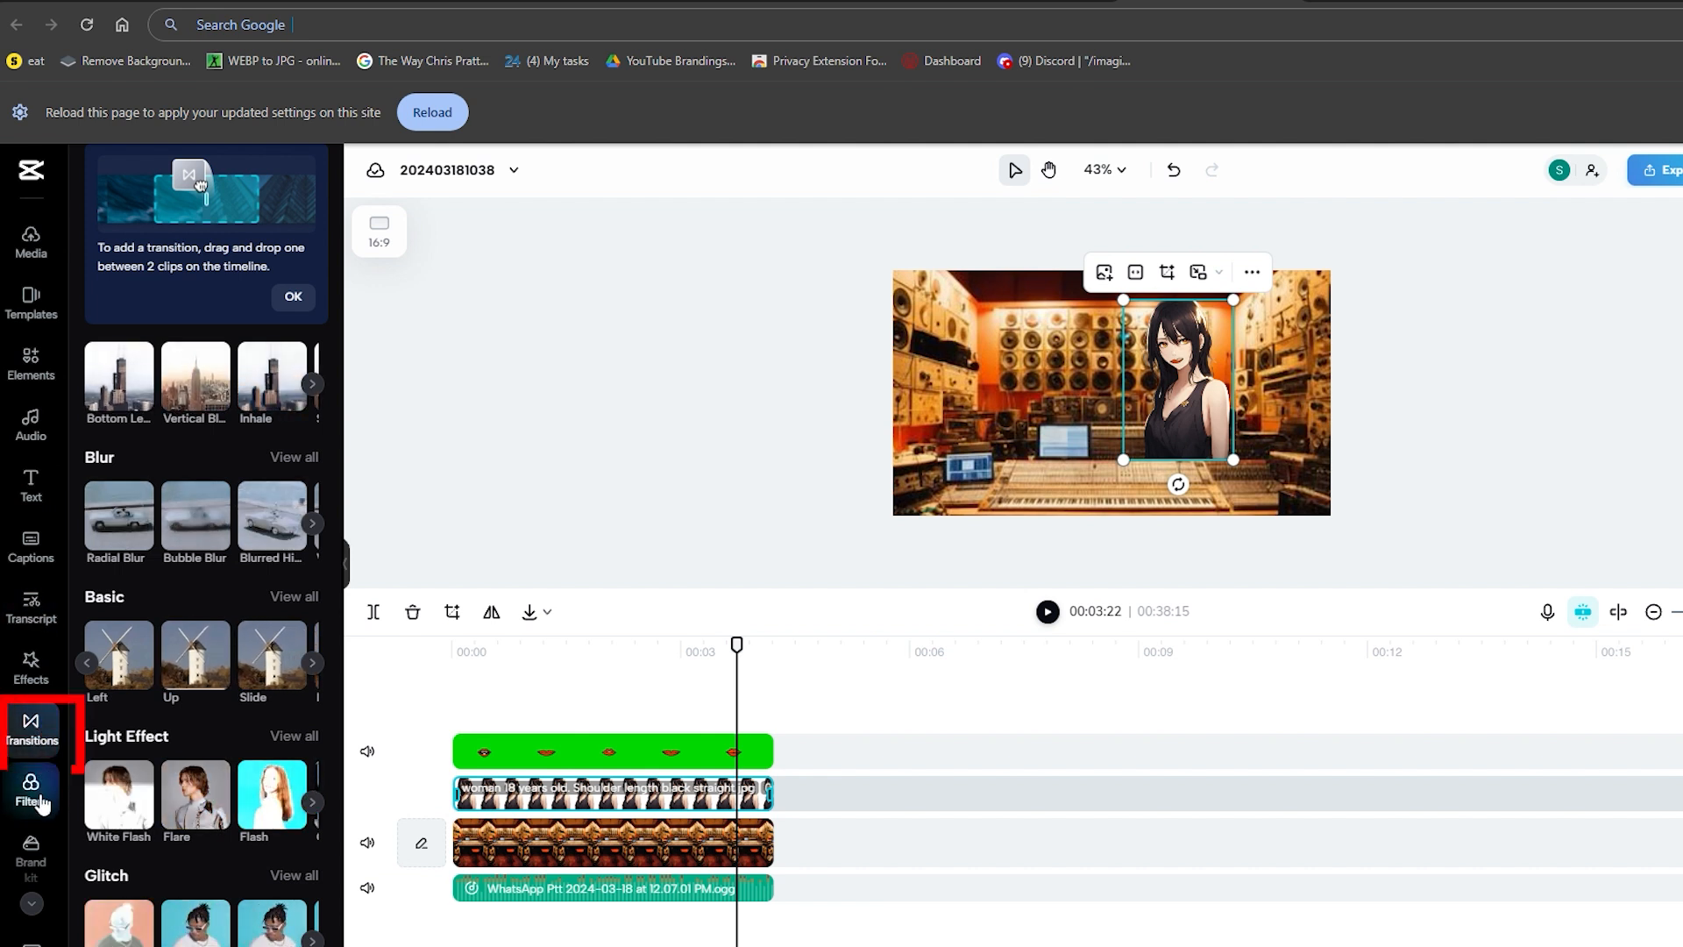
- Return through filters and transcription to the caption generation options
left_click(32, 789)
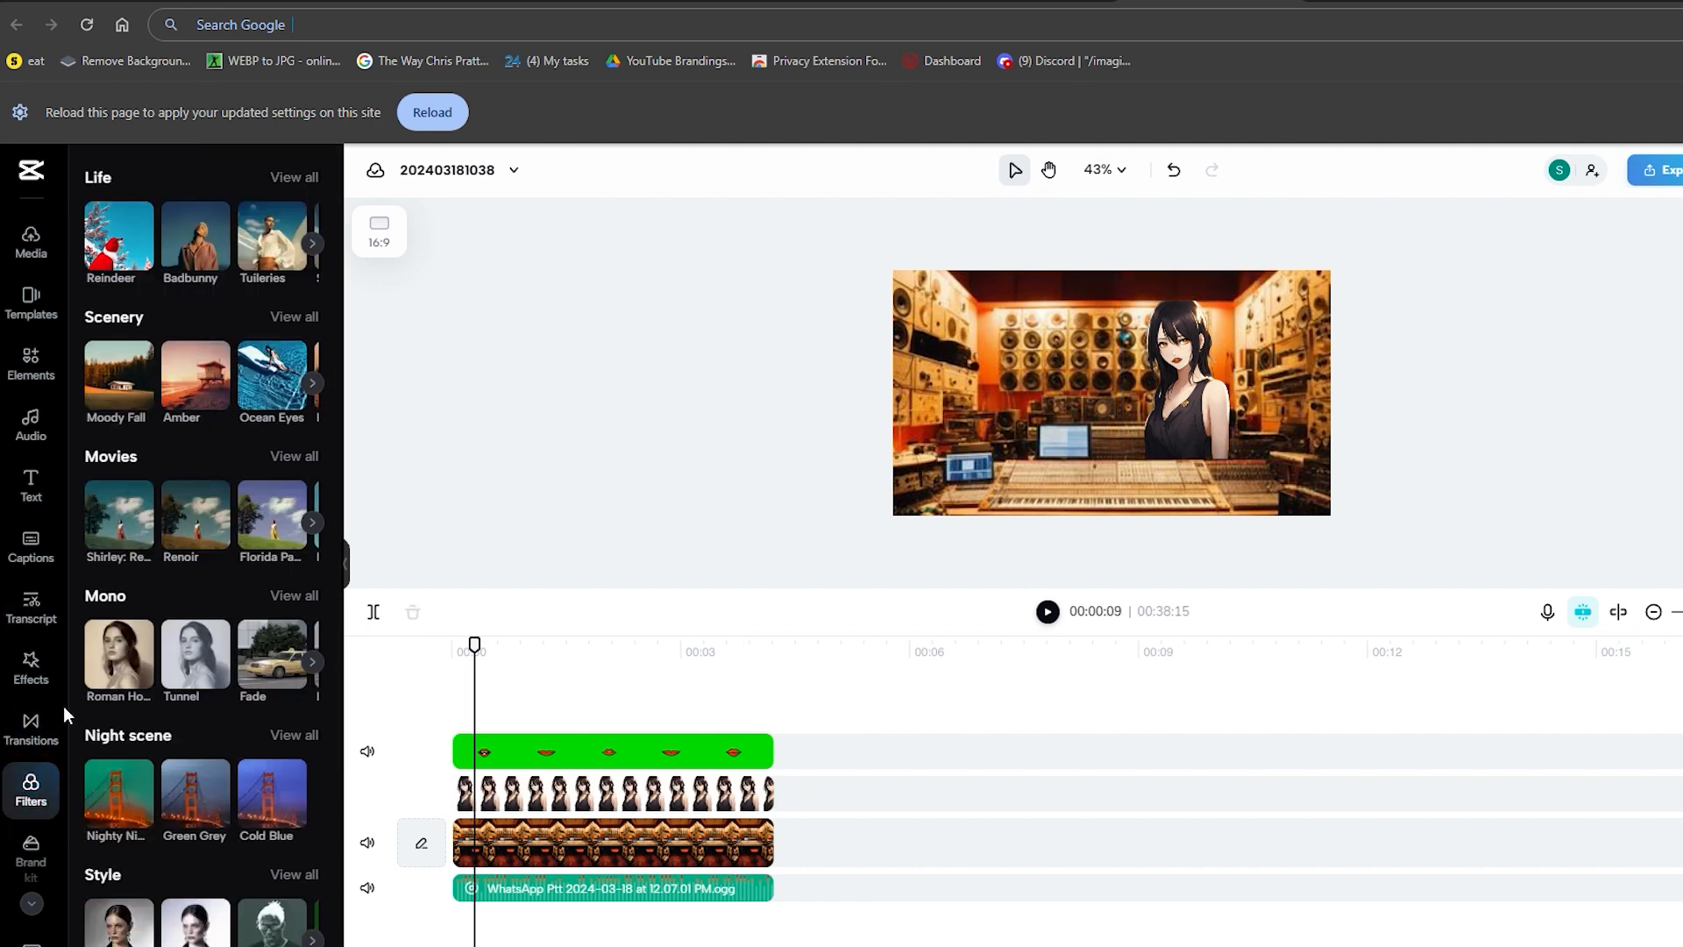
left_click(32, 607)
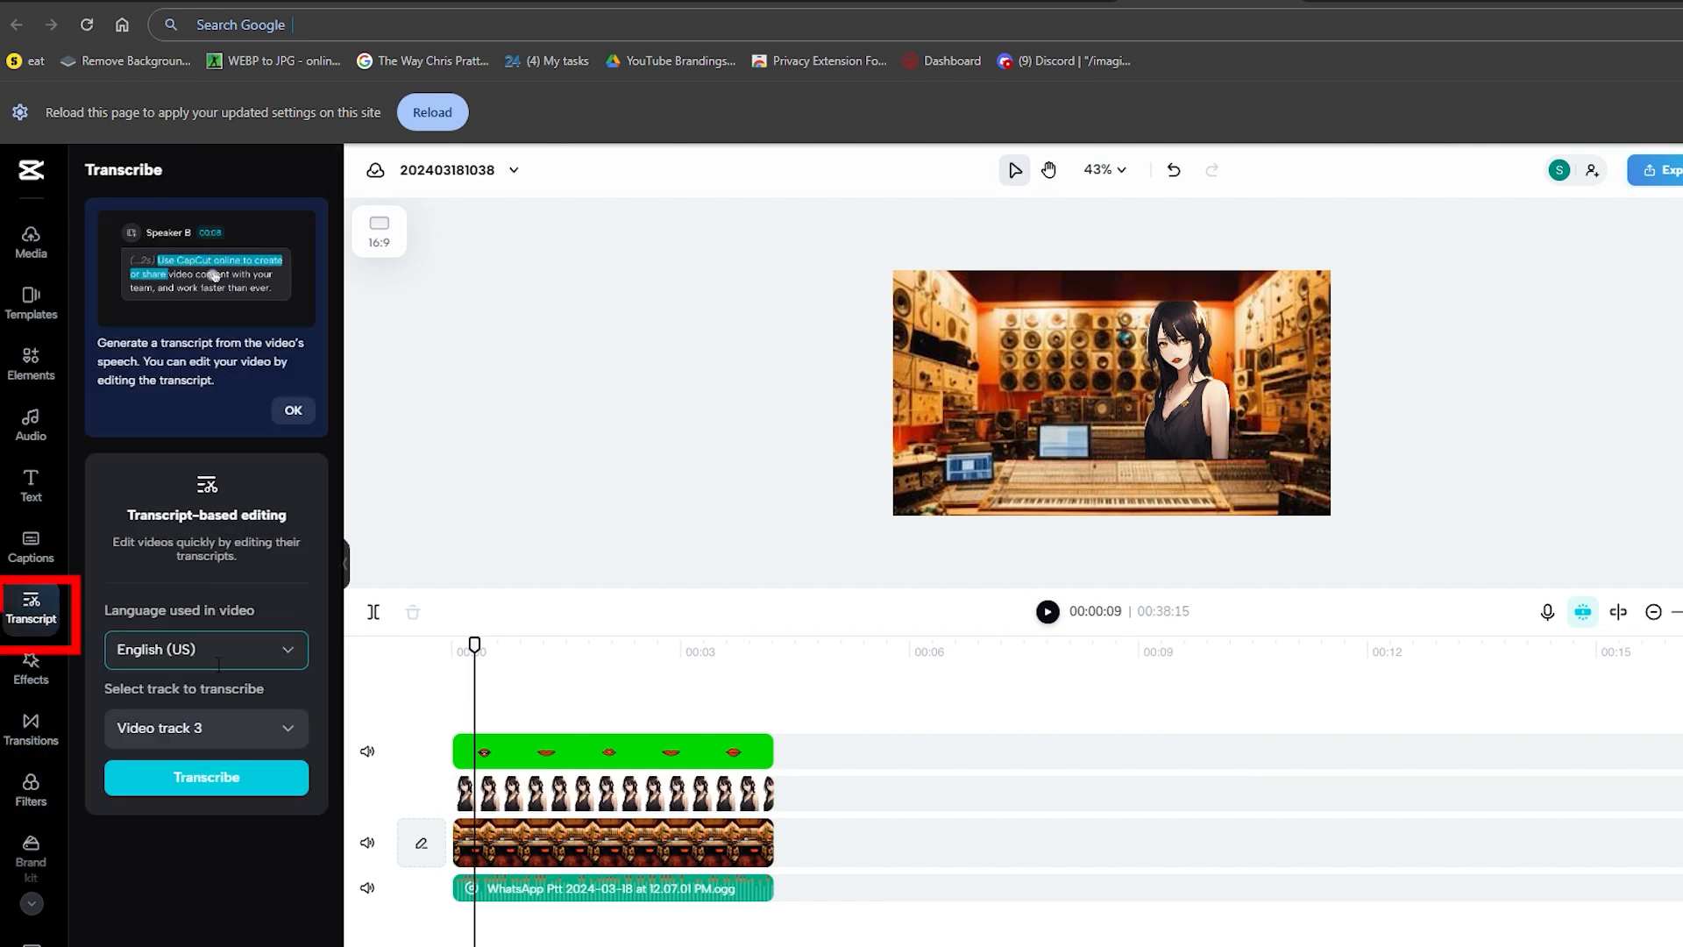
left_click(32, 547)
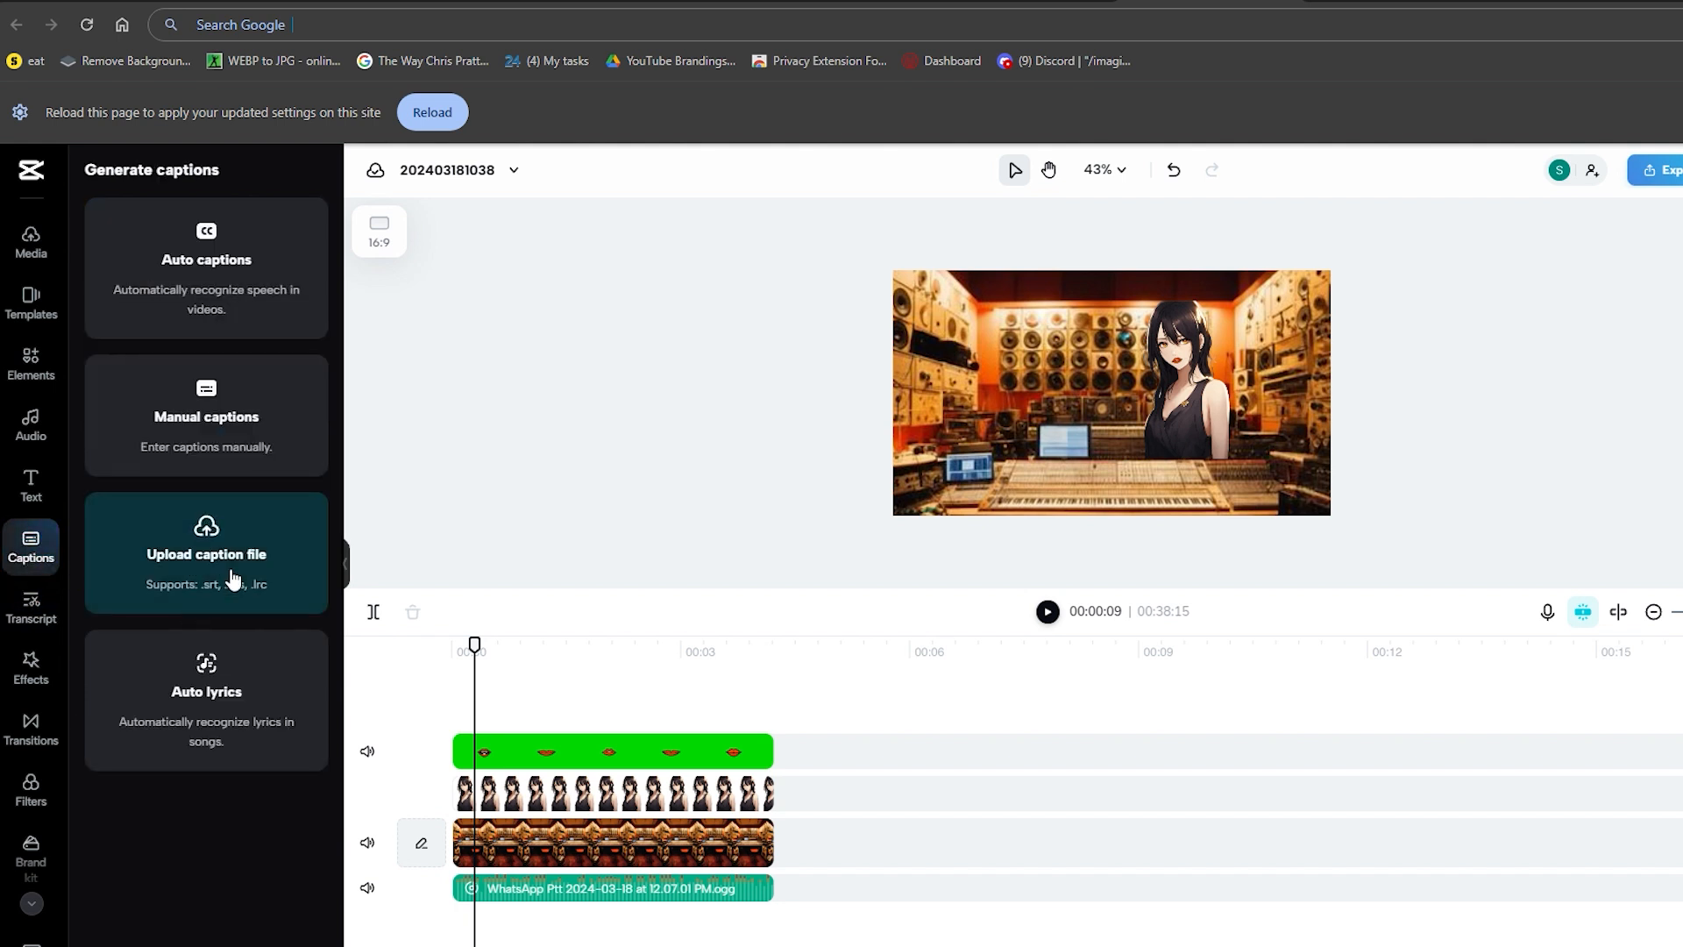
mouse_move(207, 259)
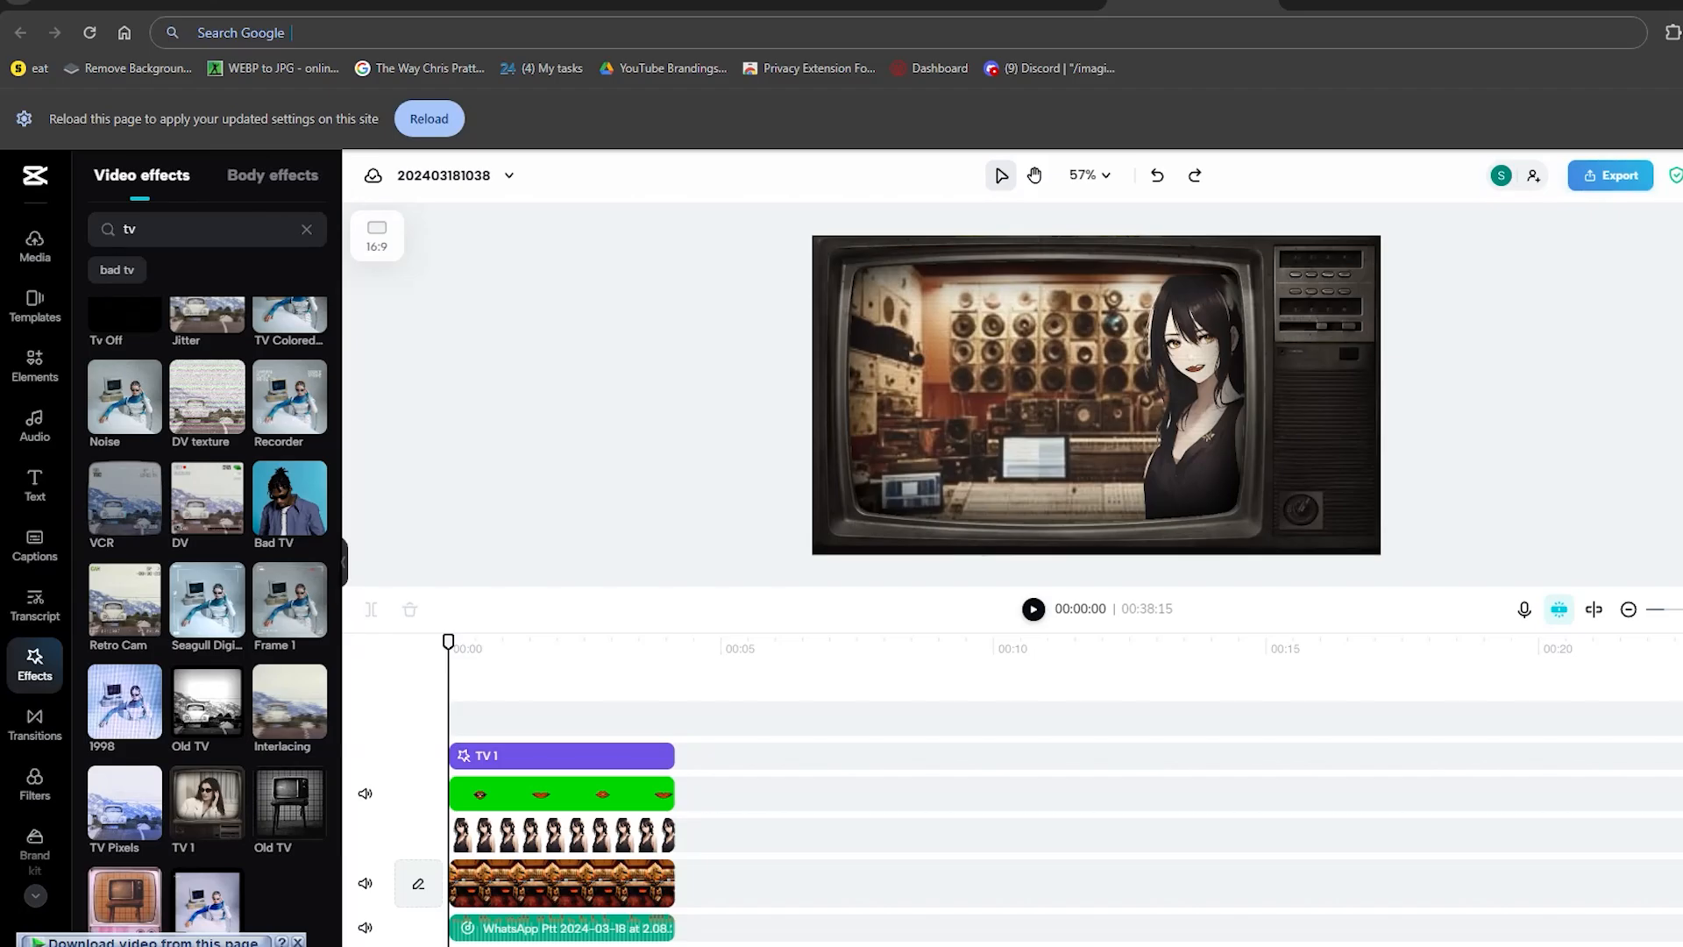
mouse_move(1266, 518)
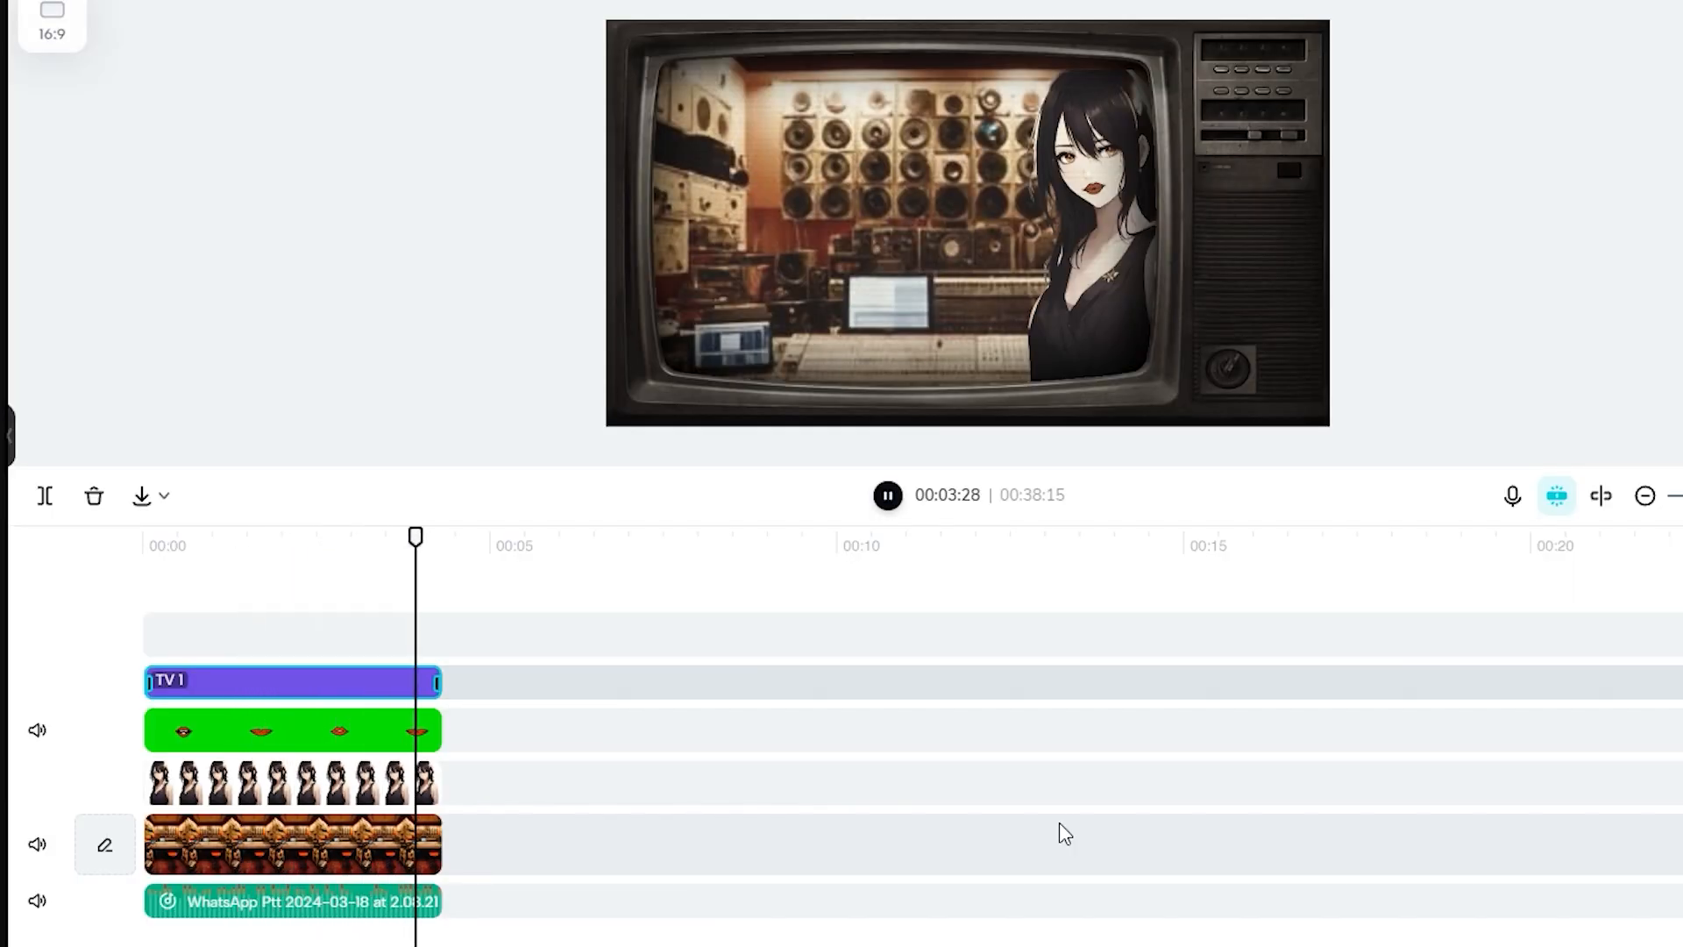
- Stop the preview after the TV 1 effect frames the scene in an old television
left_click(887, 494)
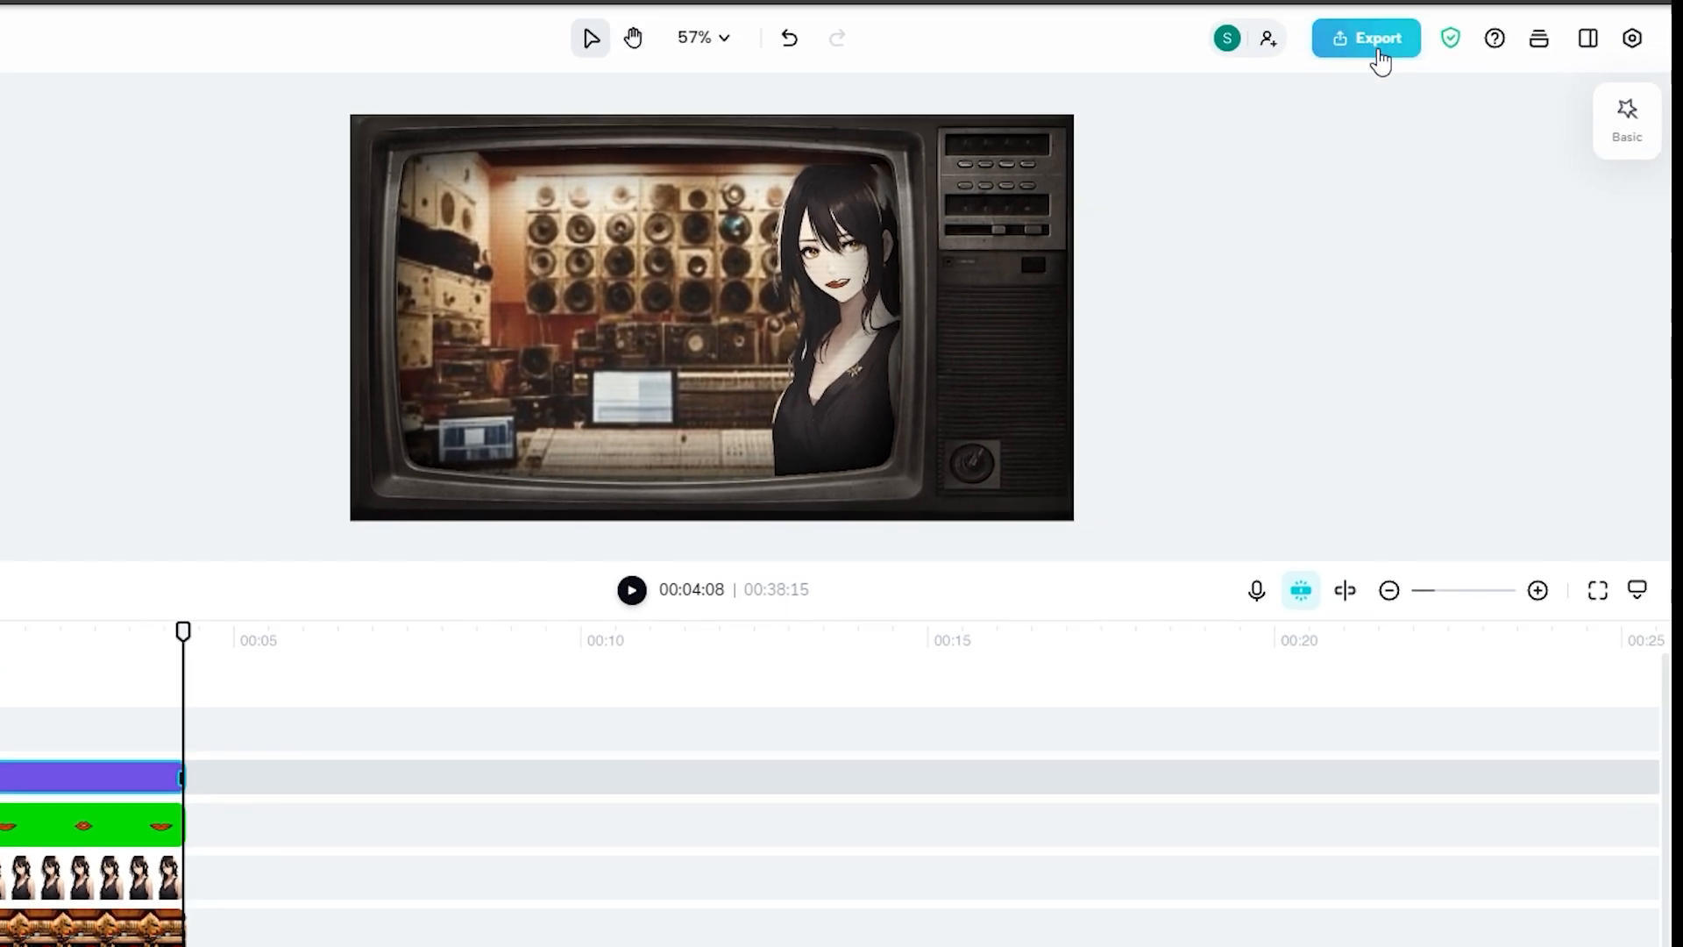
- Bring up the export options with share, social posting and download choices
left_click(1366, 37)
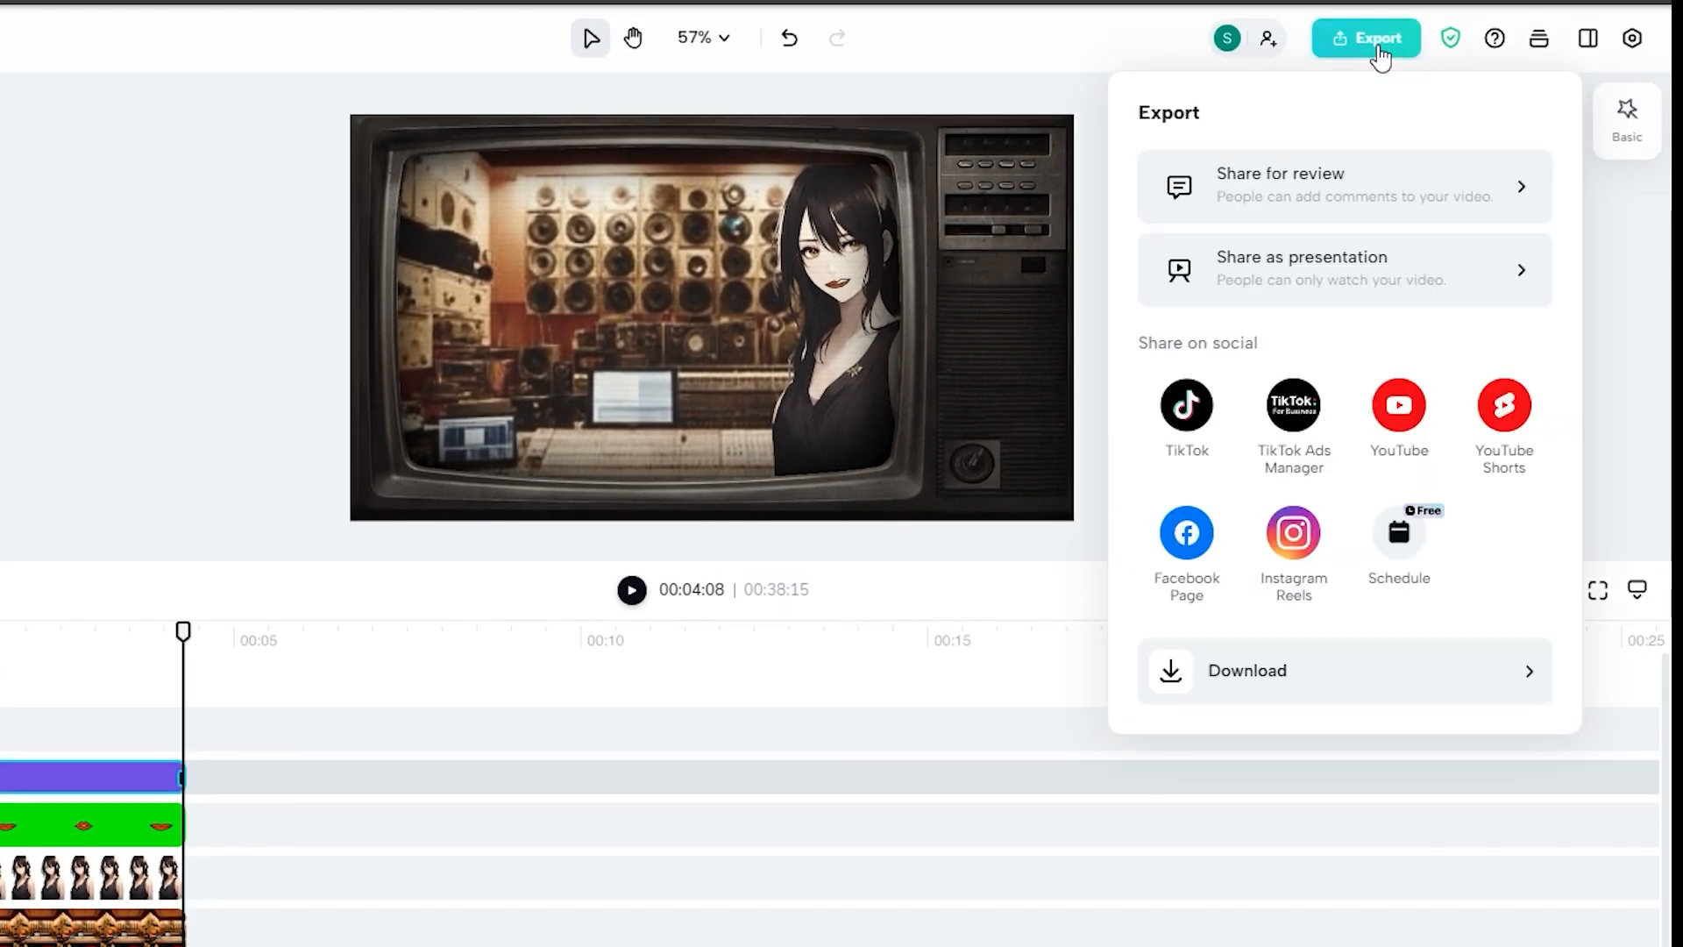
mouse_move(1266, 706)
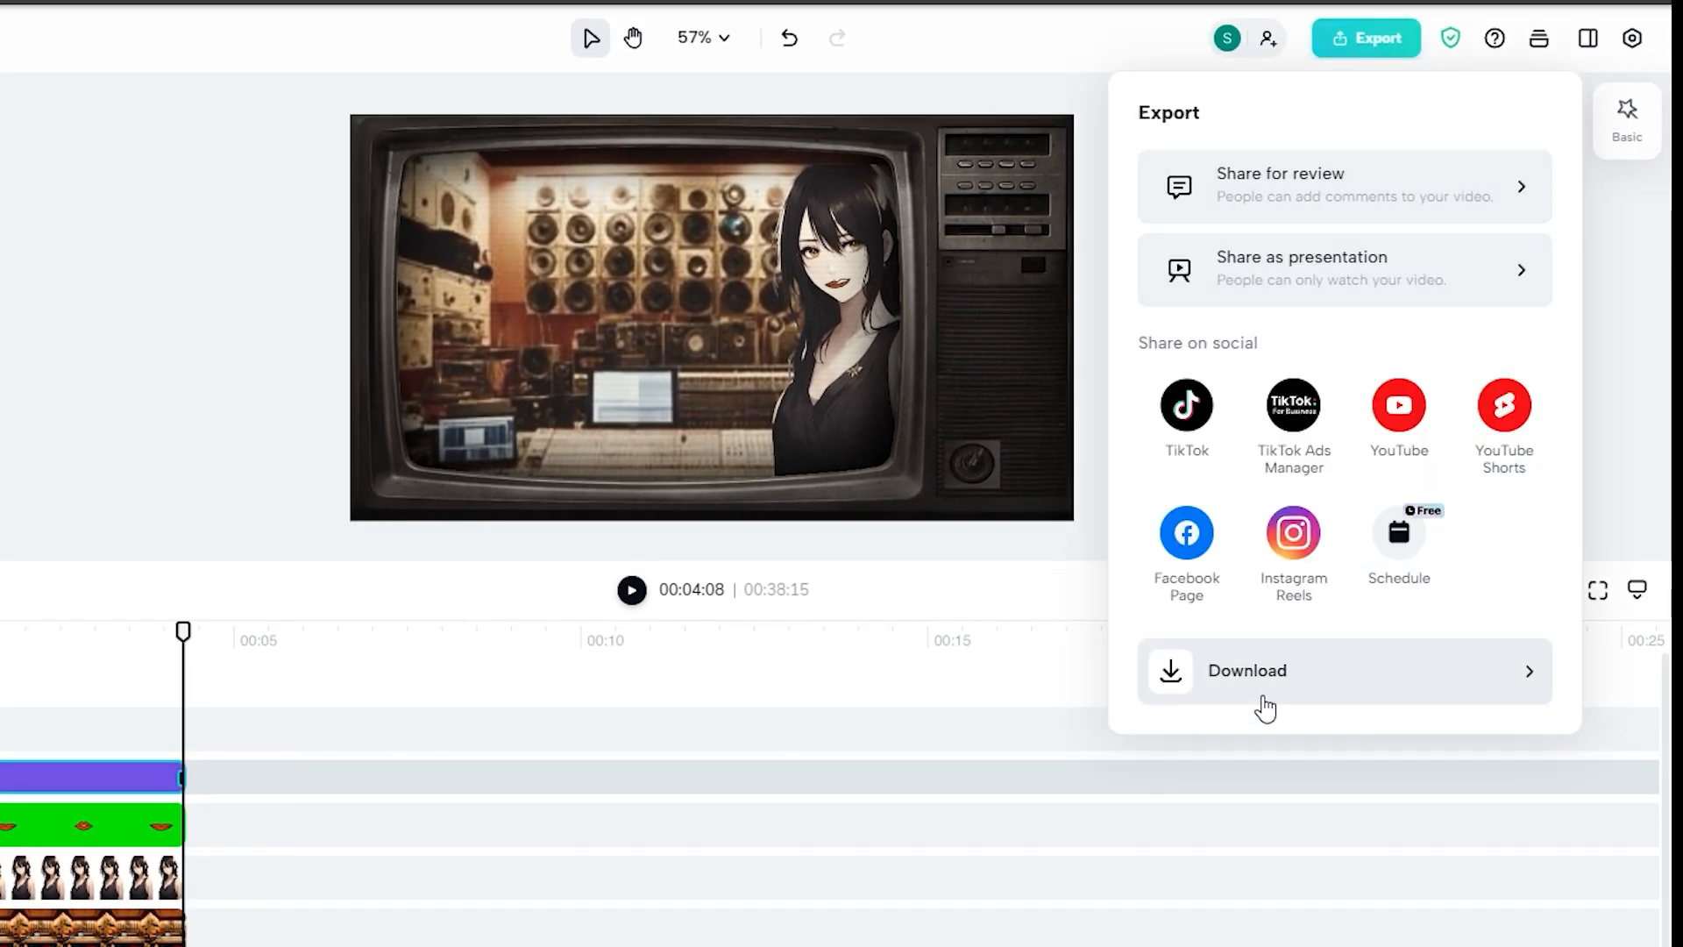